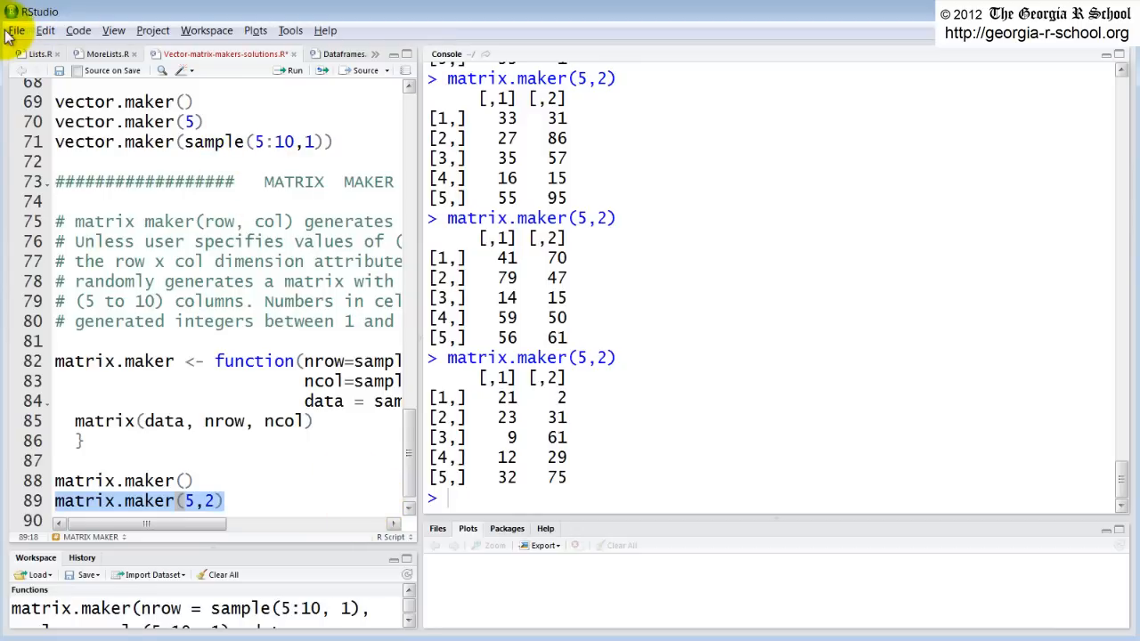
Step: Scroll the assignment down to the List Maker spec and its vector.maker() hint
click(14, 31)
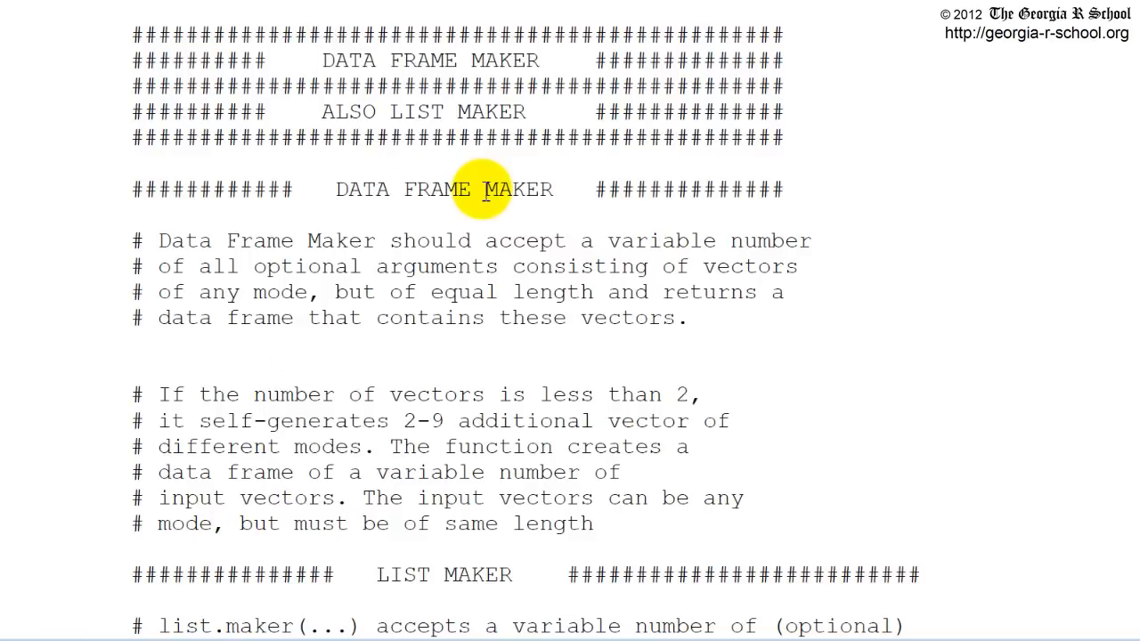
mouse_move(431, 78)
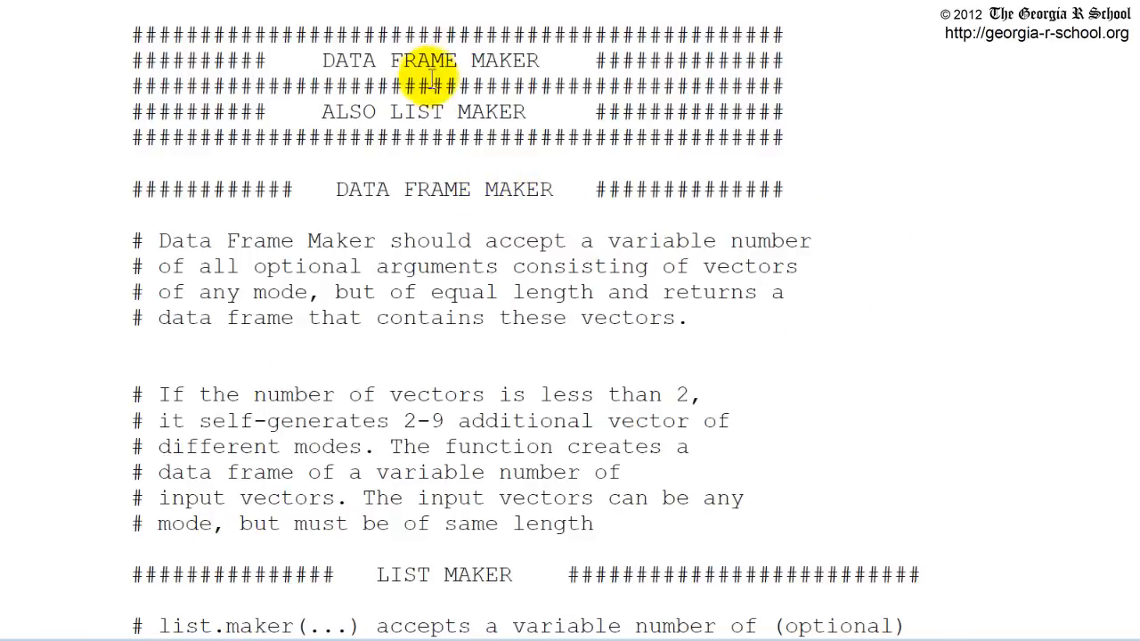
mouse_move(414, 347)
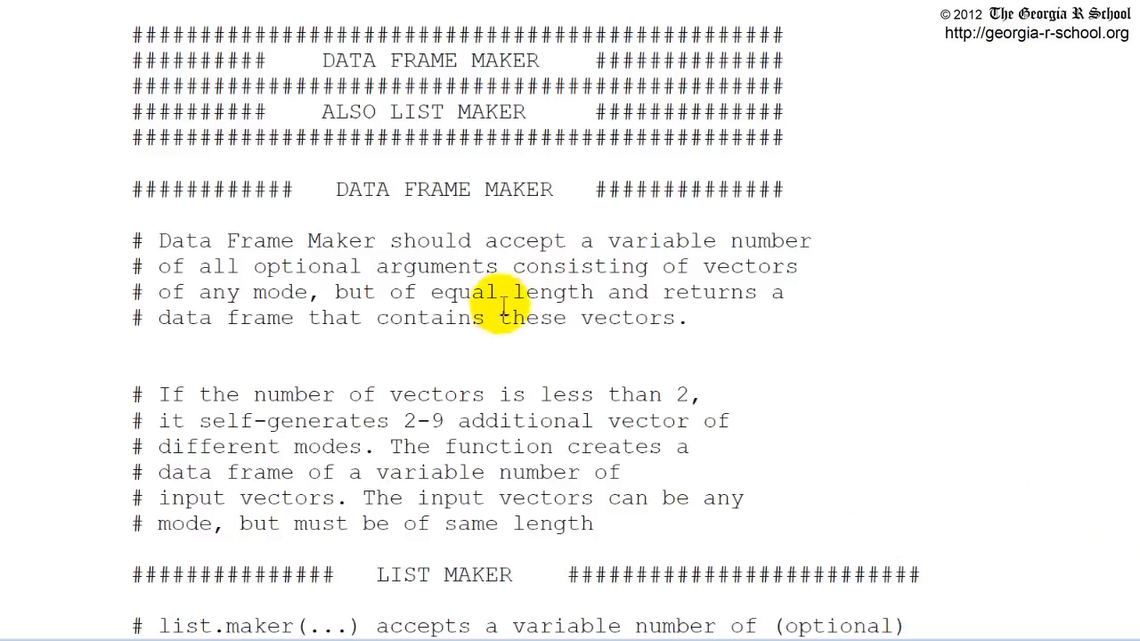
mouse_move(342, 283)
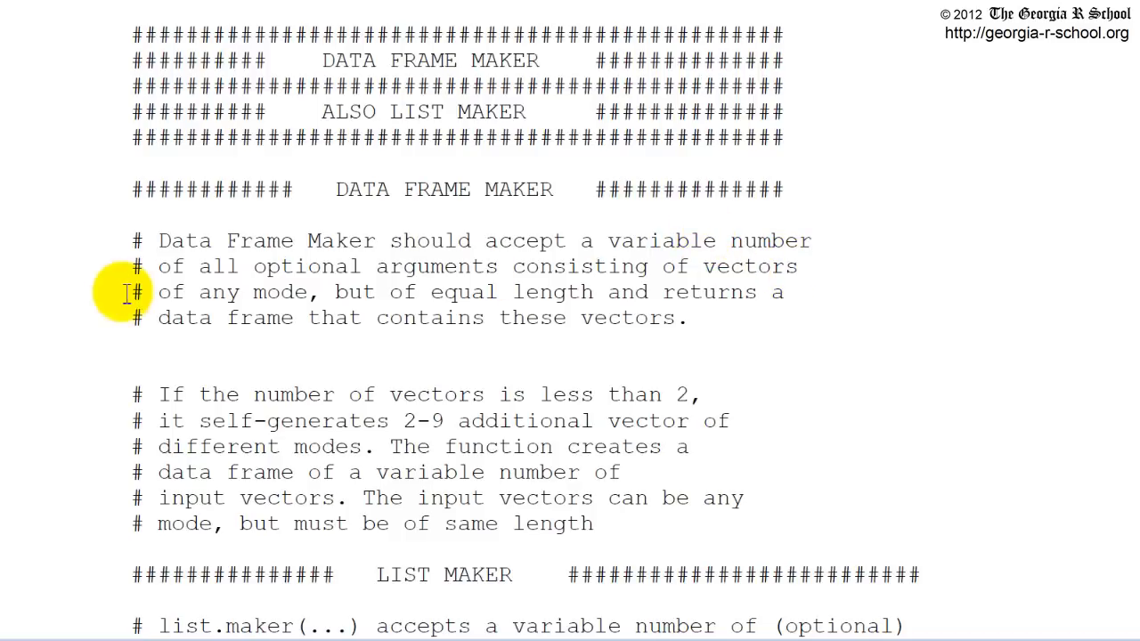
mouse_move(317, 282)
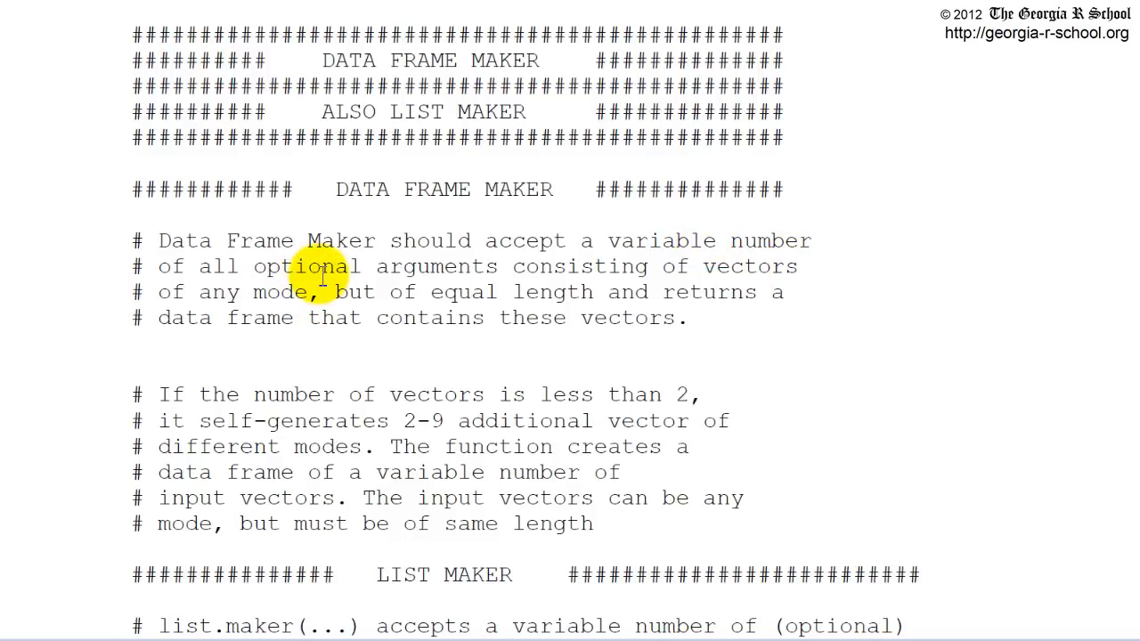
mouse_move(703, 267)
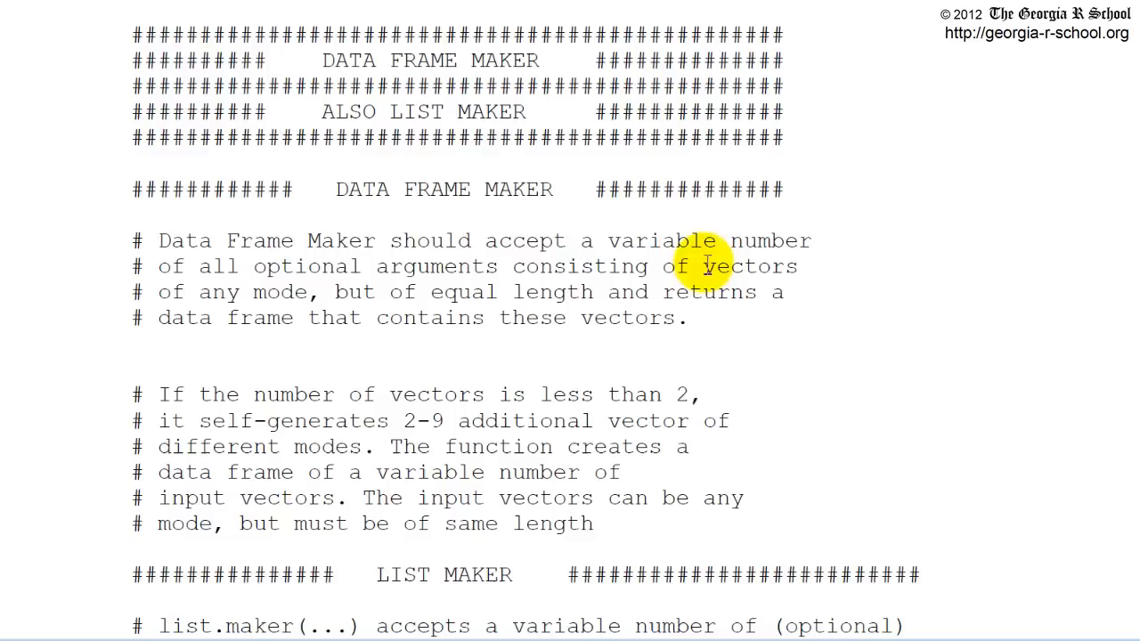
mouse_move(281, 217)
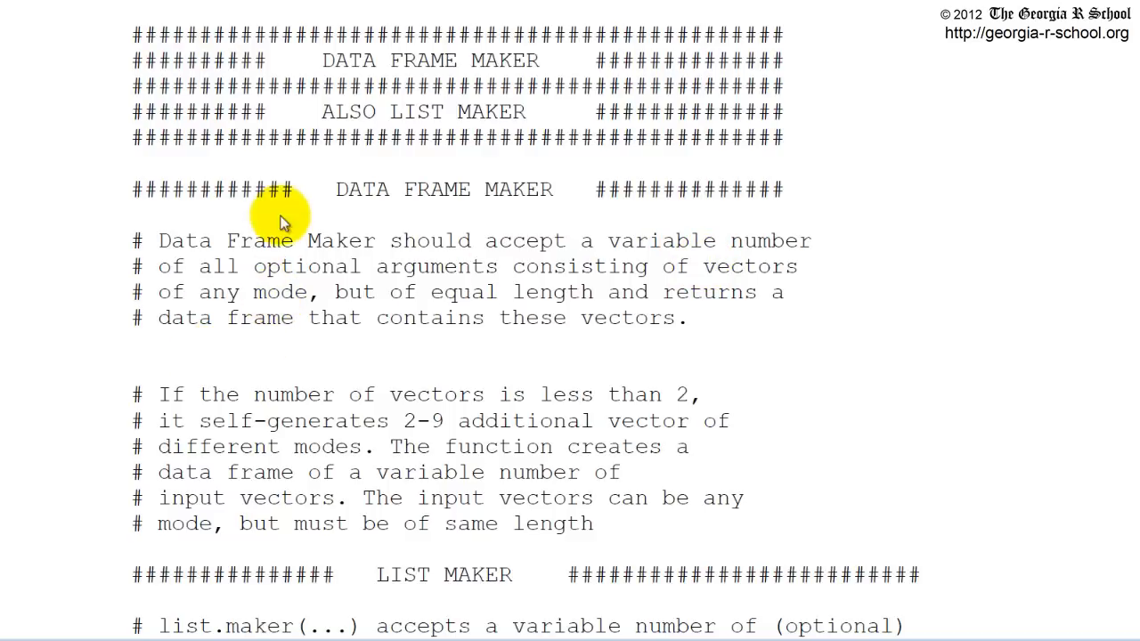
mouse_move(316, 301)
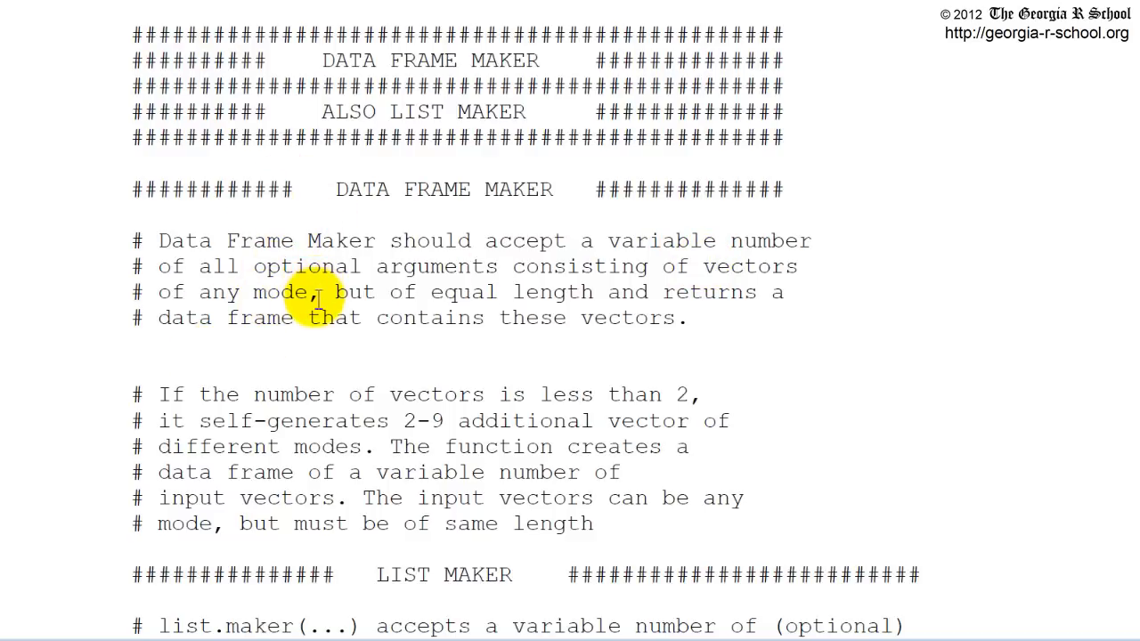
mouse_move(786, 395)
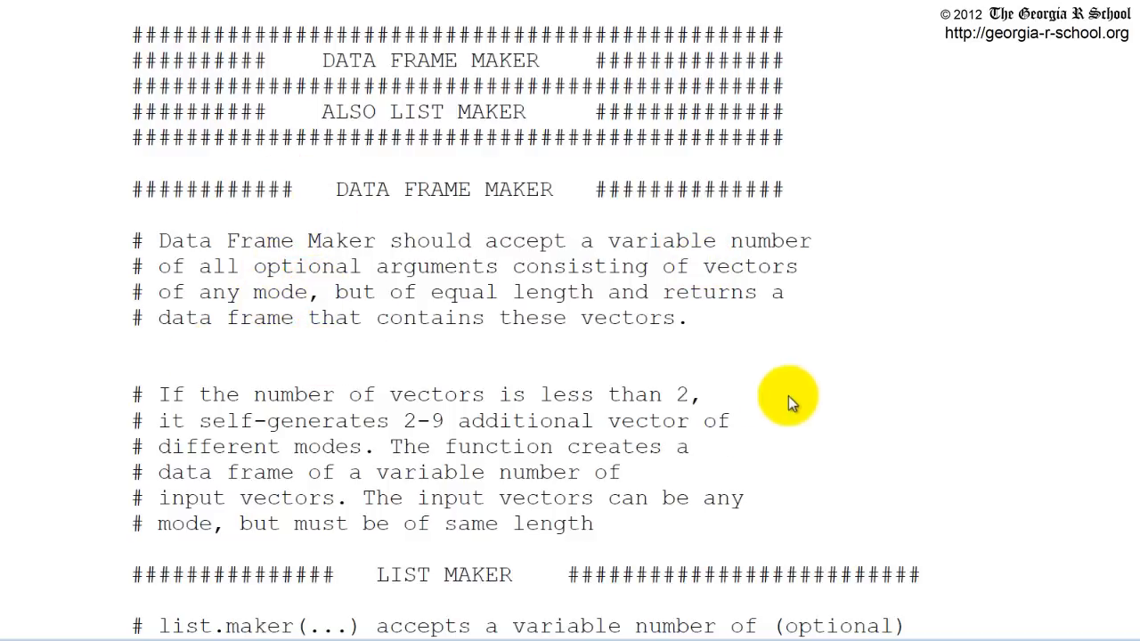
mouse_move(329, 232)
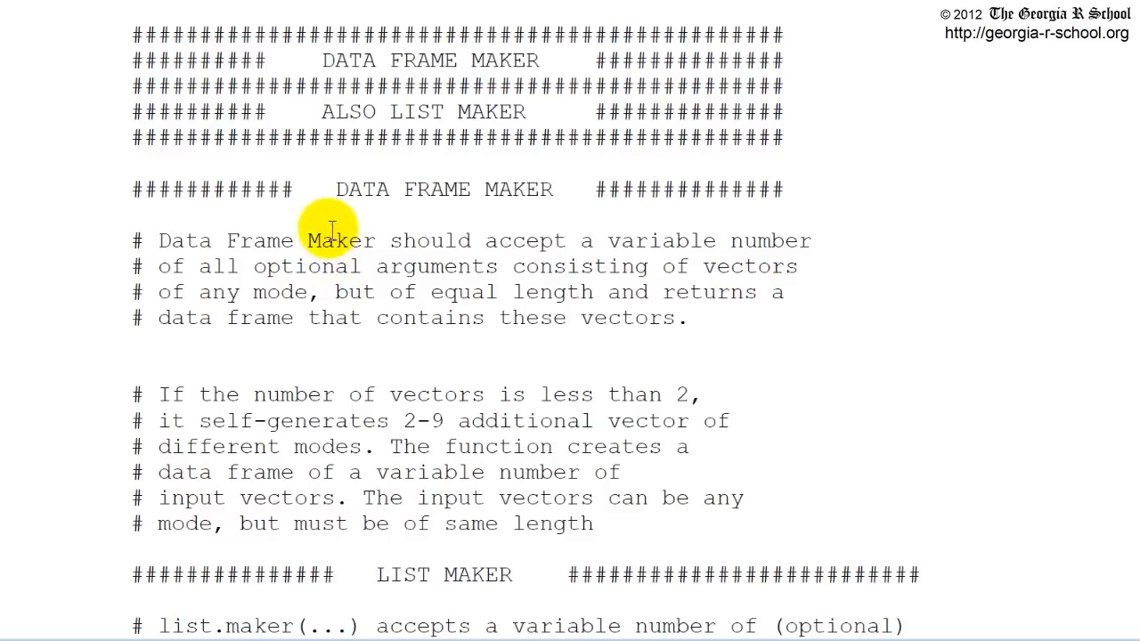
mouse_move(342, 302)
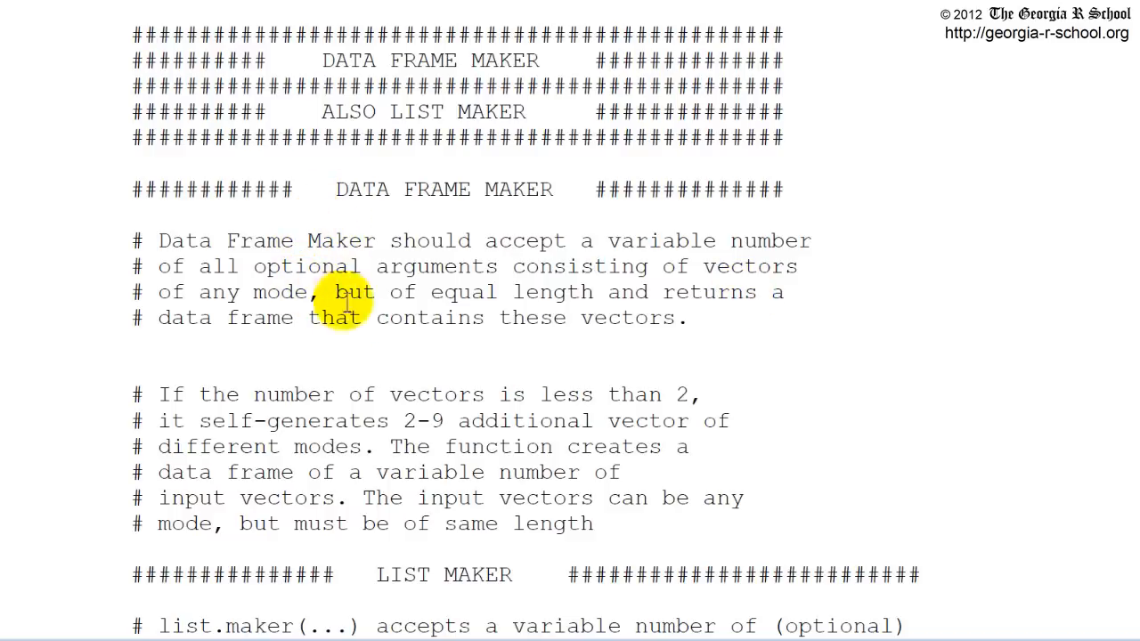
mouse_move(584, 303)
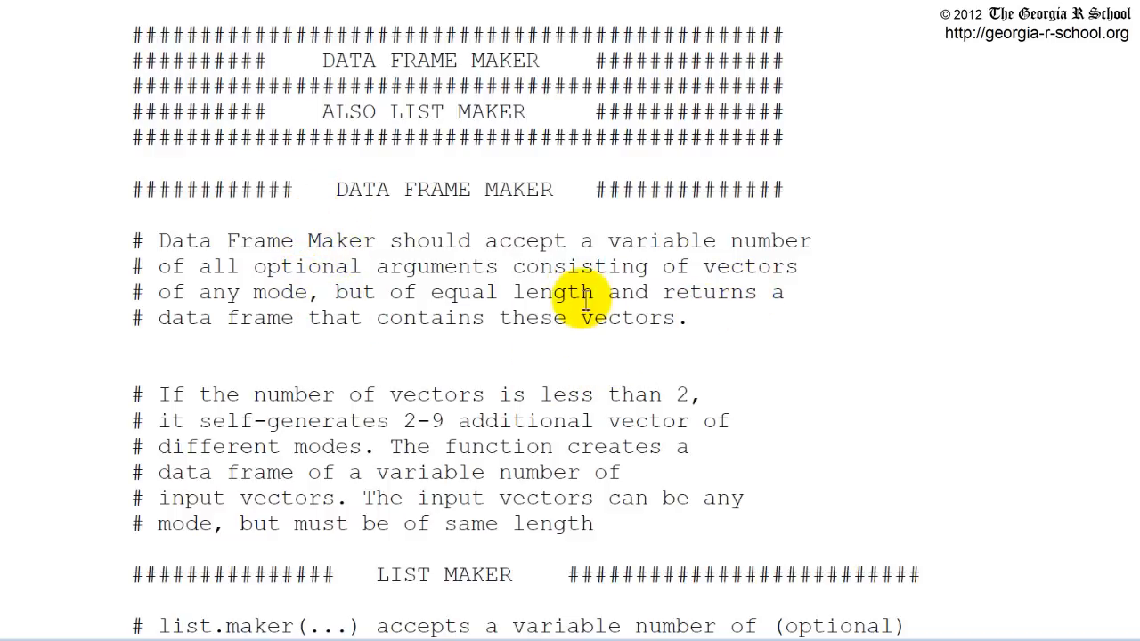
mouse_move(673, 276)
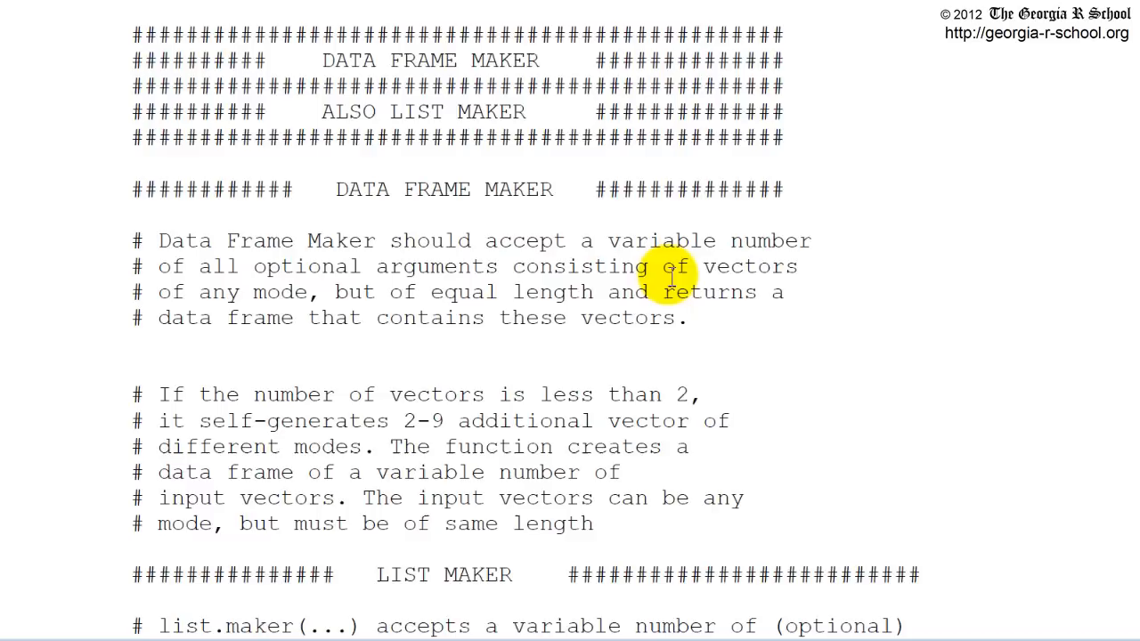
mouse_move(467, 402)
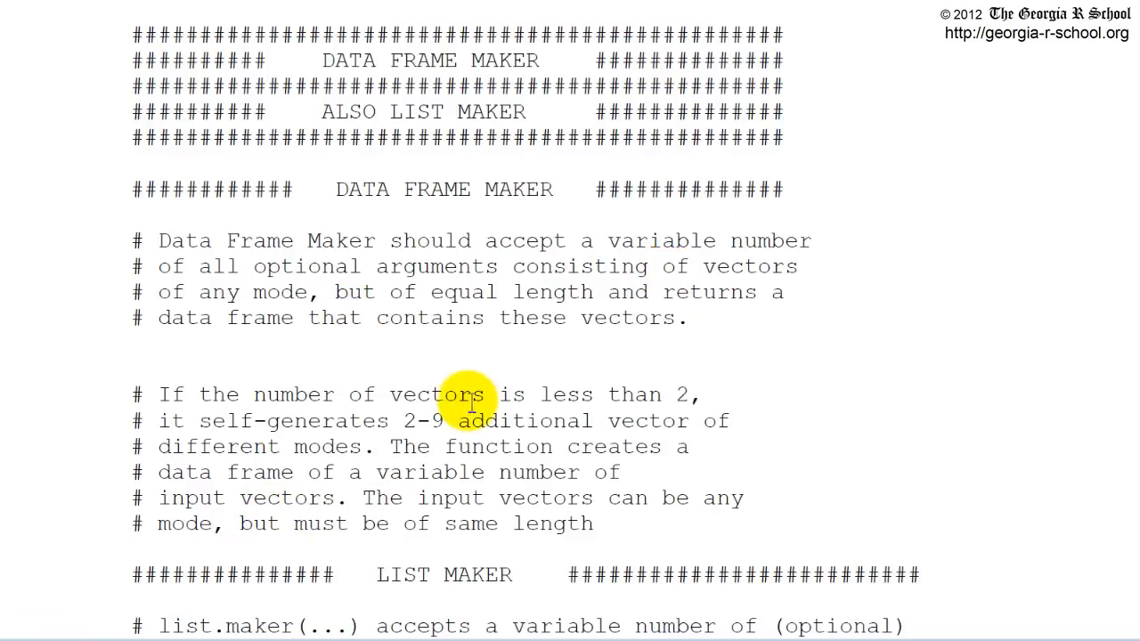
mouse_move(488, 299)
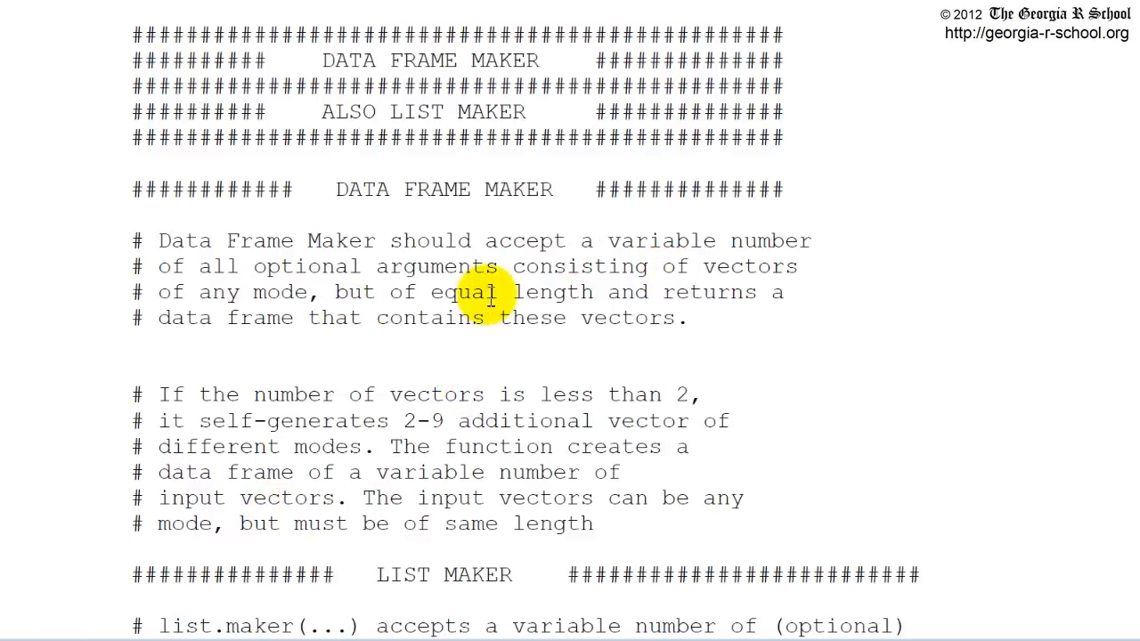
mouse_move(584, 413)
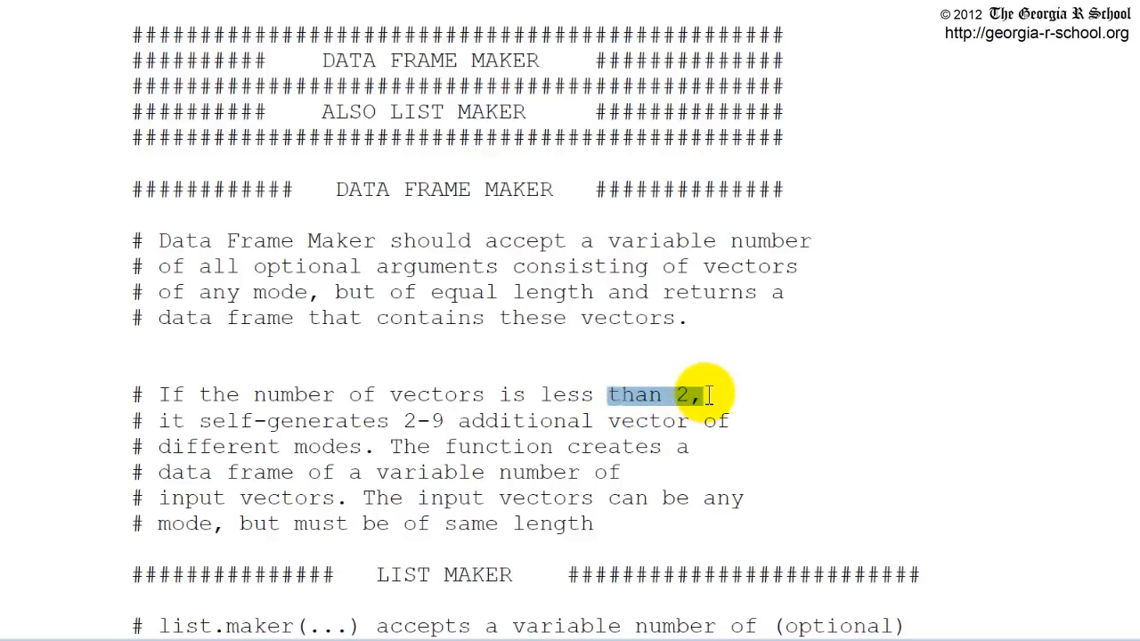
mouse_move(614, 442)
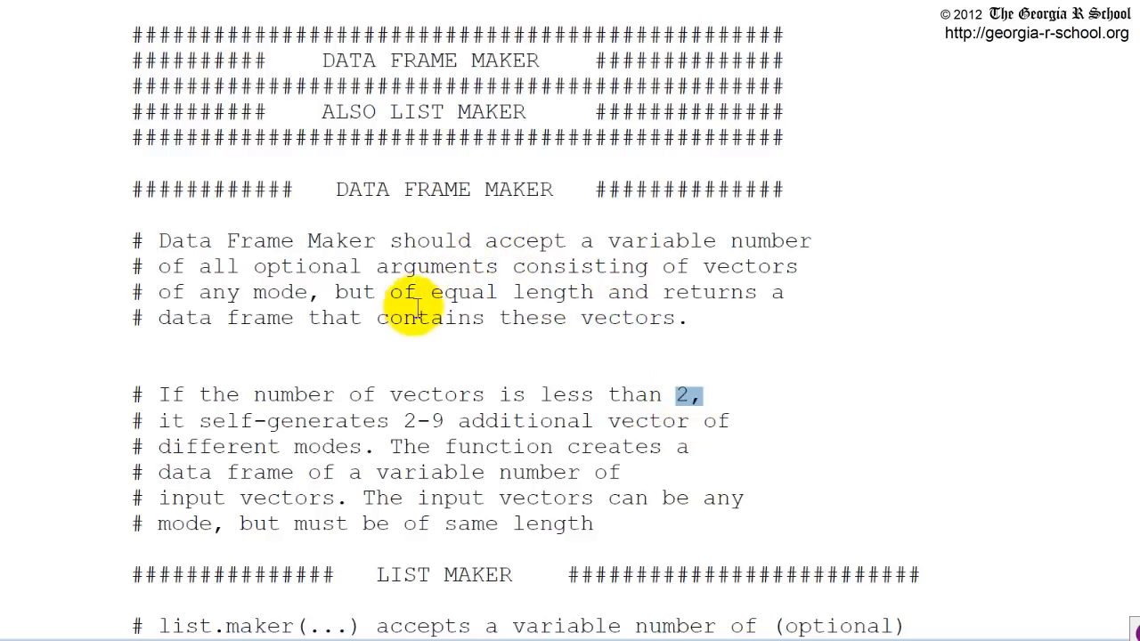
mouse_move(406, 445)
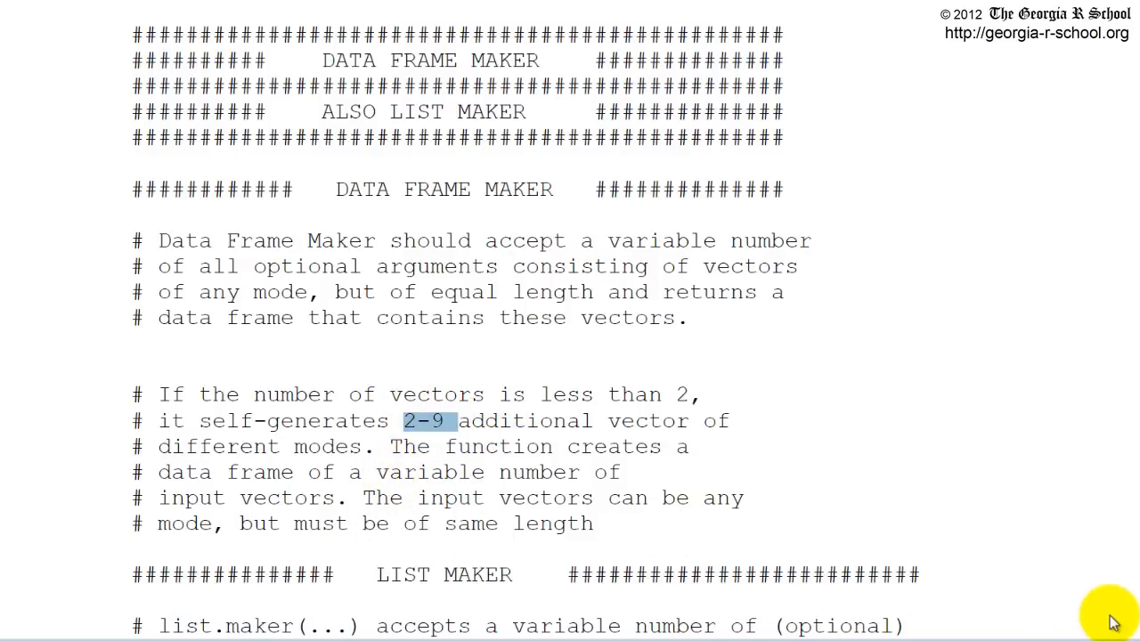
scroll(down, 3)
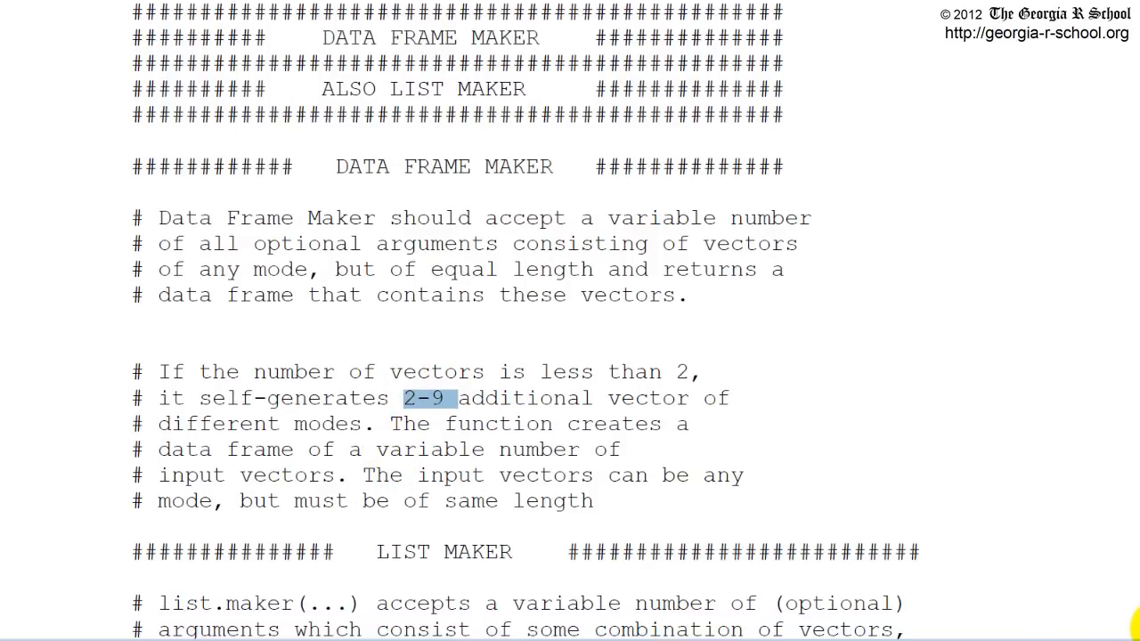
scroll(down, 3)
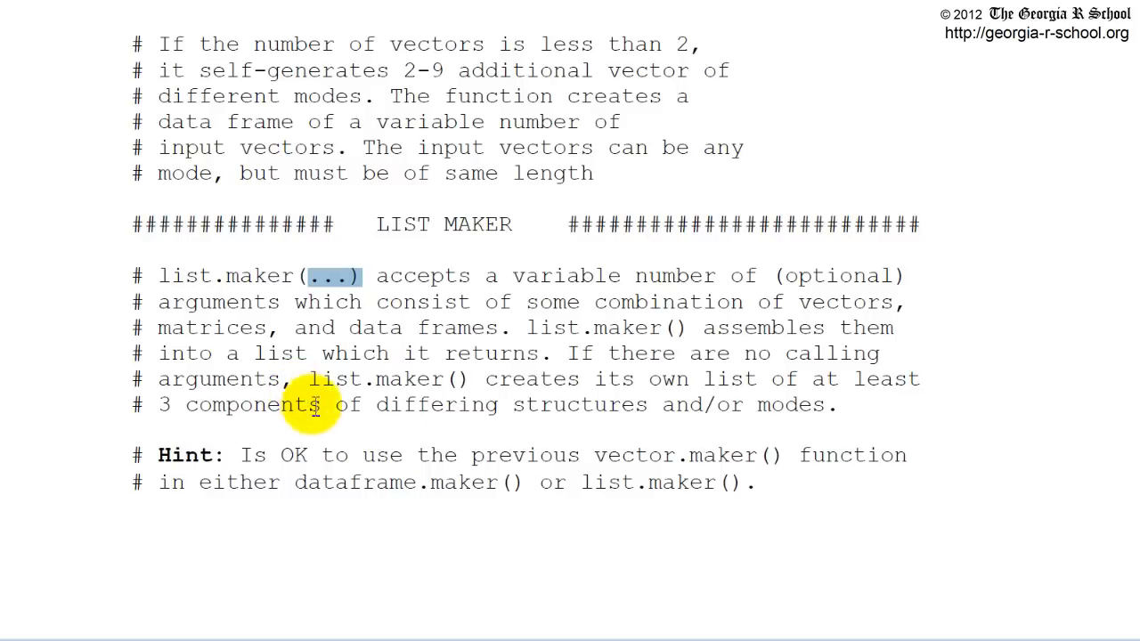
mouse_move(805, 293)
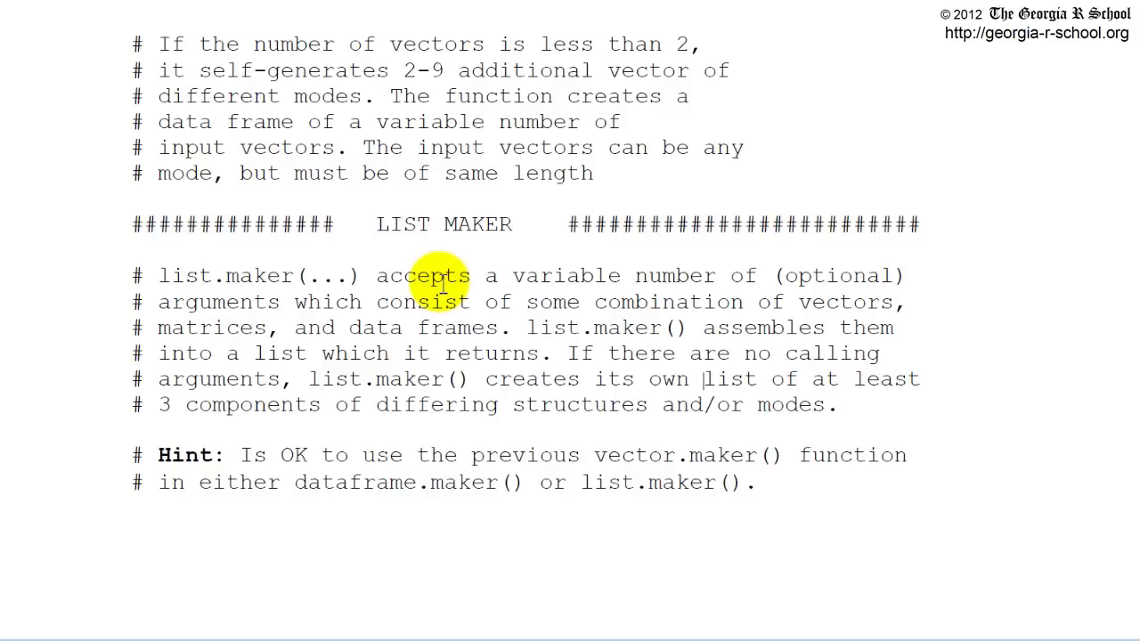
mouse_move(632, 467)
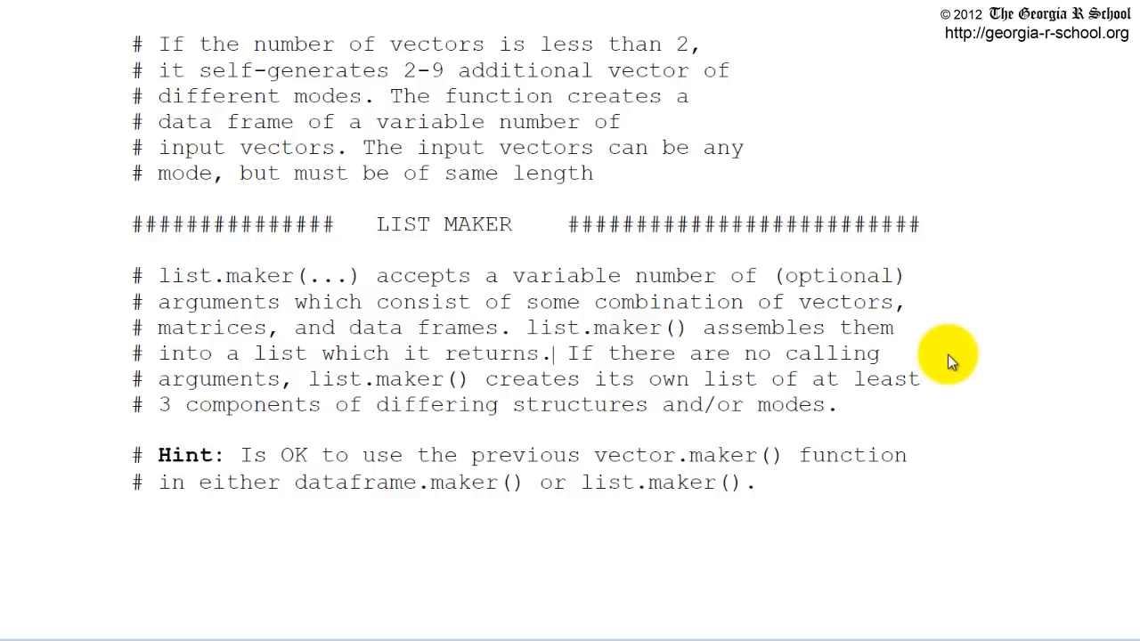
mouse_move(947, 317)
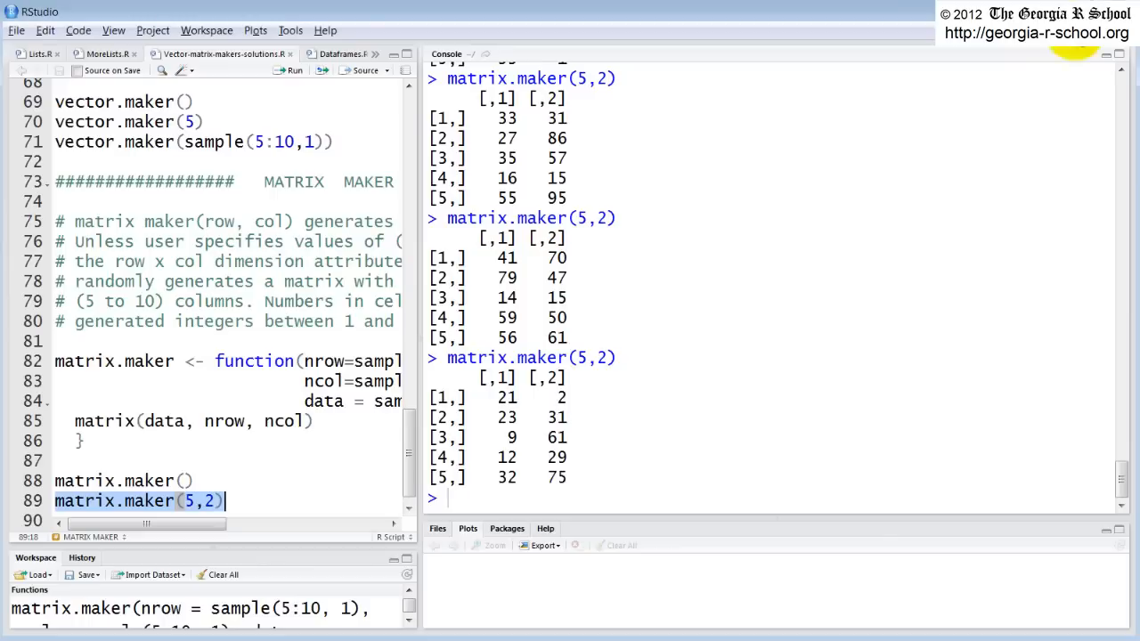
mouse_move(759, 387)
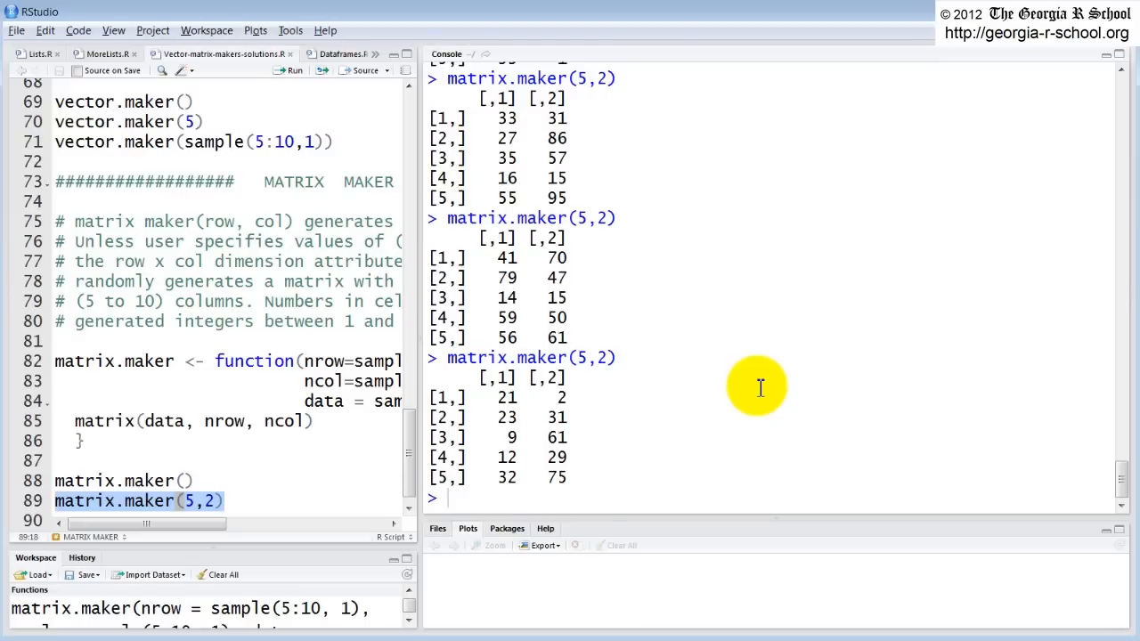
mouse_move(264, 360)
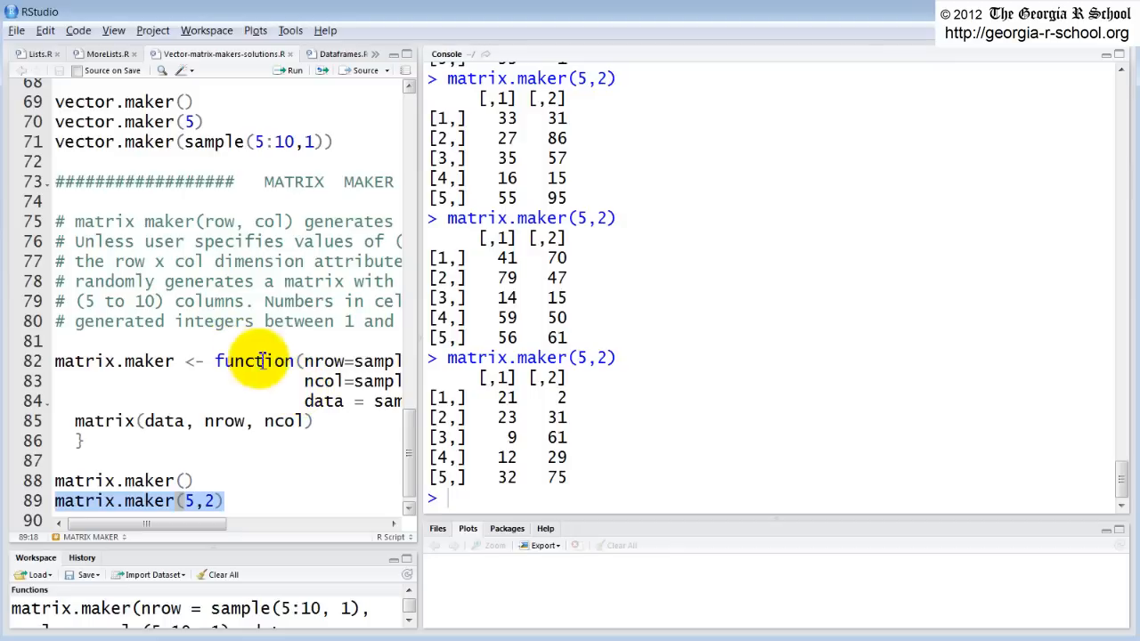
mouse_move(423, 264)
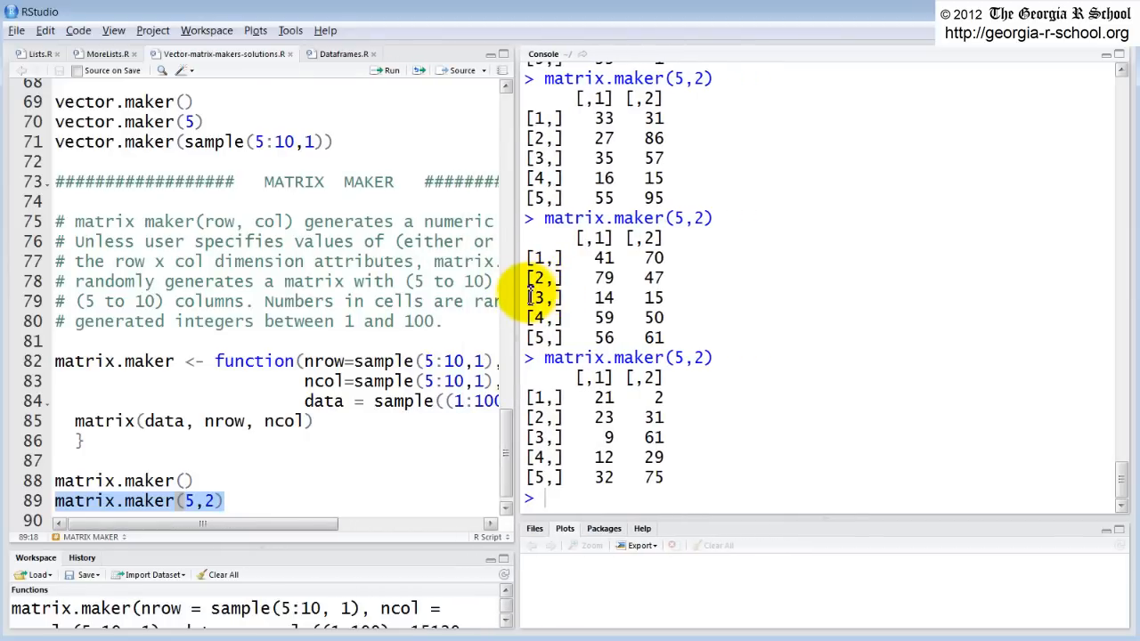
mouse_move(231, 110)
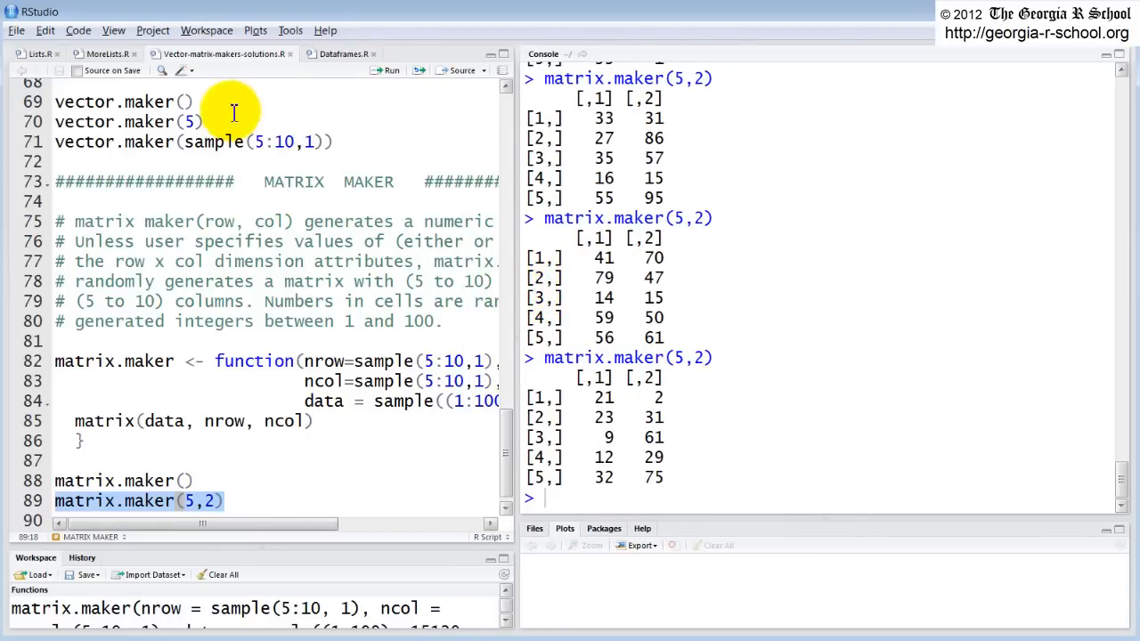
Step: Scroll the script down to the c() examples combining nested lists
scroll(down, 3)
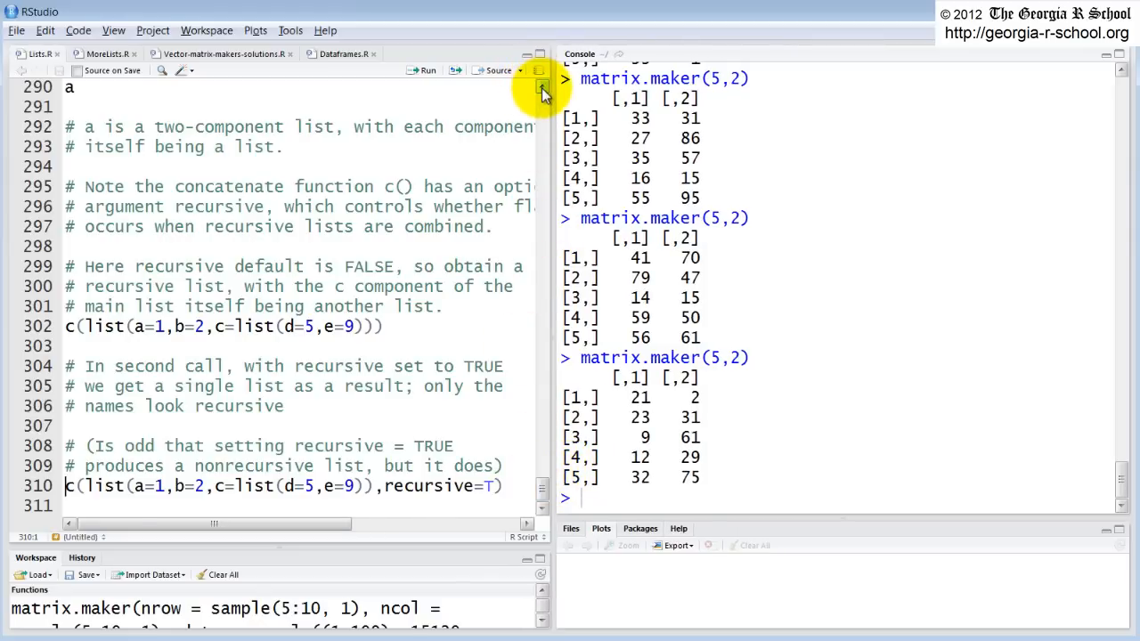
Step: Clear all objects from the workspace, confirming the removal
scroll(up, 3)
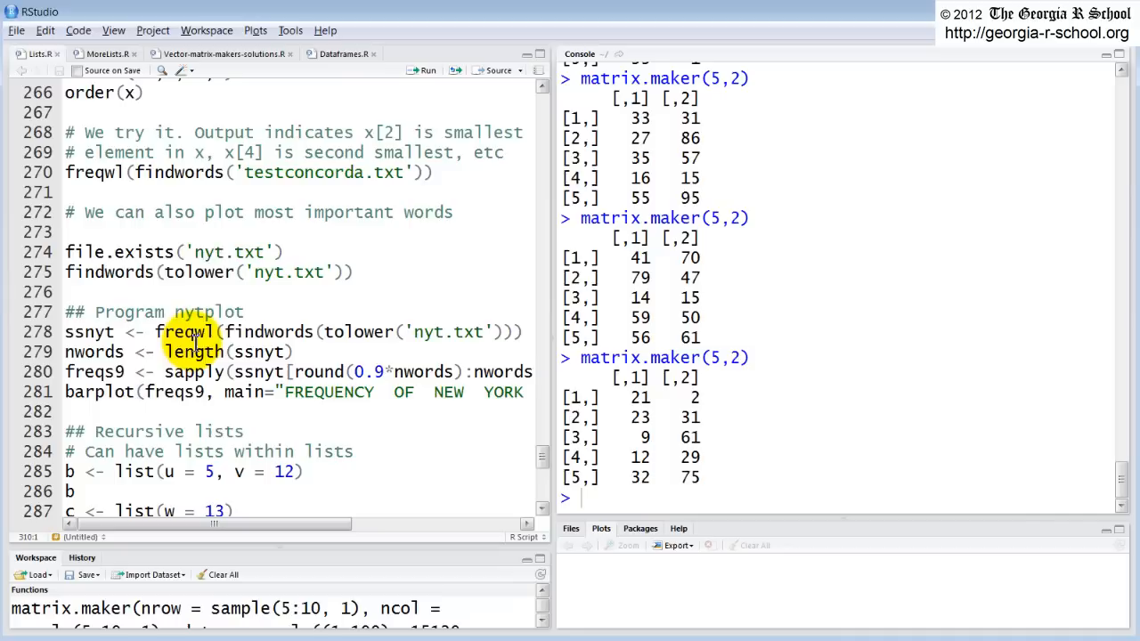
mouse_move(413, 445)
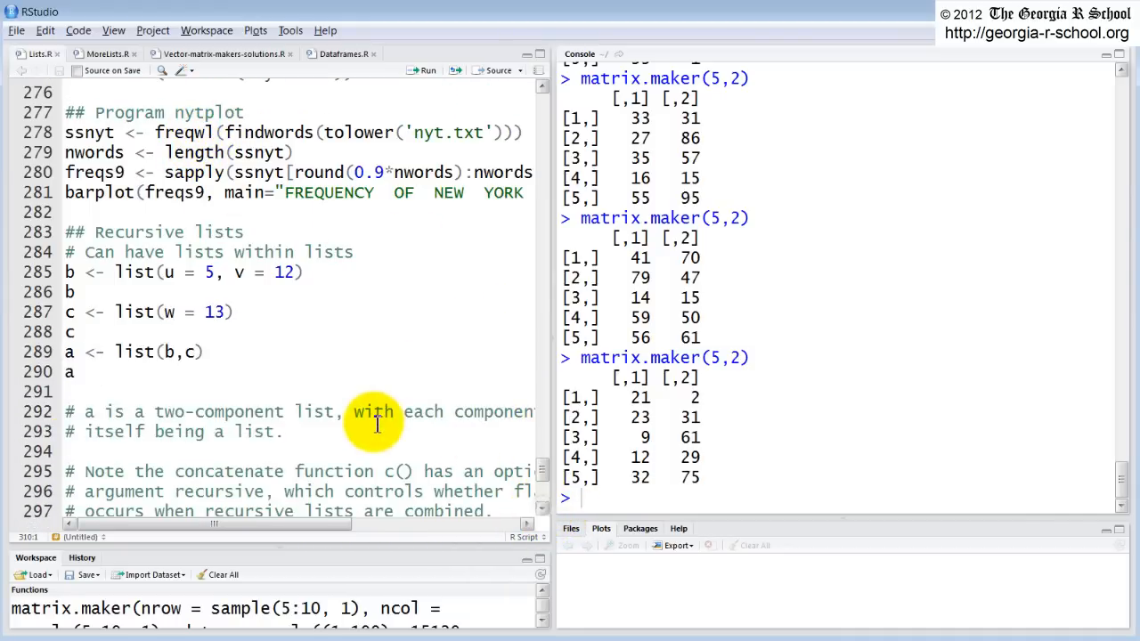
mouse_move(171, 299)
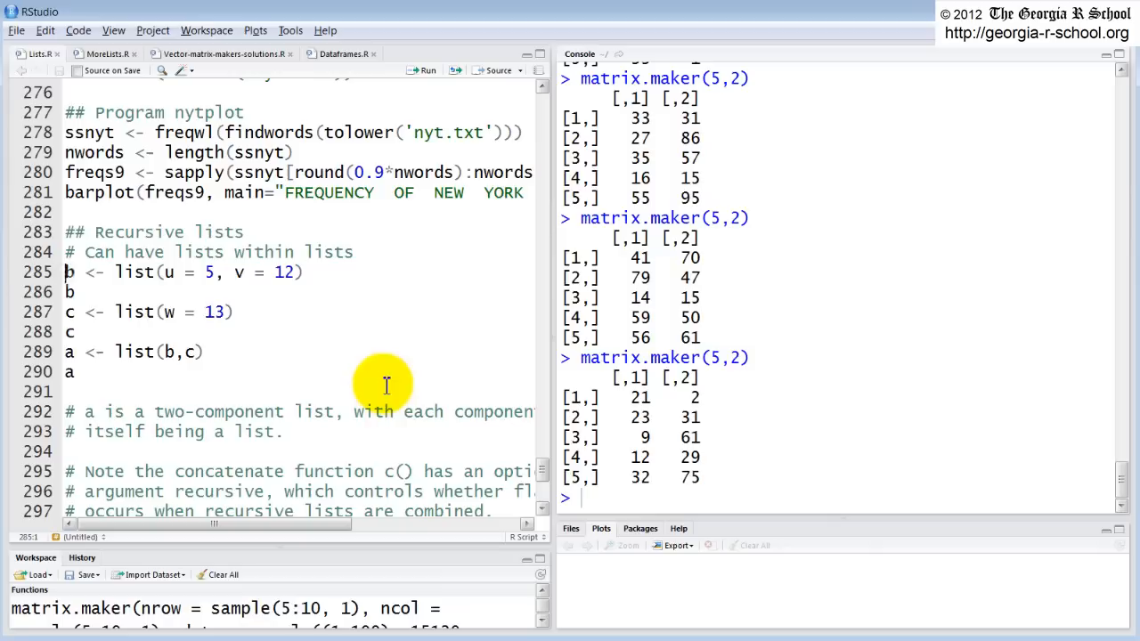
mouse_move(624, 503)
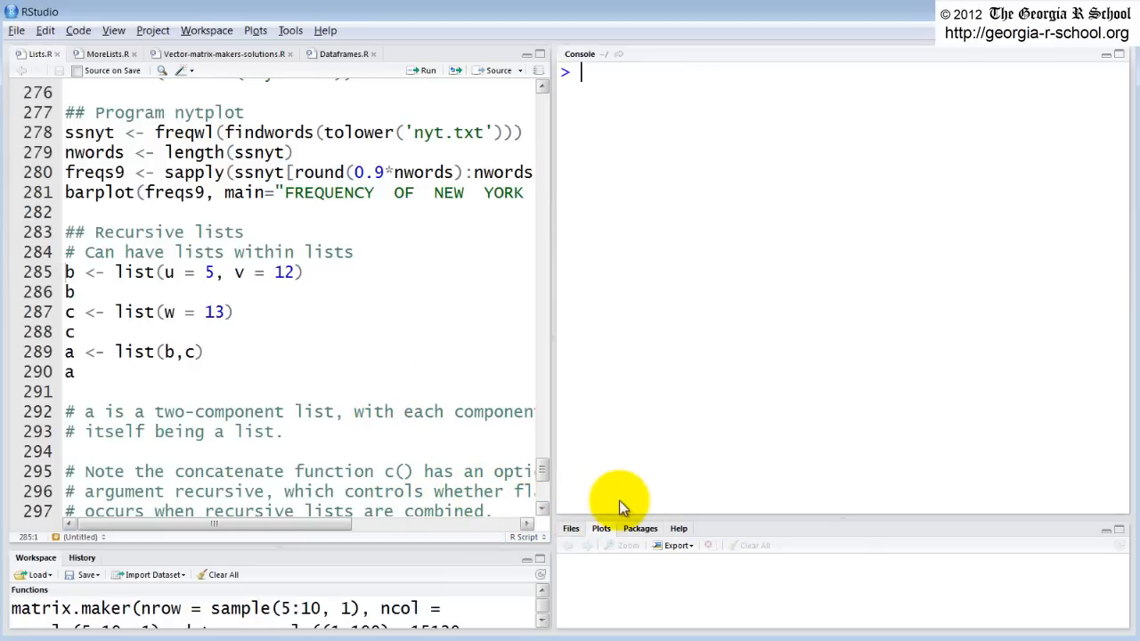
mouse_move(224, 606)
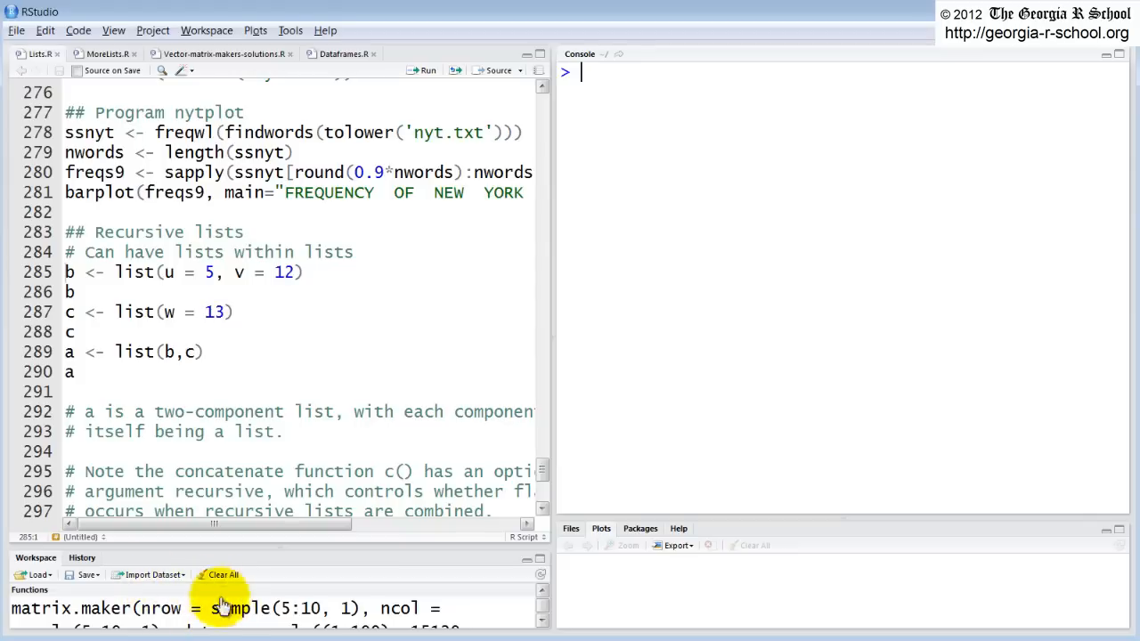
click(222, 573)
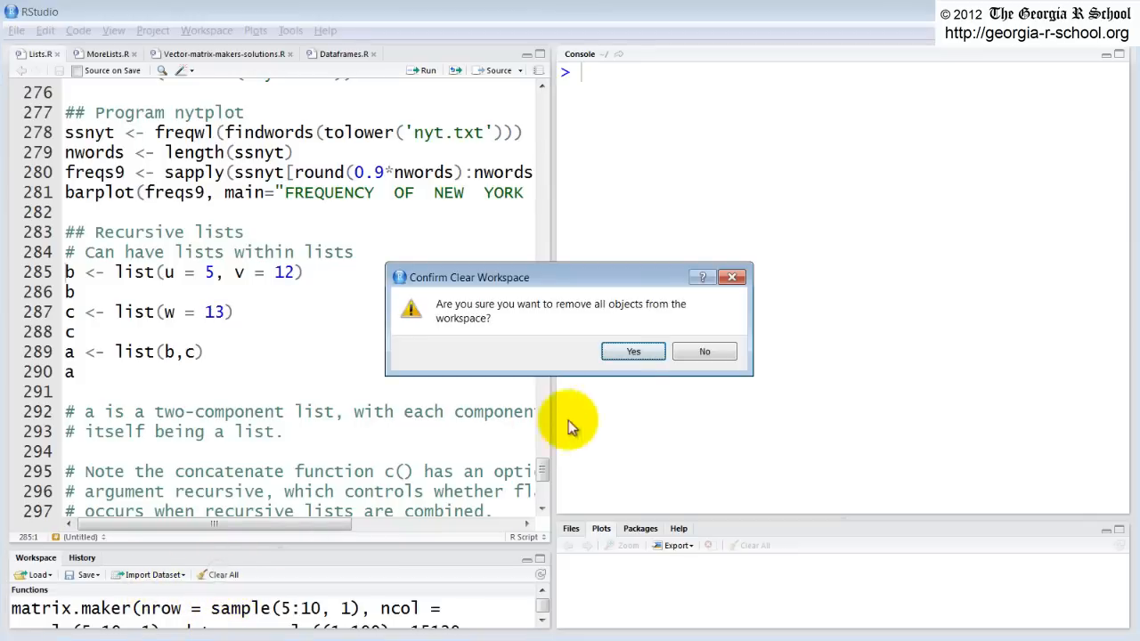
click(632, 351)
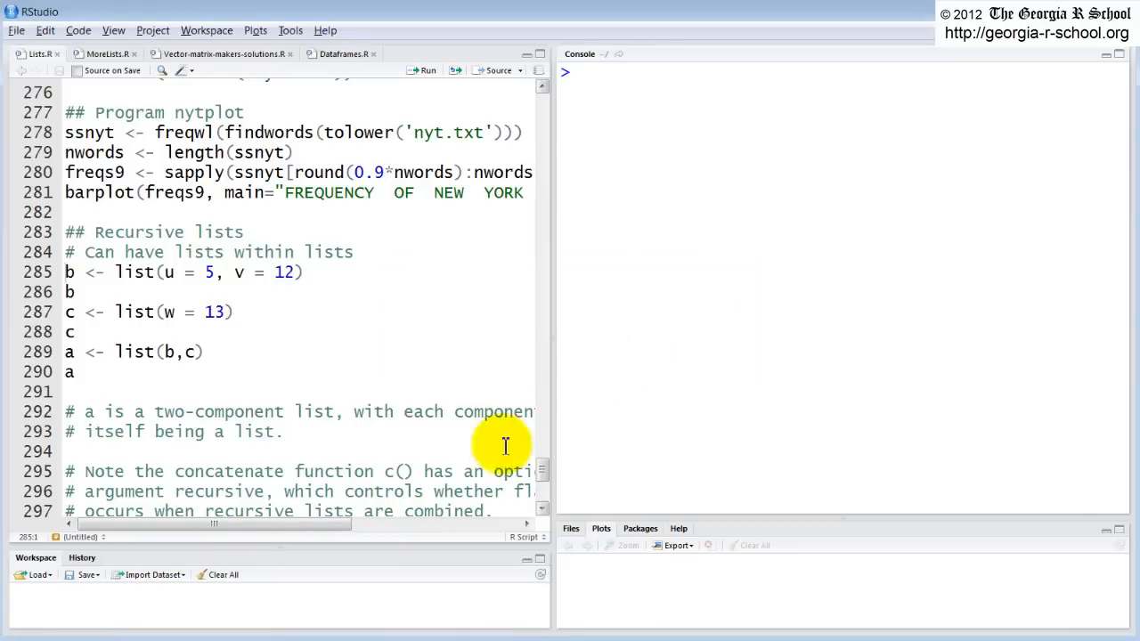
mouse_move(353, 555)
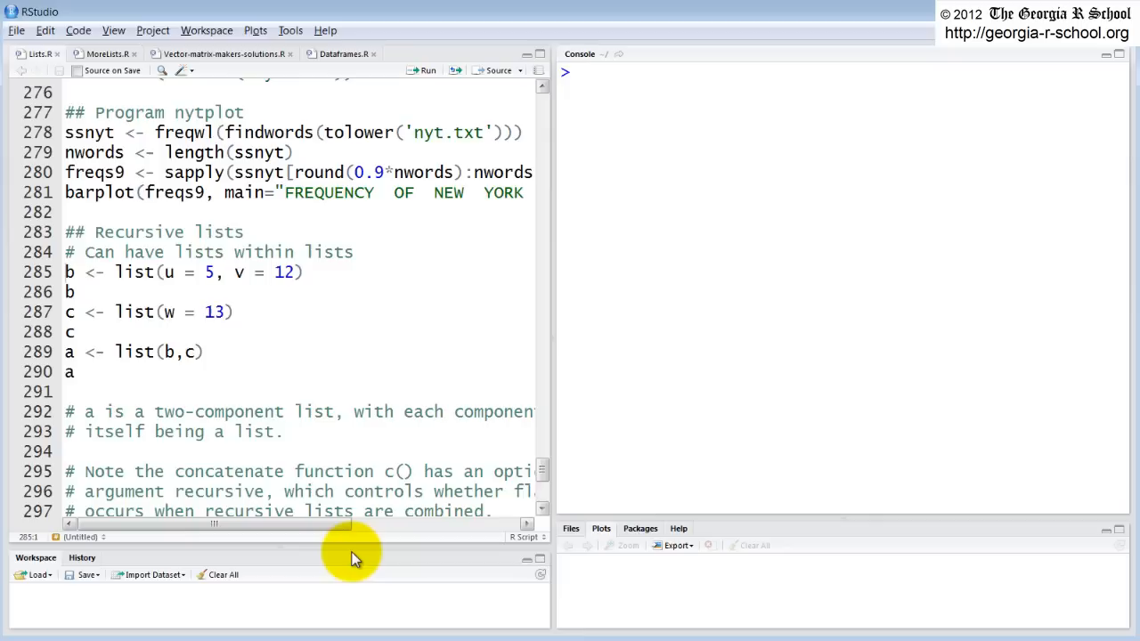
click(114, 271)
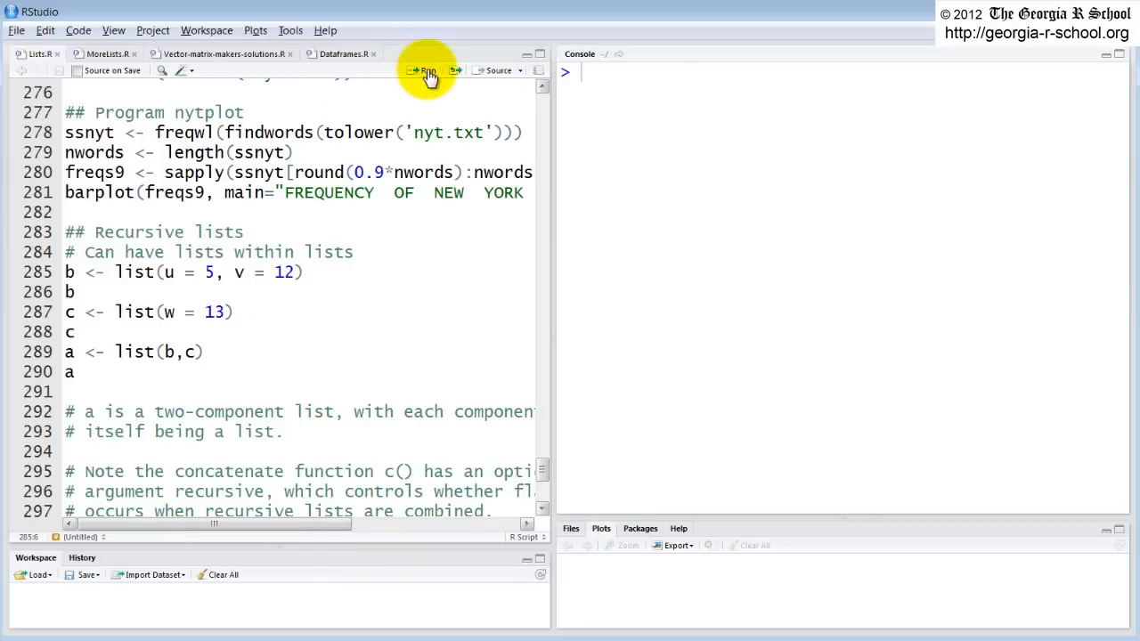
Step: Run the lines creating list b (u = 5, v = 12) and list c (w = 13) and print them
click(425, 71)
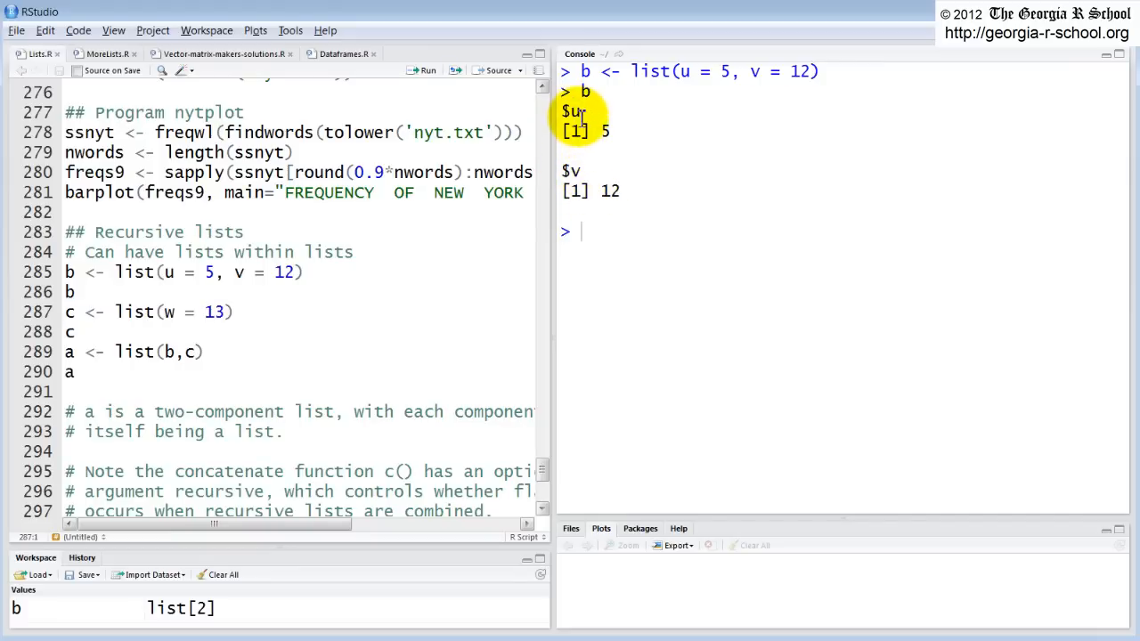
mouse_move(445, 231)
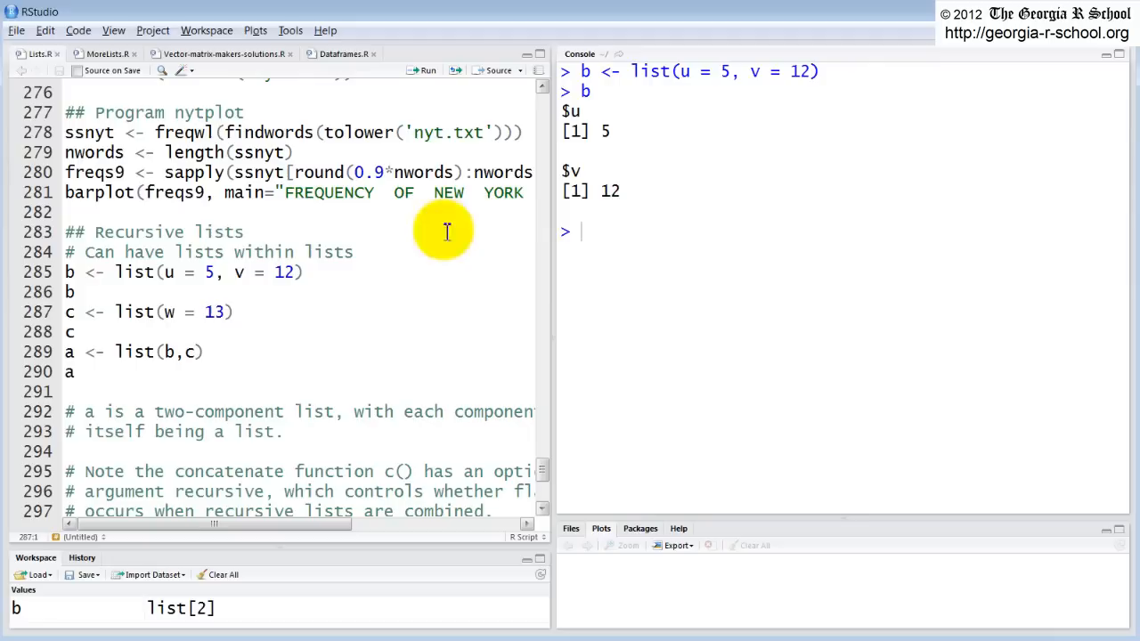
mouse_move(294, 225)
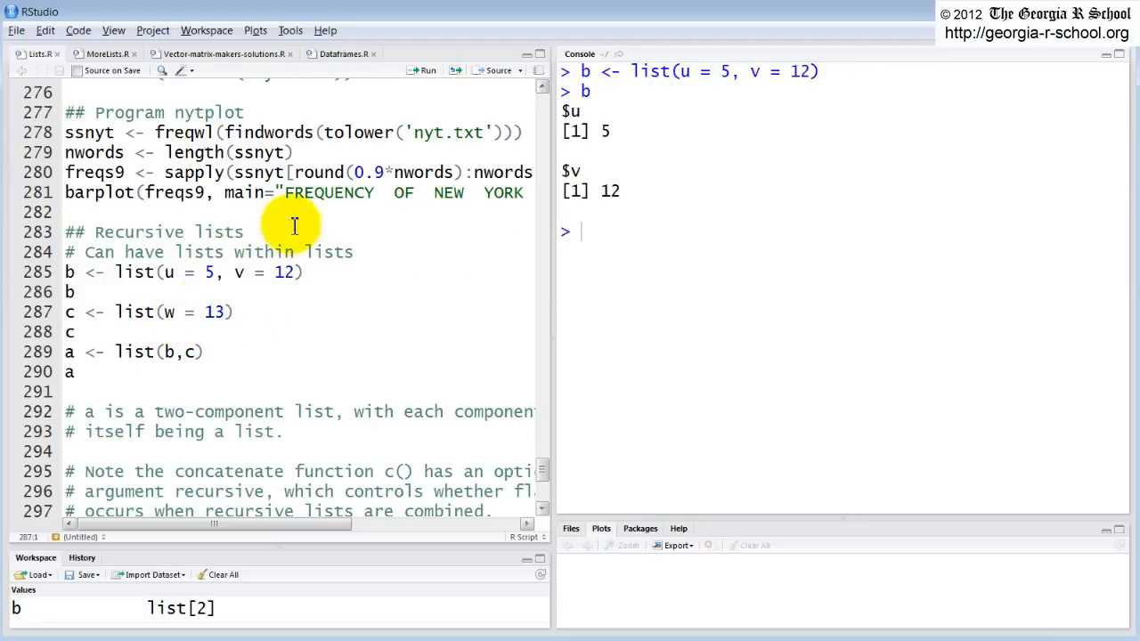
click(424, 72)
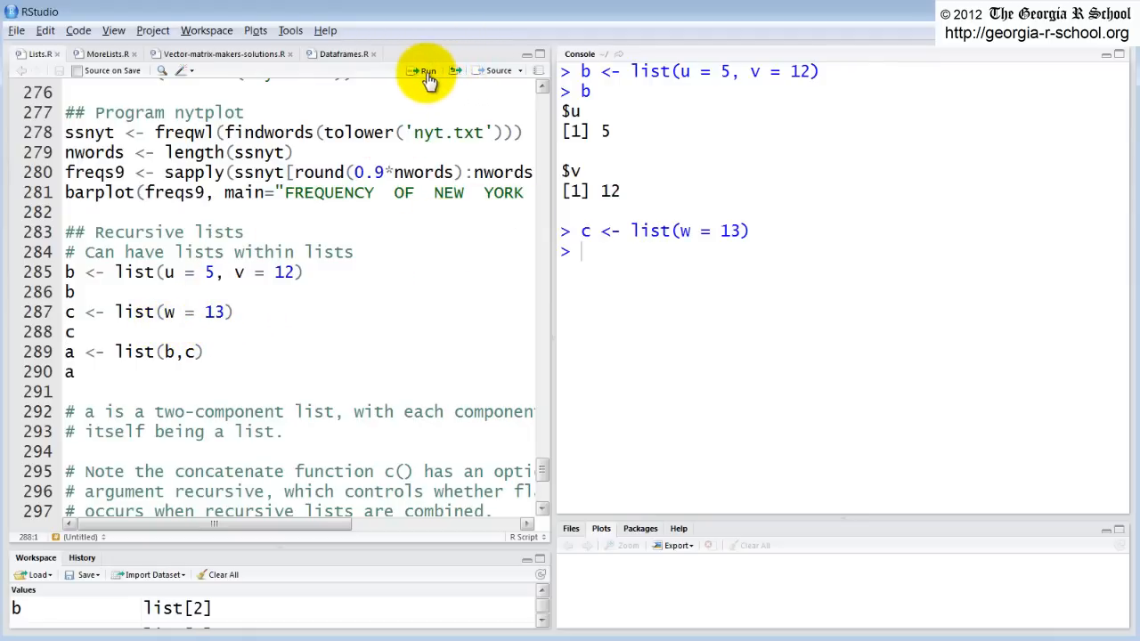
click(424, 71)
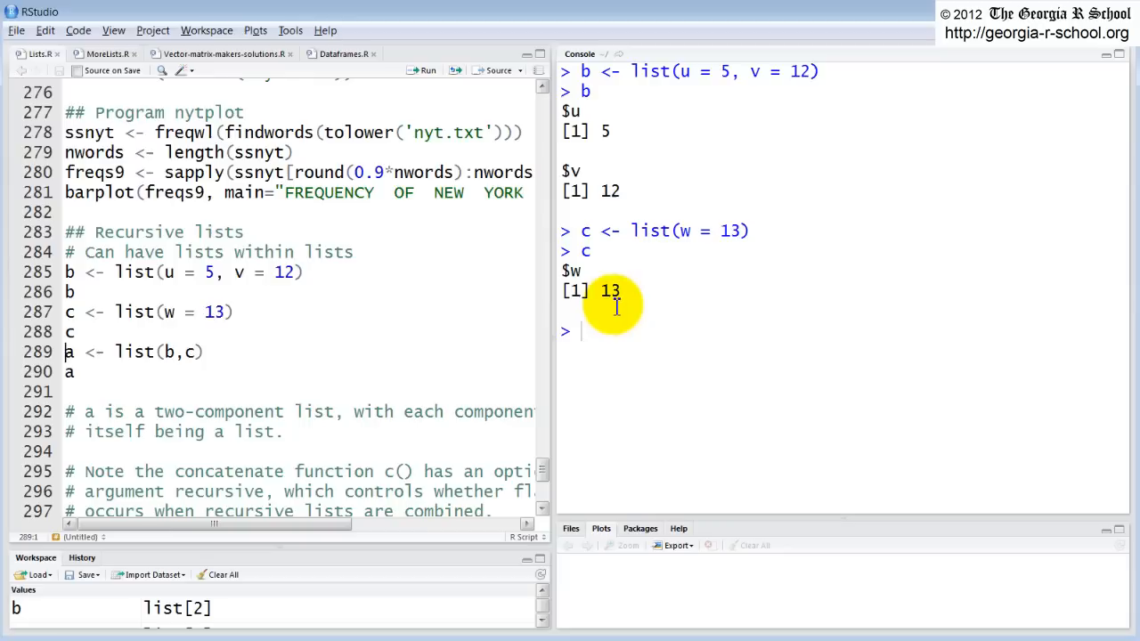
mouse_move(573, 270)
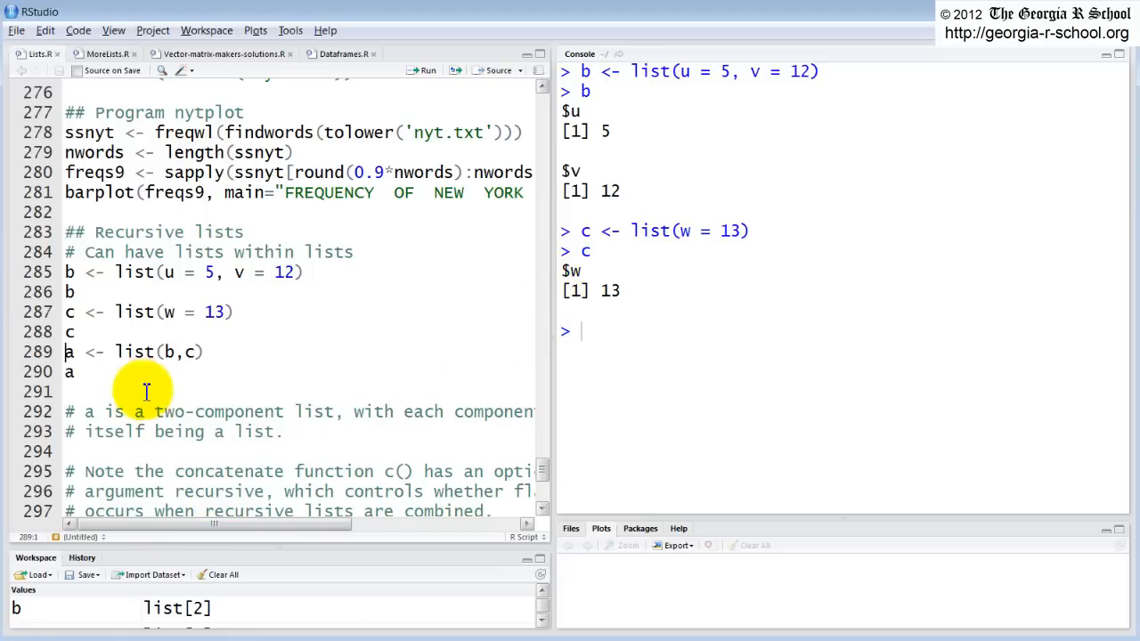
double_click(132, 352)
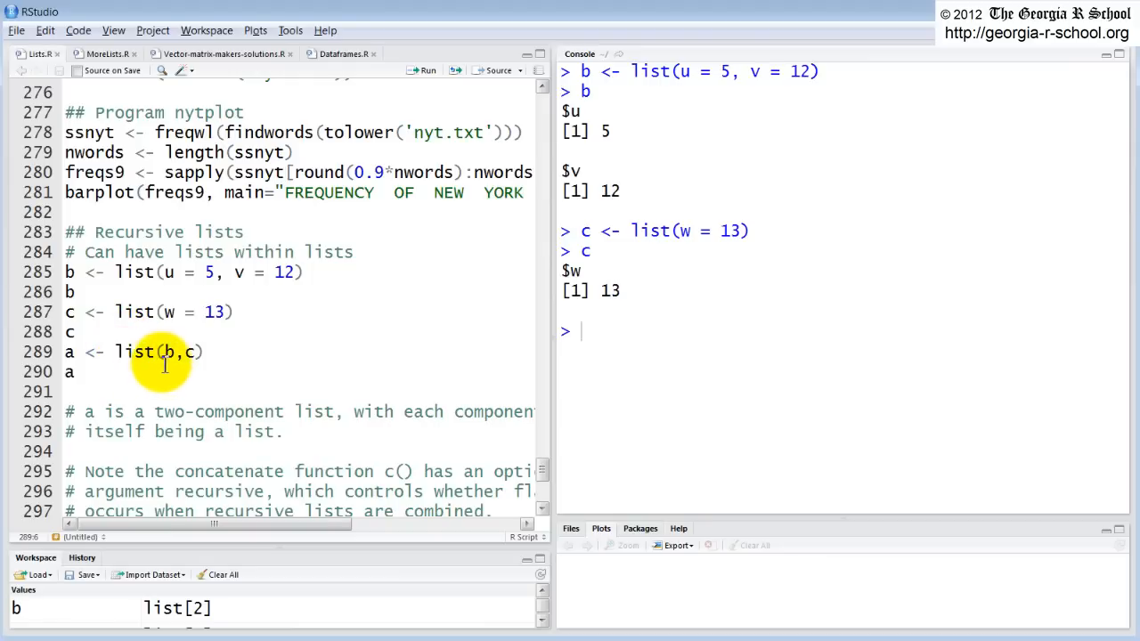
mouse_move(431, 78)
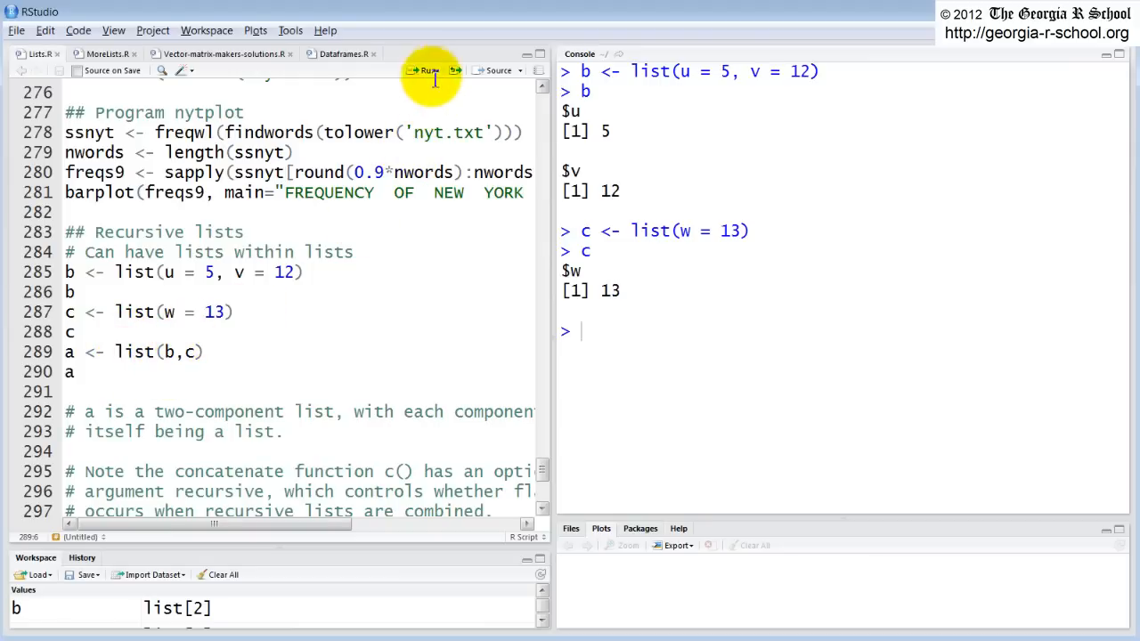
Step: Run a <- list(b,c) and print a as components [[1]] and [[2]]
click(426, 71)
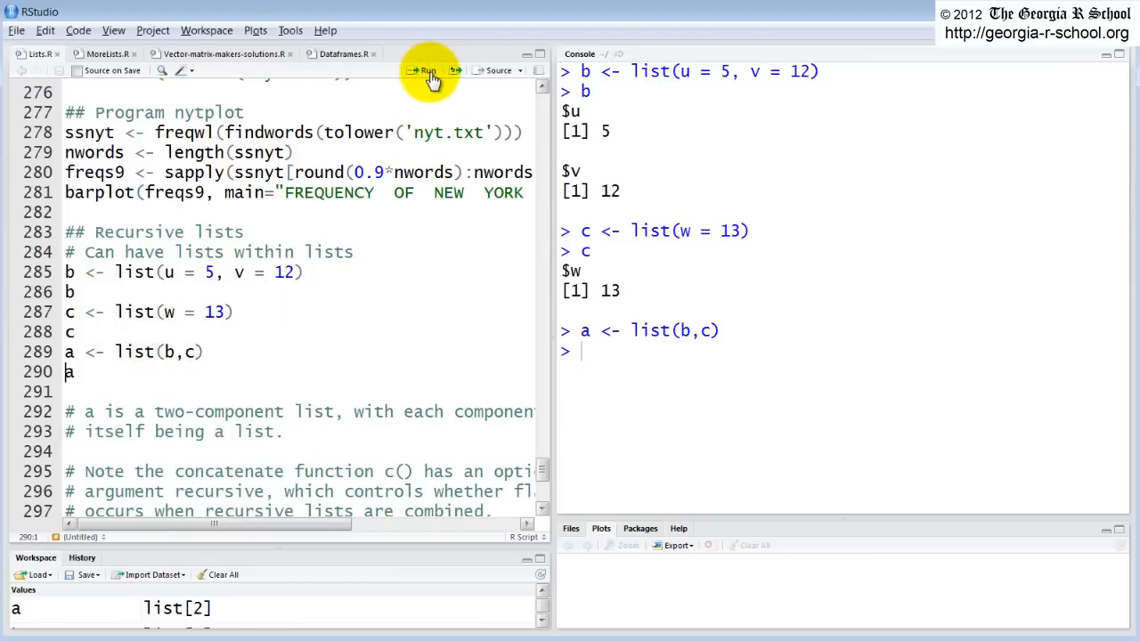
click(427, 71)
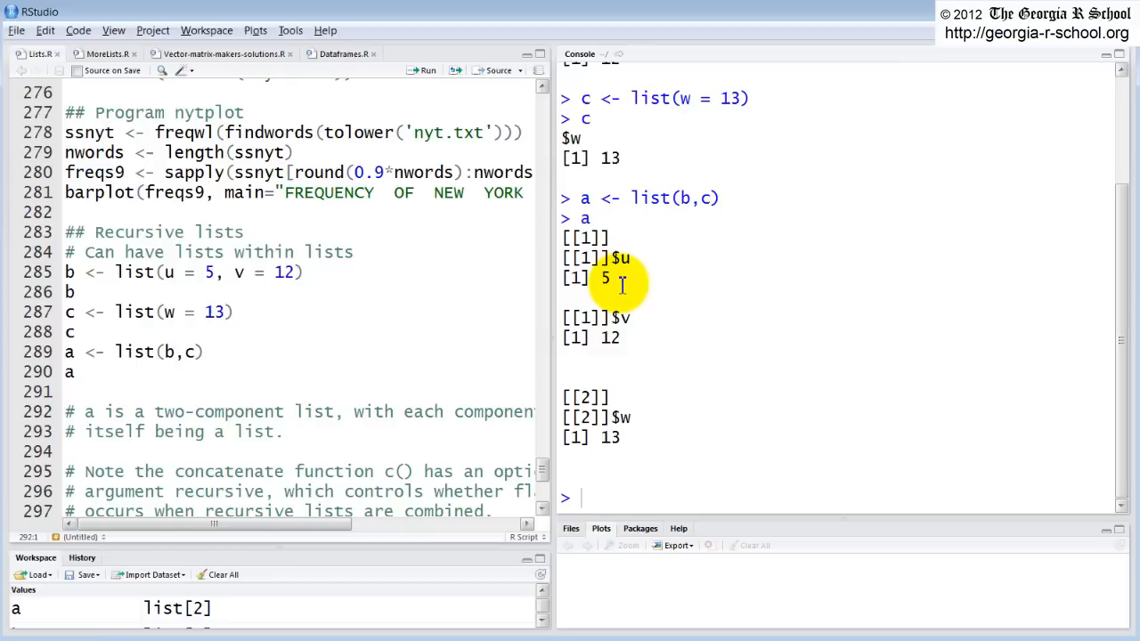
mouse_move(596, 367)
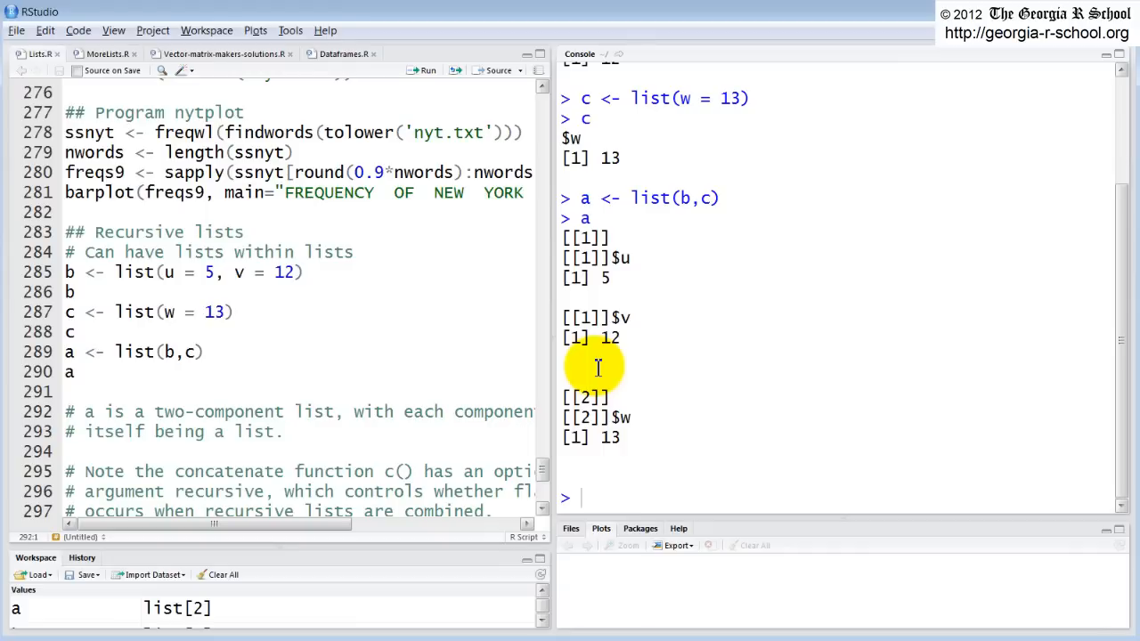
mouse_move(573, 346)
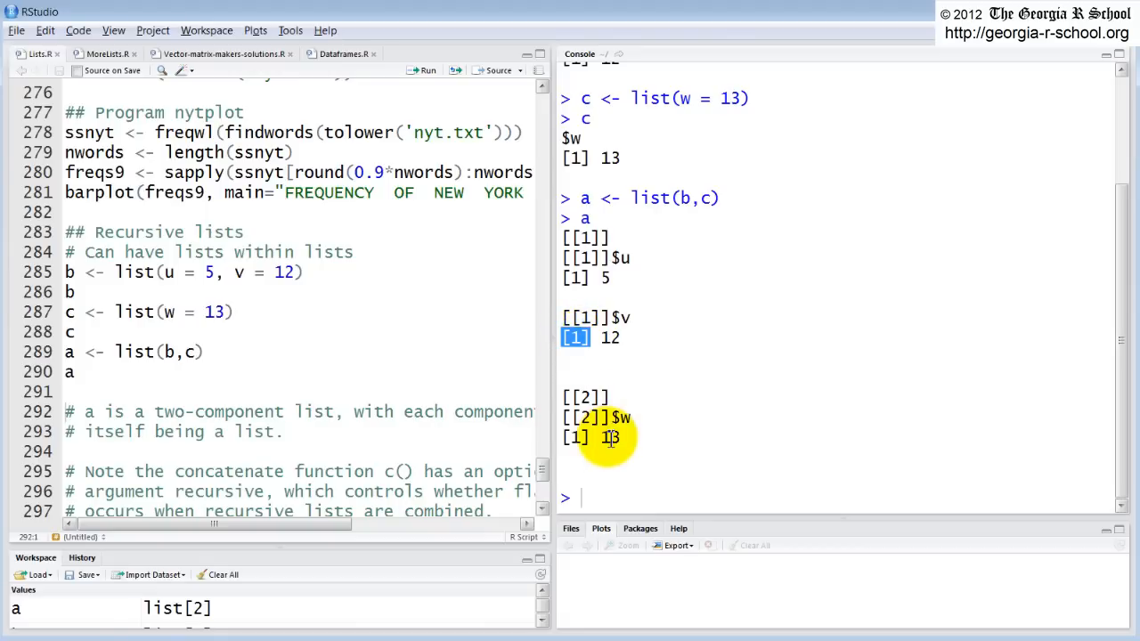
mouse_move(596, 328)
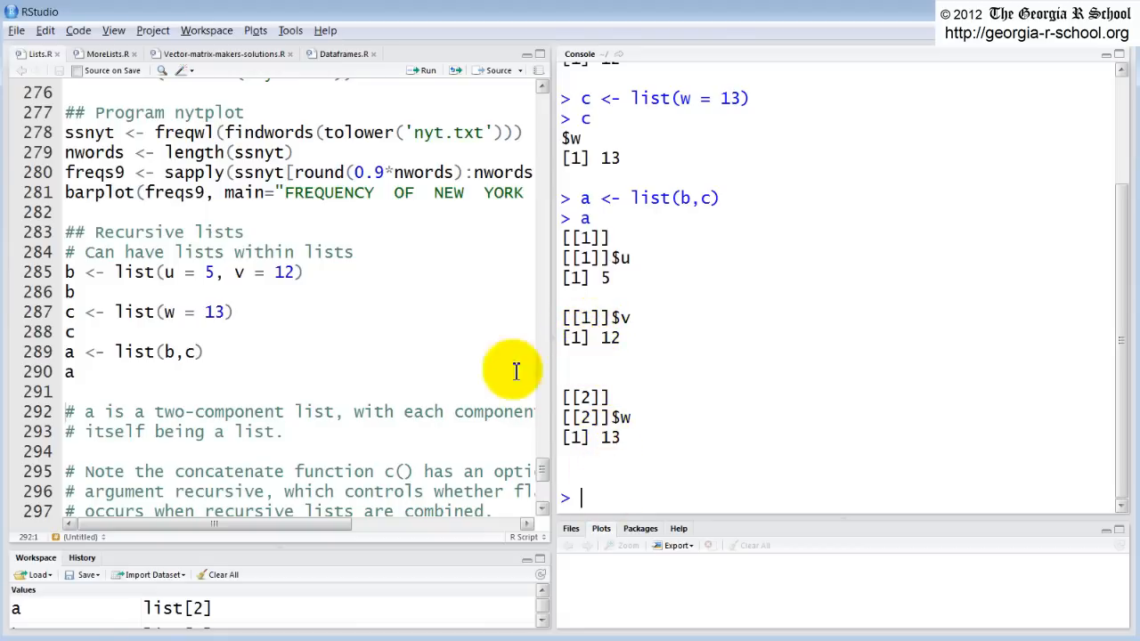
mouse_move(590, 366)
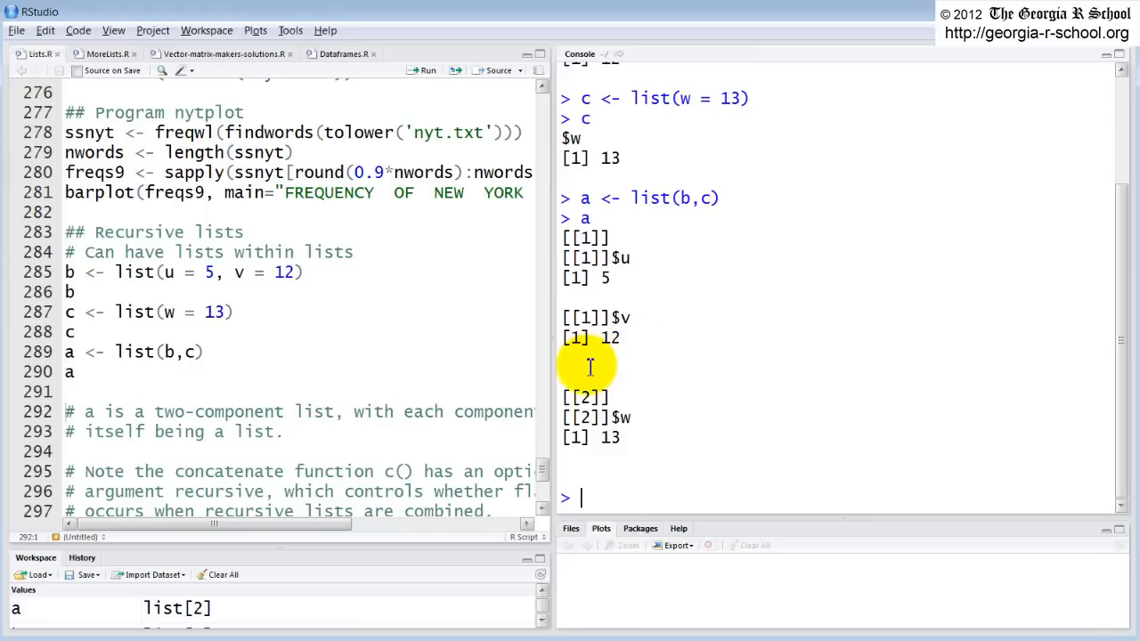
mouse_move(388, 412)
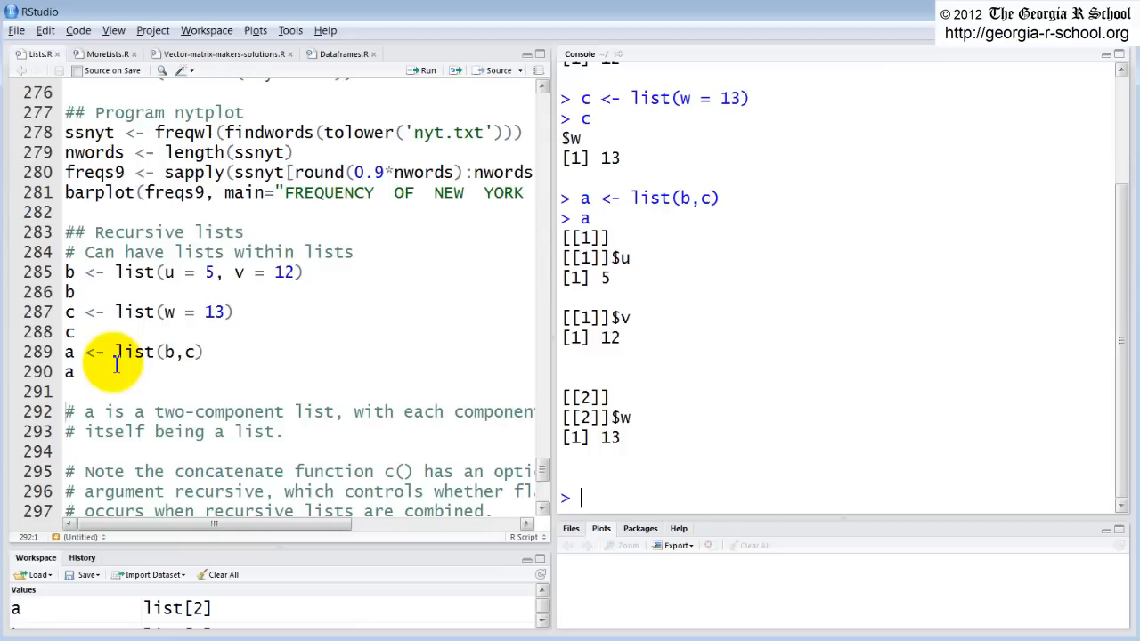
mouse_move(566, 360)
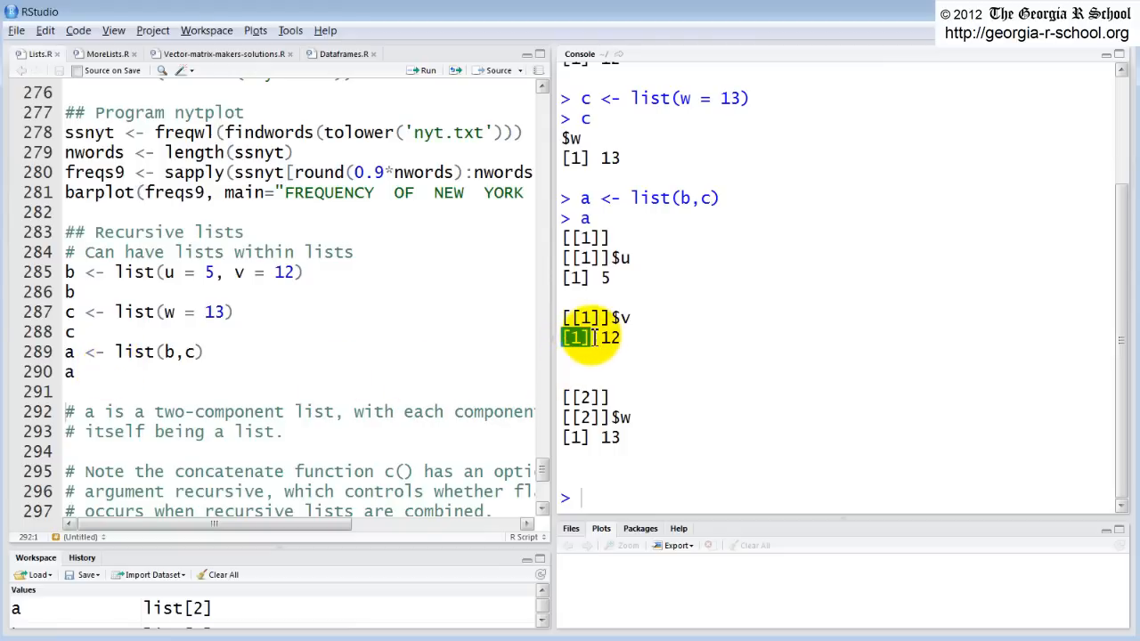
mouse_move(587, 321)
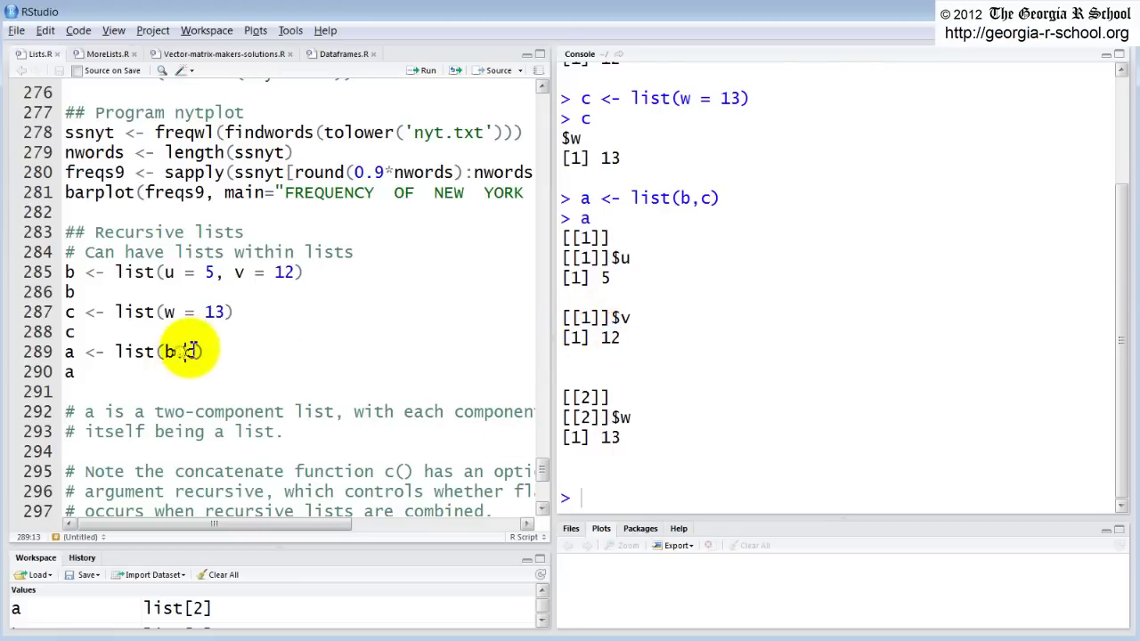
mouse_move(488, 314)
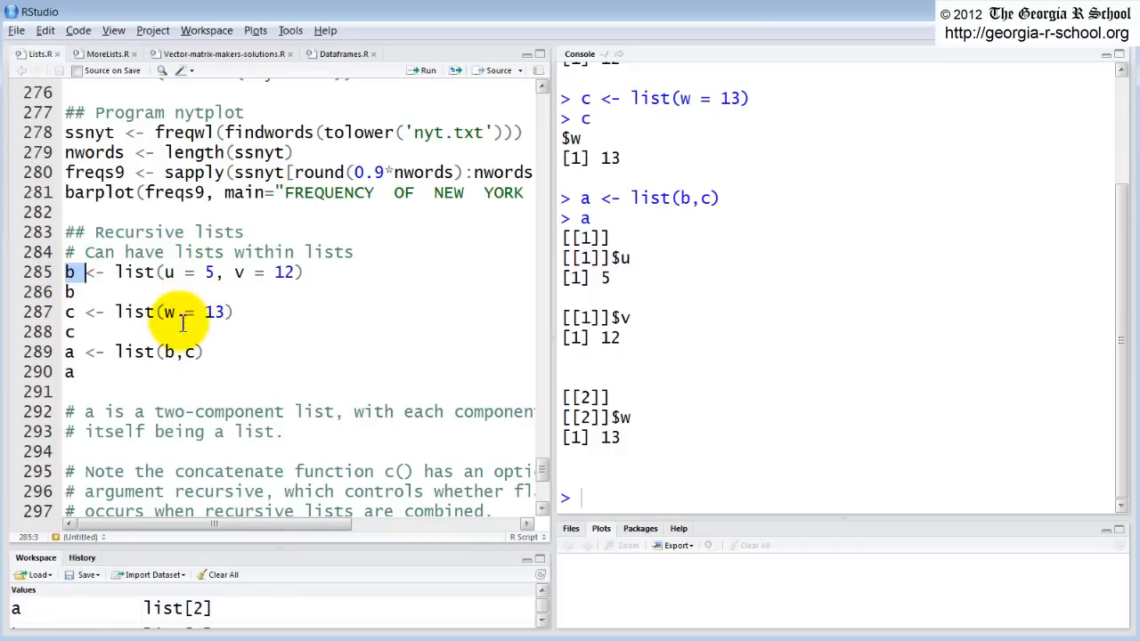
mouse_move(135, 312)
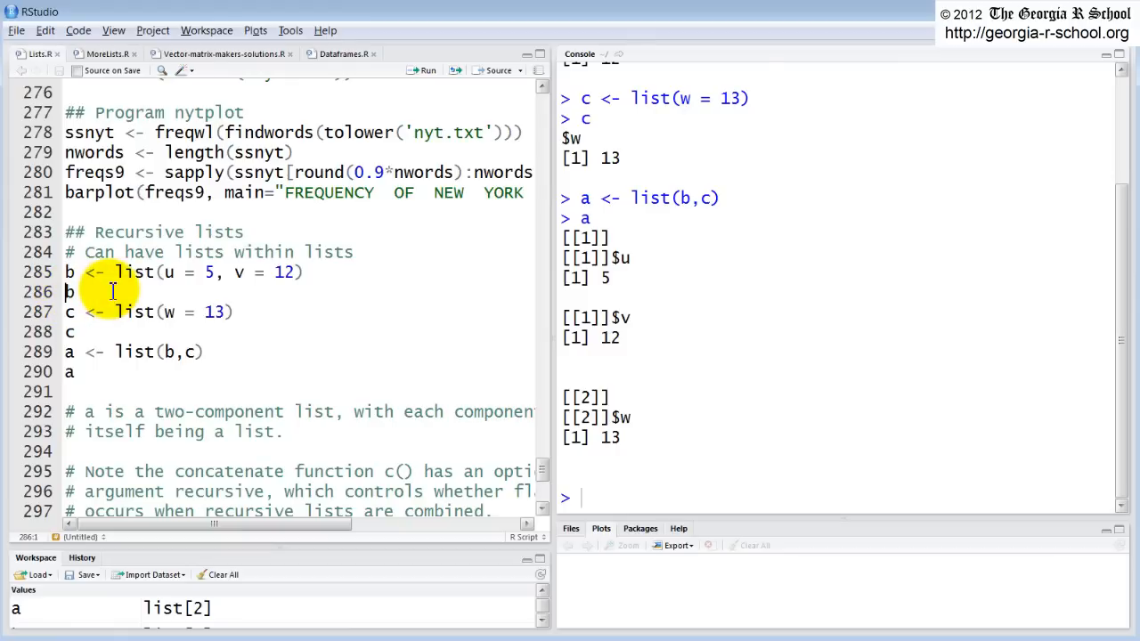
Step: Change line 286 to unname(b) so b prints as unnamed components
text(unname(b)
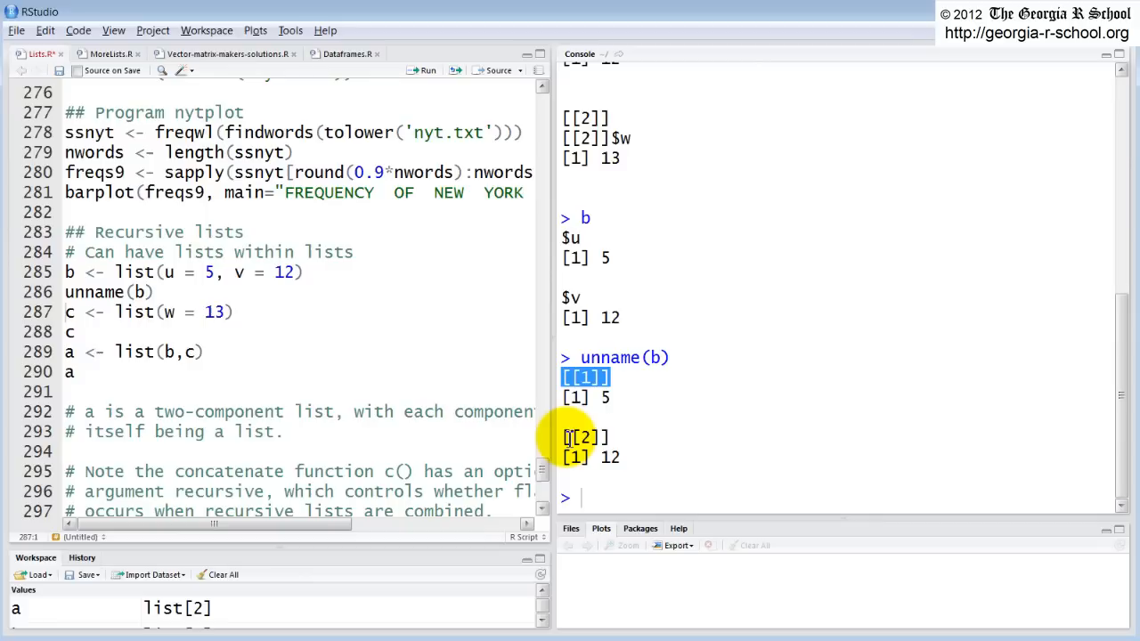
mouse_move(775, 543)
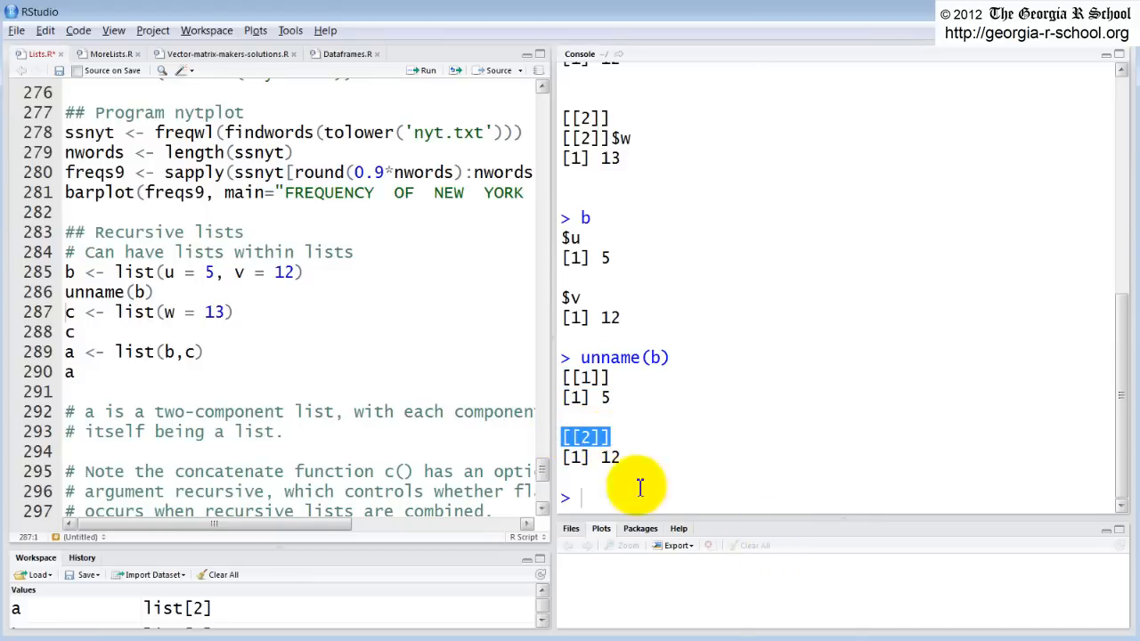
mouse_move(75, 372)
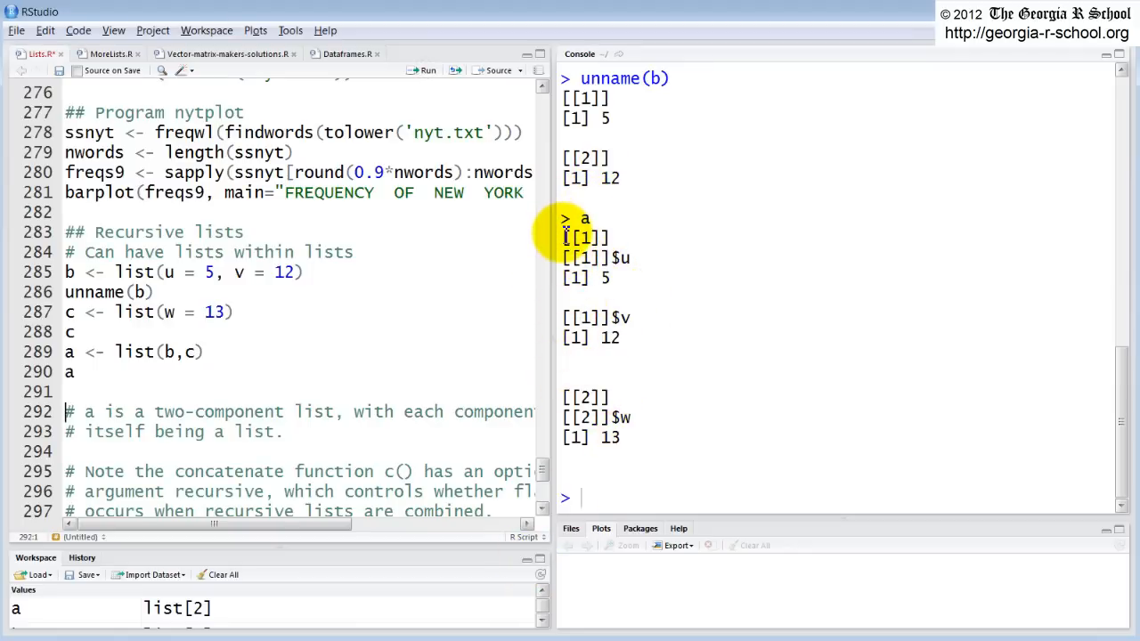
Step: Highlight the [[1]] component label in list a's console output
double_click(584, 237)
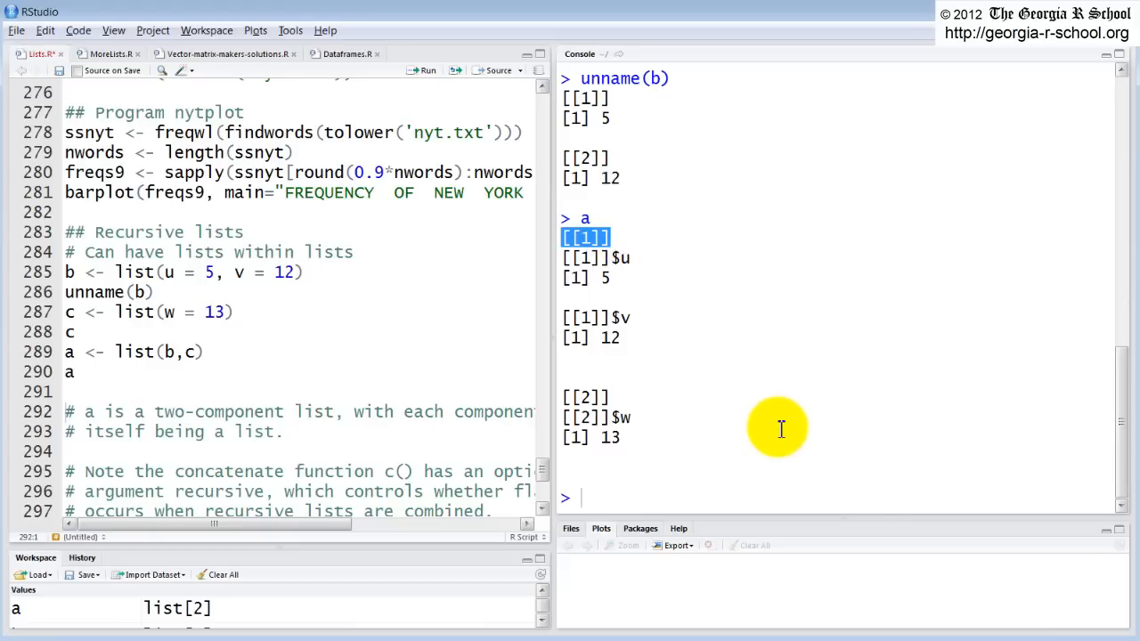
mouse_move(555, 398)
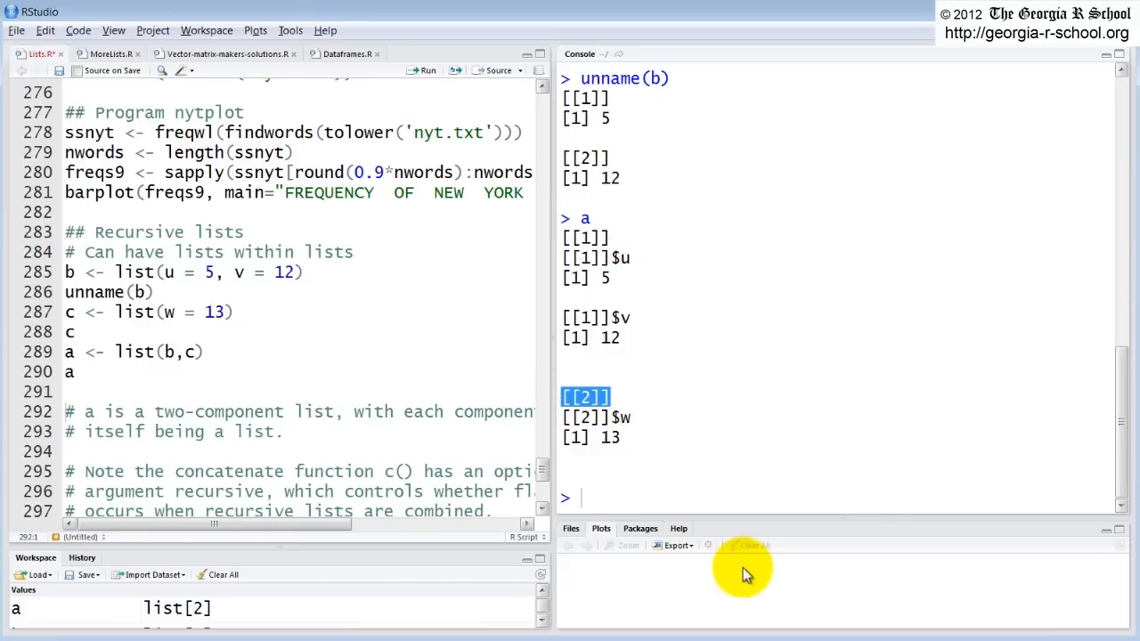
mouse_move(652, 248)
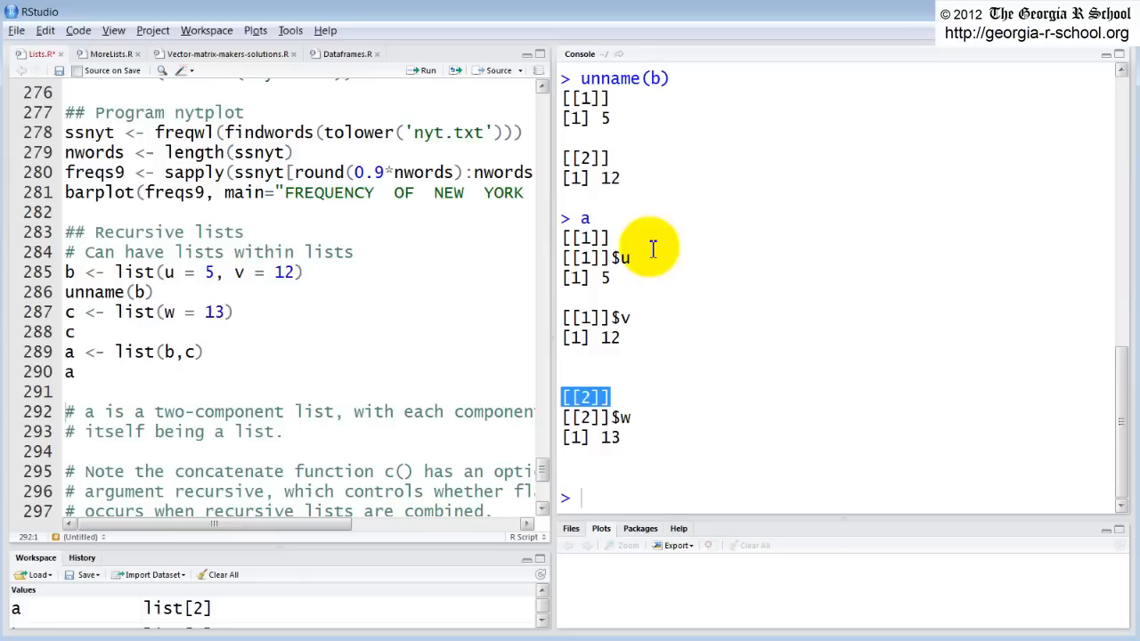
mouse_move(588, 239)
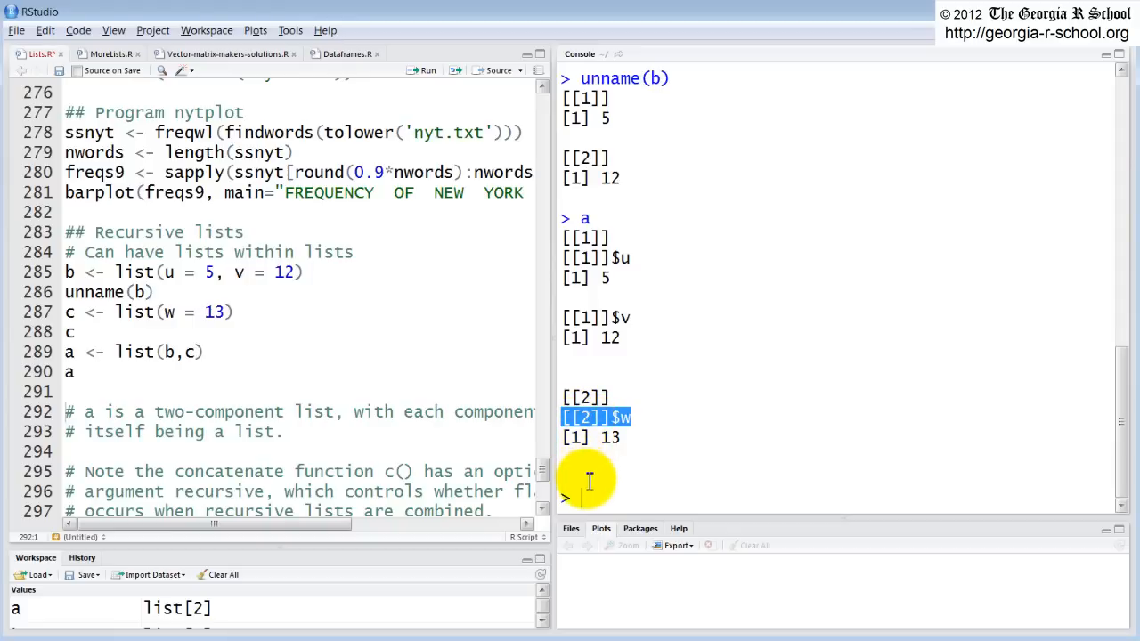
mouse_move(347, 470)
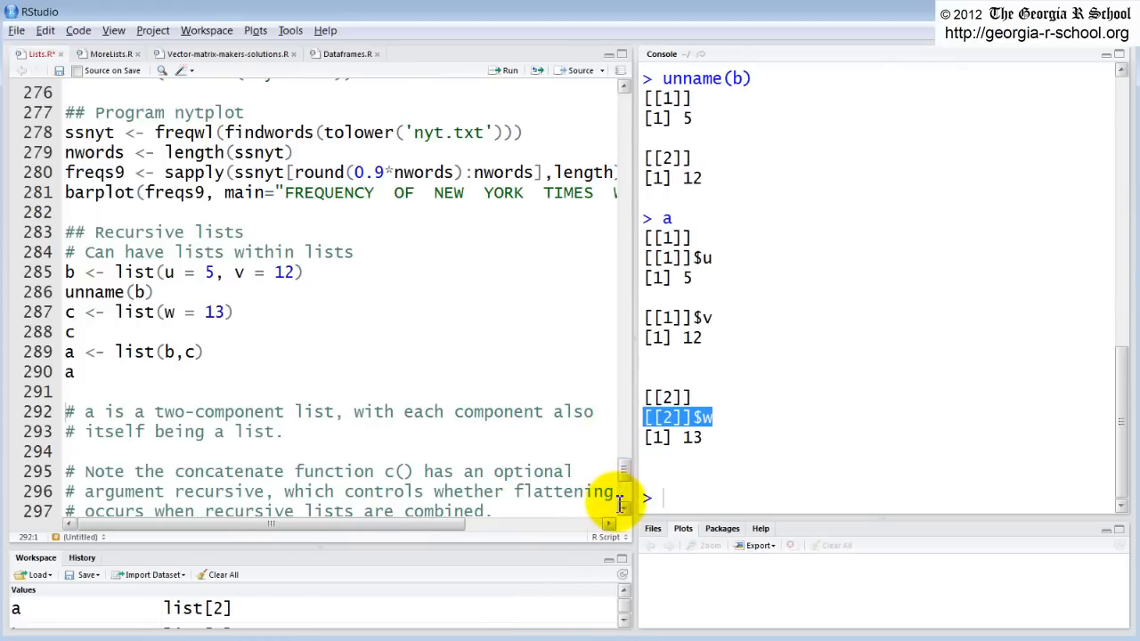
Step: Replace 'concatenate' with 'combine' in the line 295 comment about c()
scroll(down, 3)
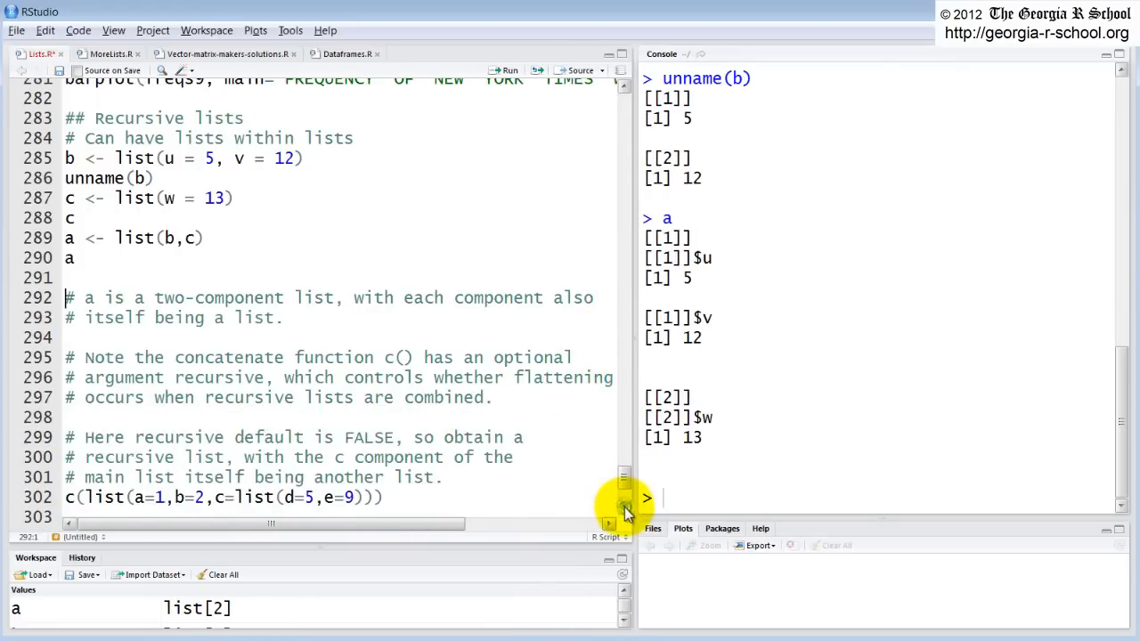
scroll(down, 3)
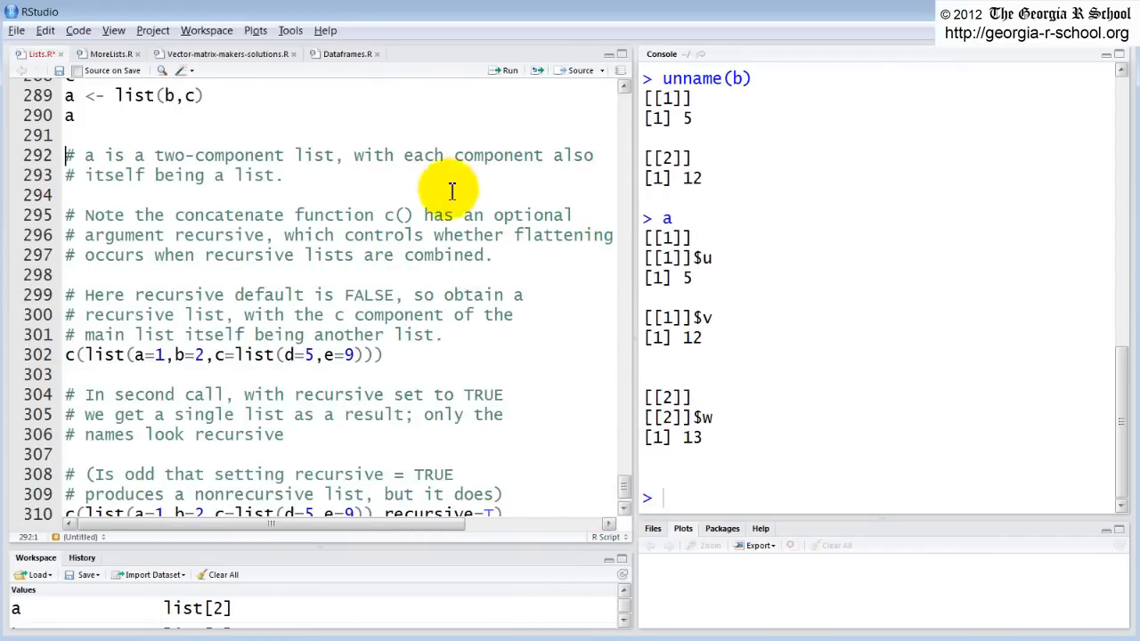
mouse_move(281, 224)
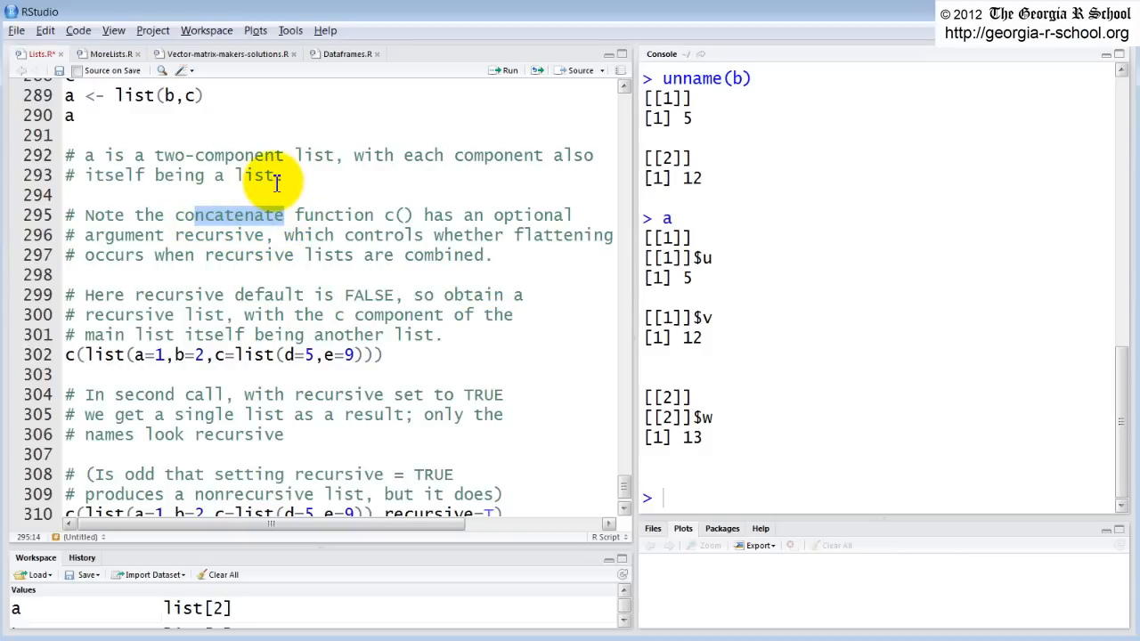
text(combine)
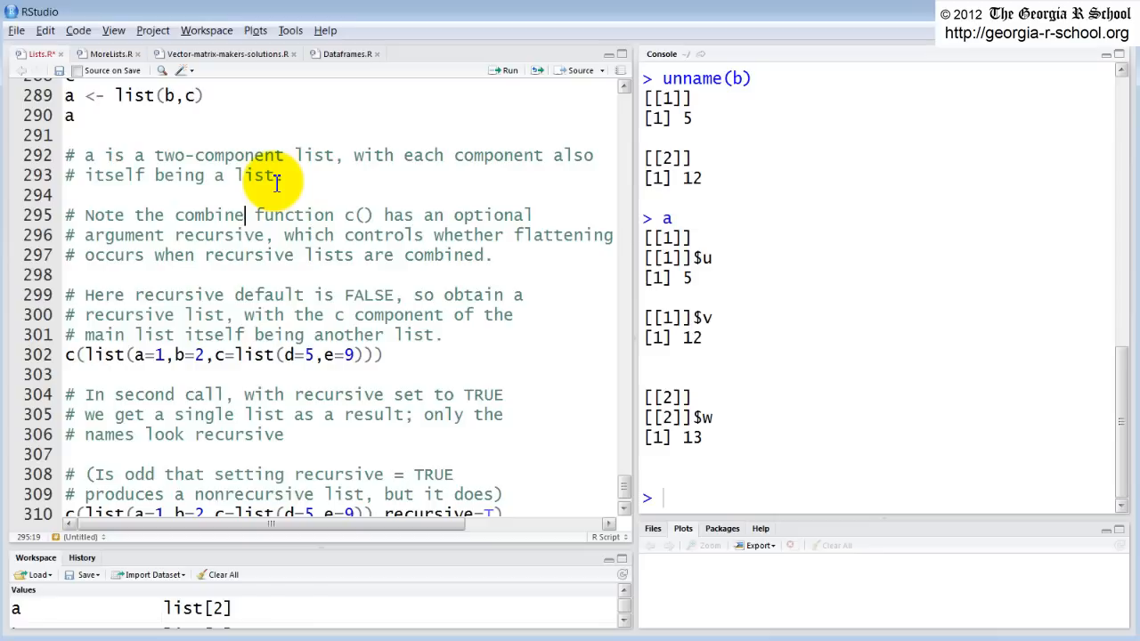
mouse_move(324, 192)
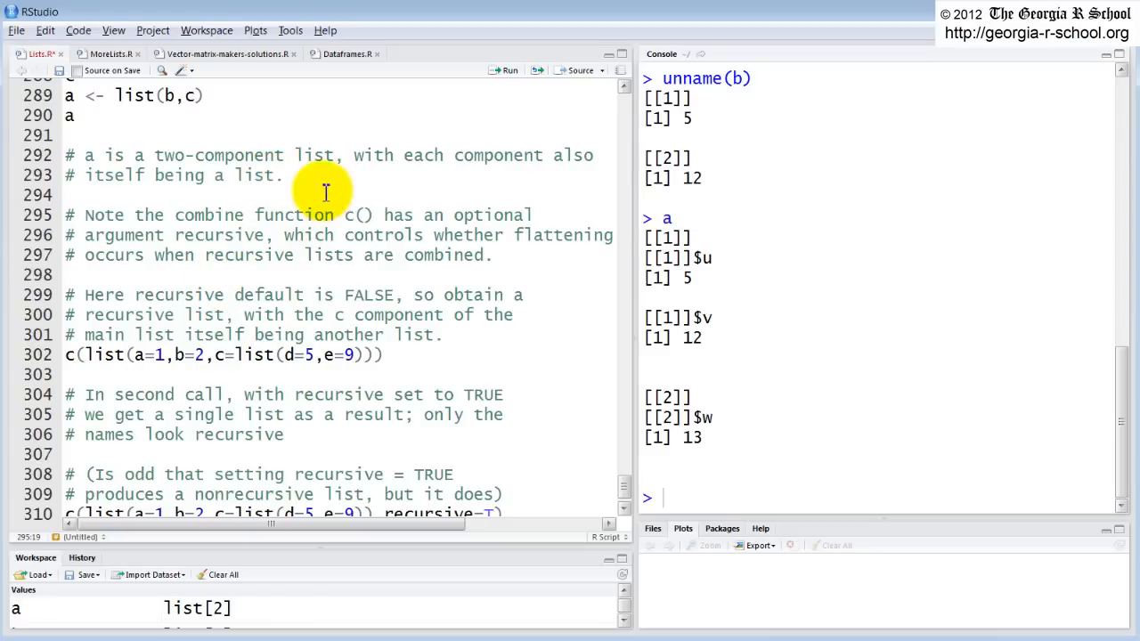
mouse_move(103, 338)
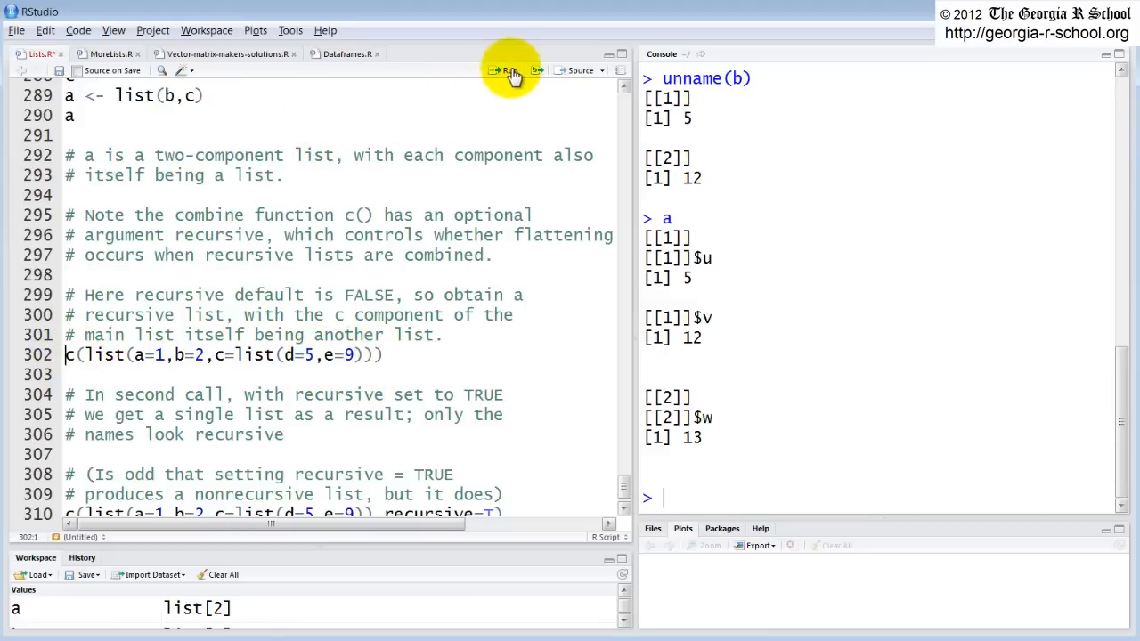
Step: Run the non-recursive c(list(a=1,b=2,c=list(d=5,e=9))) and highlight the nested $c in its output
click(508, 72)
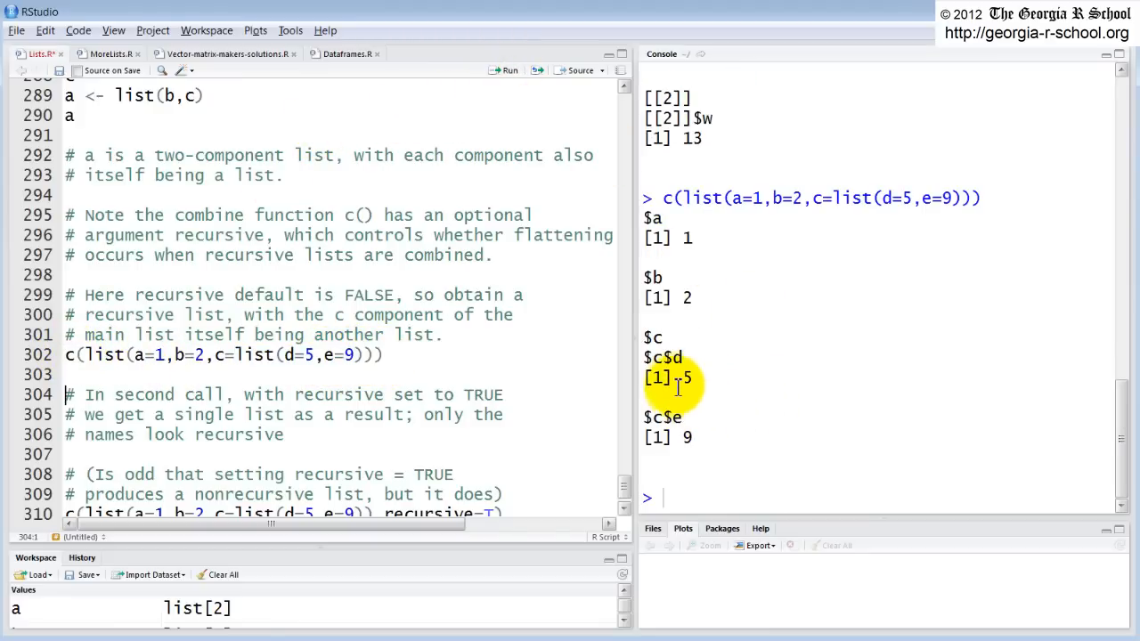
mouse_move(659, 294)
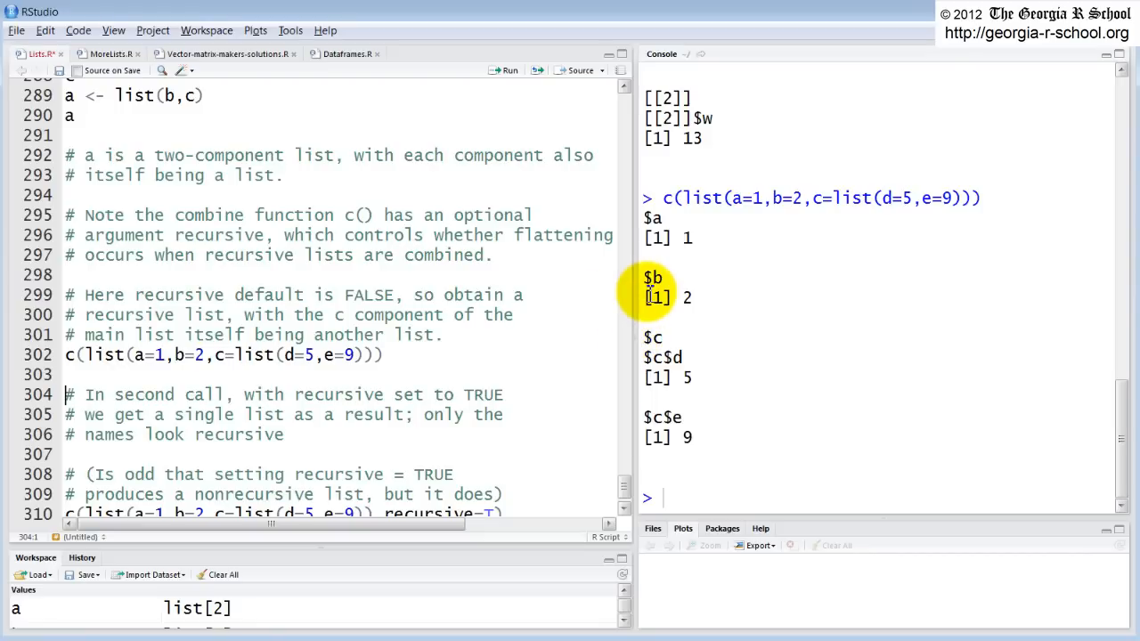
mouse_move(586, 300)
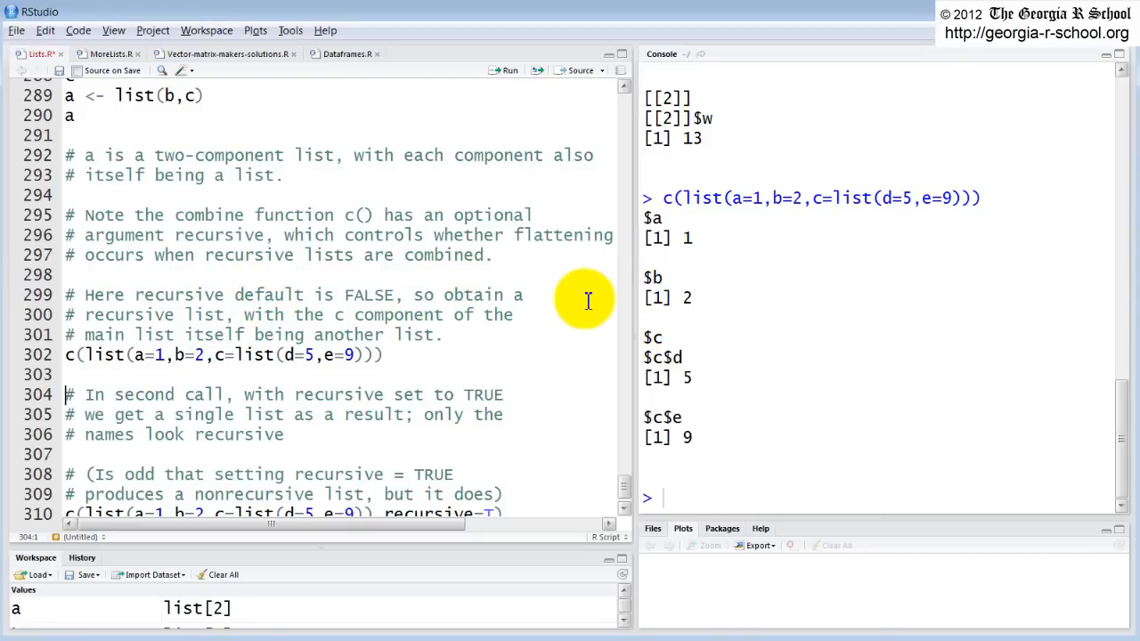
mouse_move(313, 365)
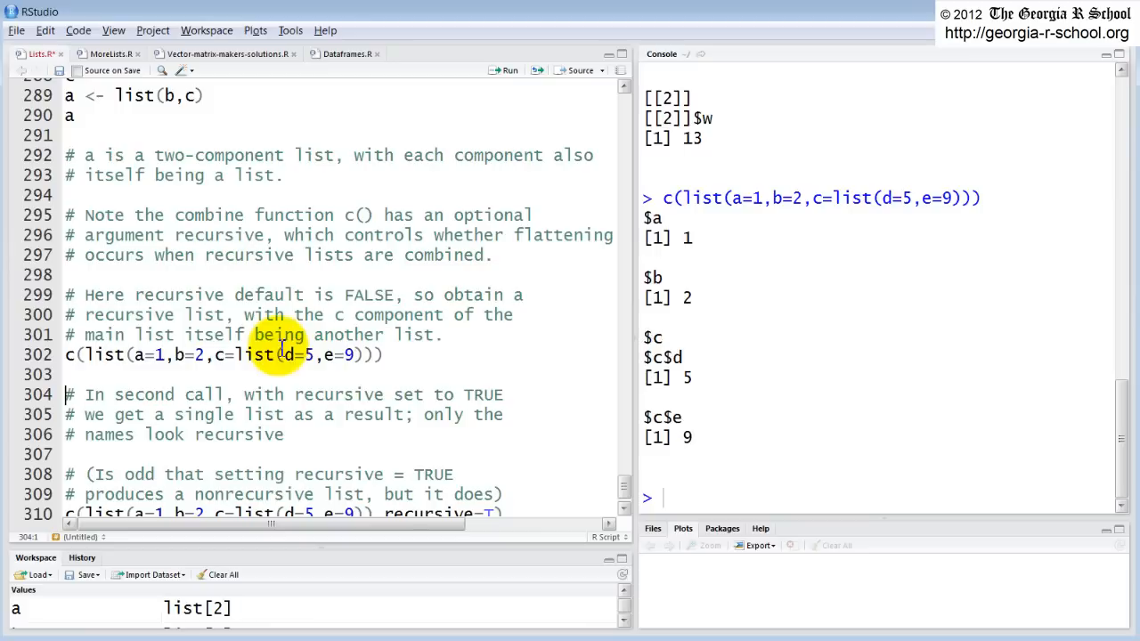
mouse_move(495, 313)
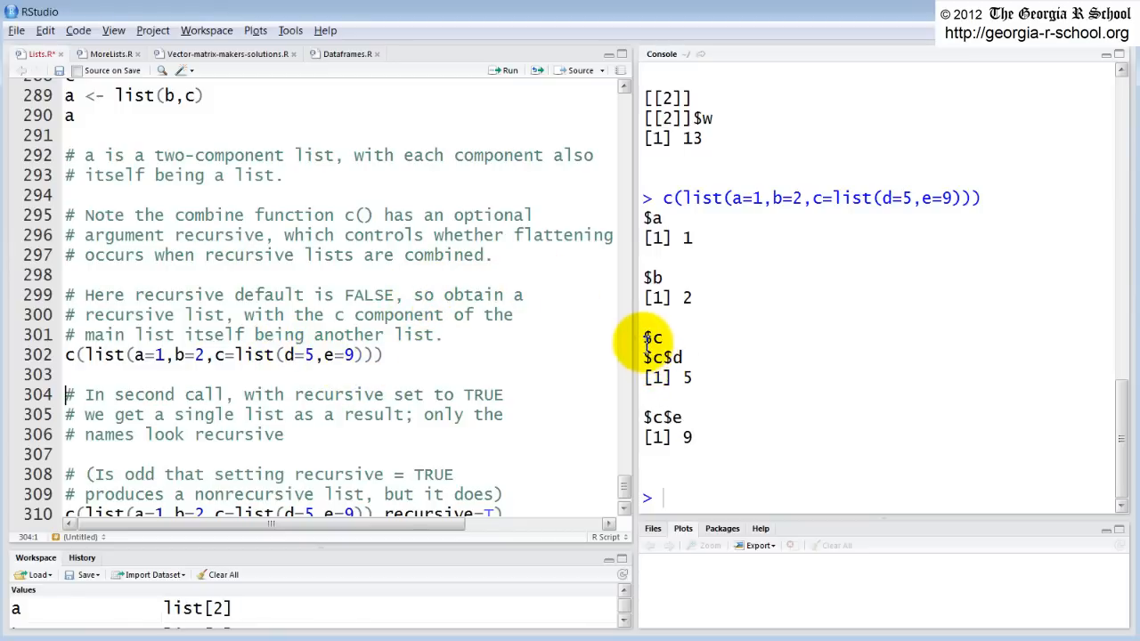
double_click(652, 337)
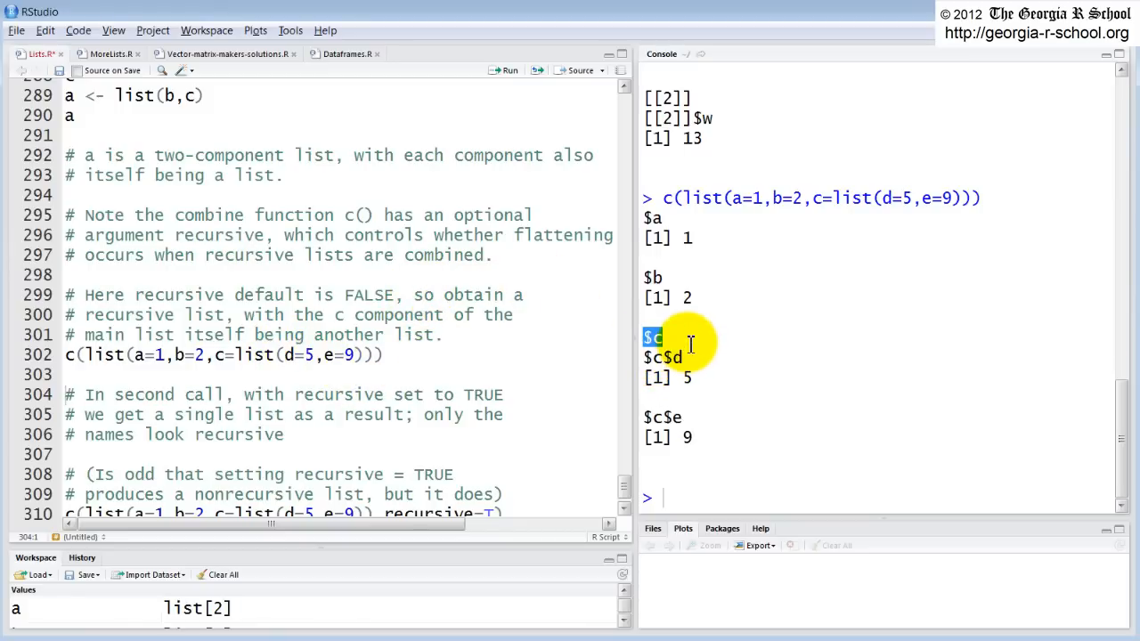
mouse_move(680, 442)
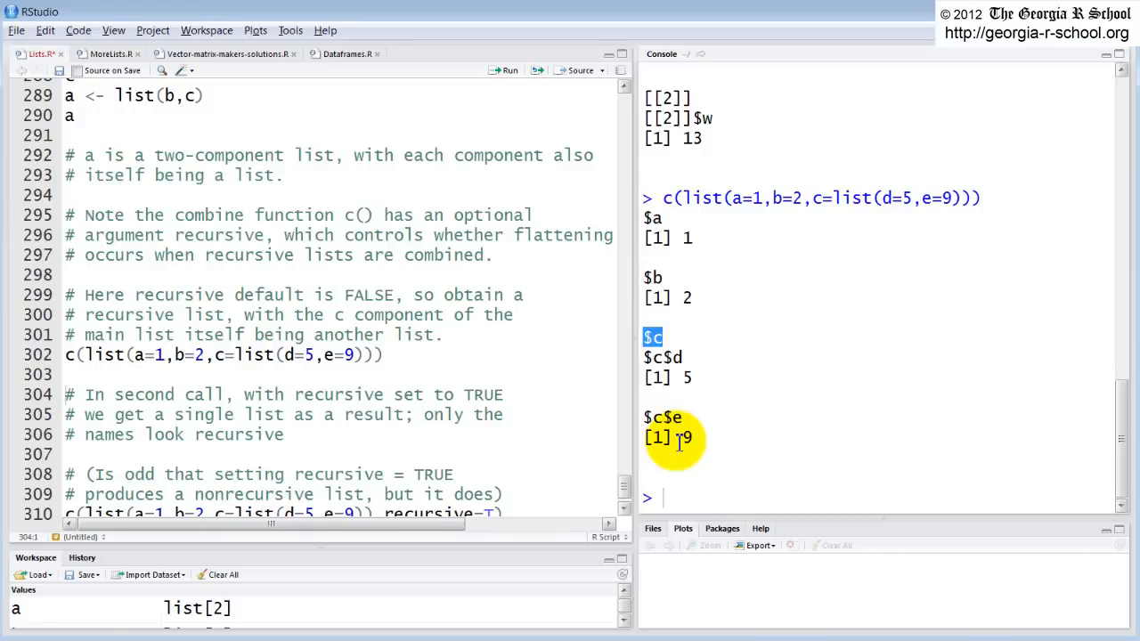
mouse_move(644, 436)
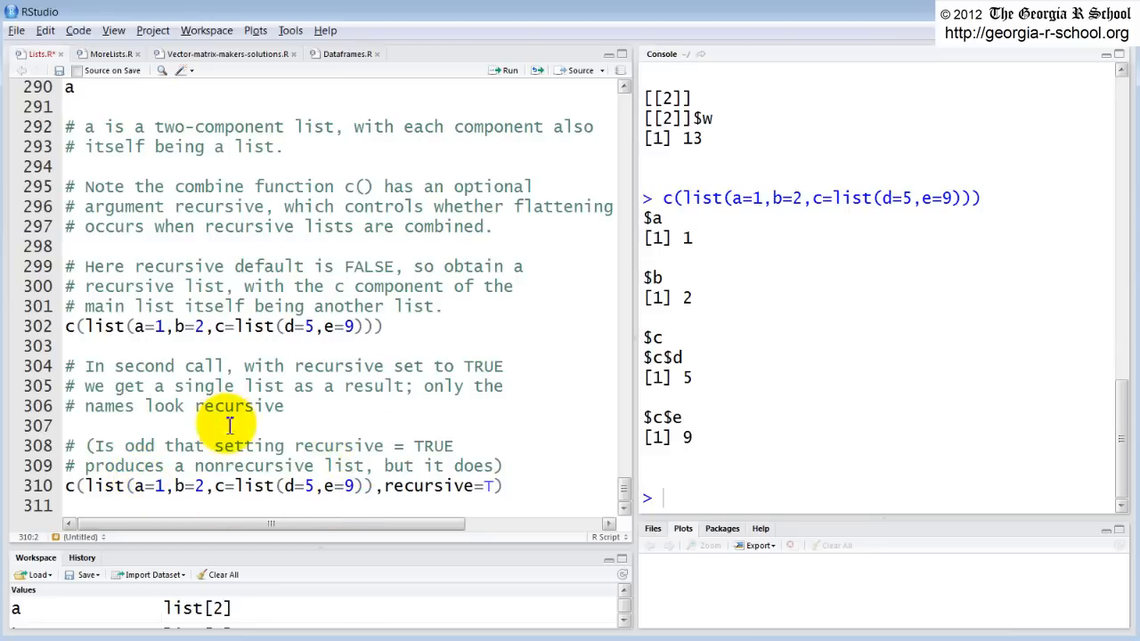
mouse_move(306, 445)
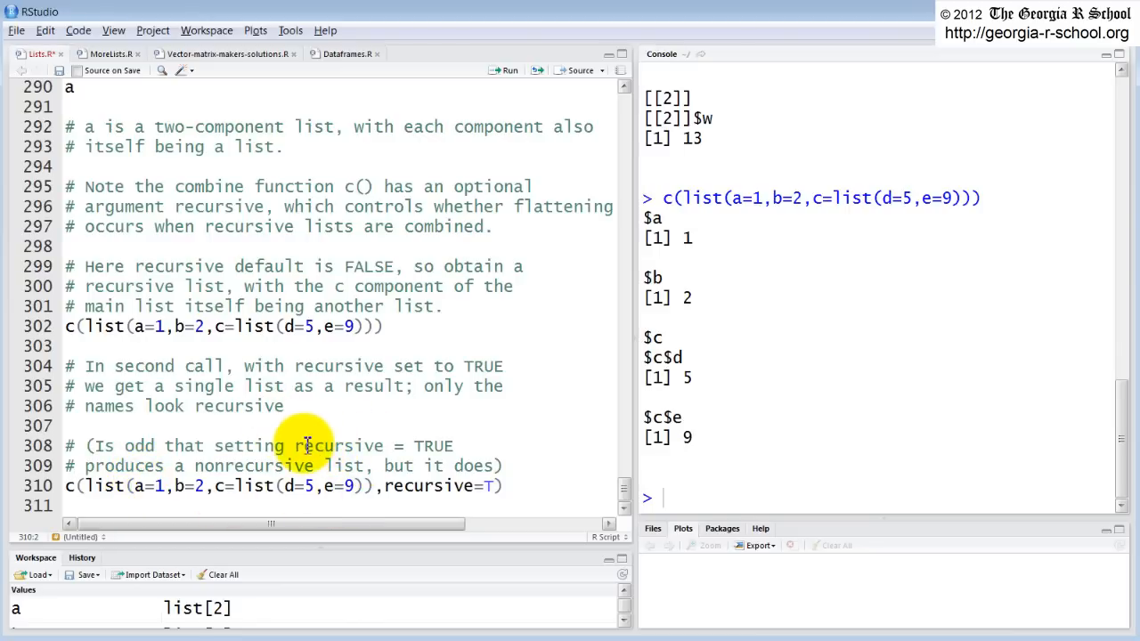
mouse_move(409, 296)
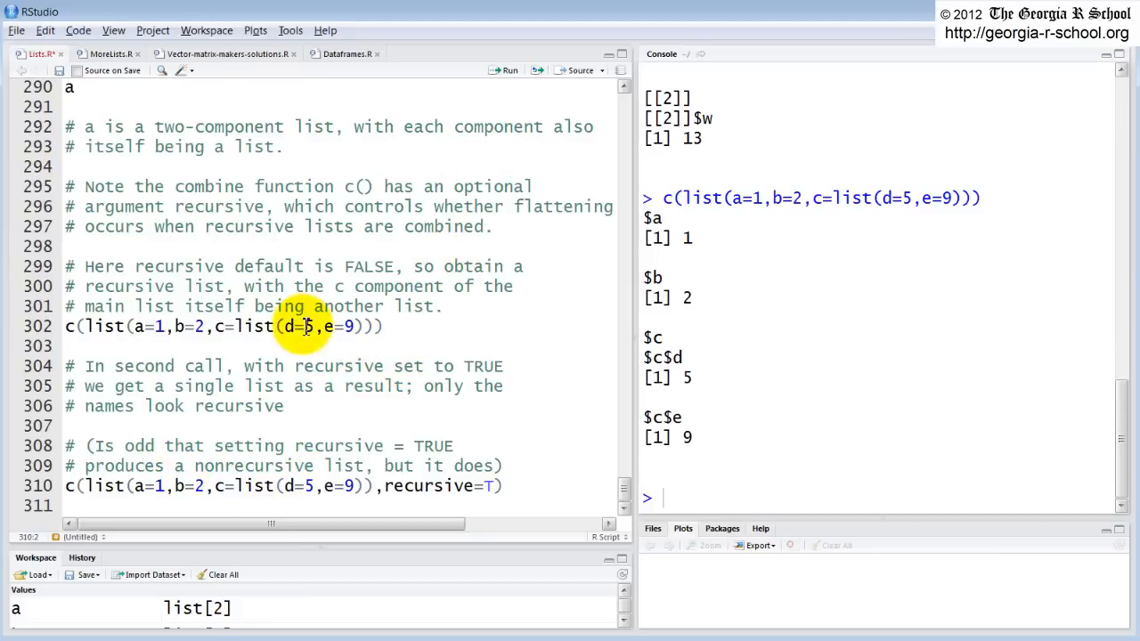
mouse_move(409, 497)
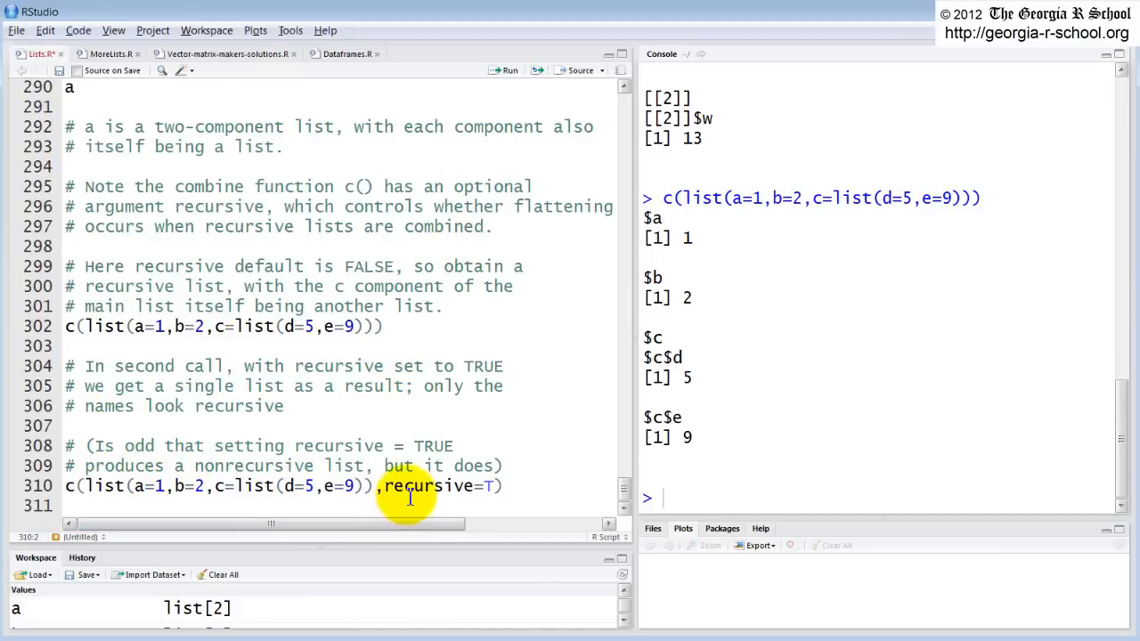
mouse_move(586, 132)
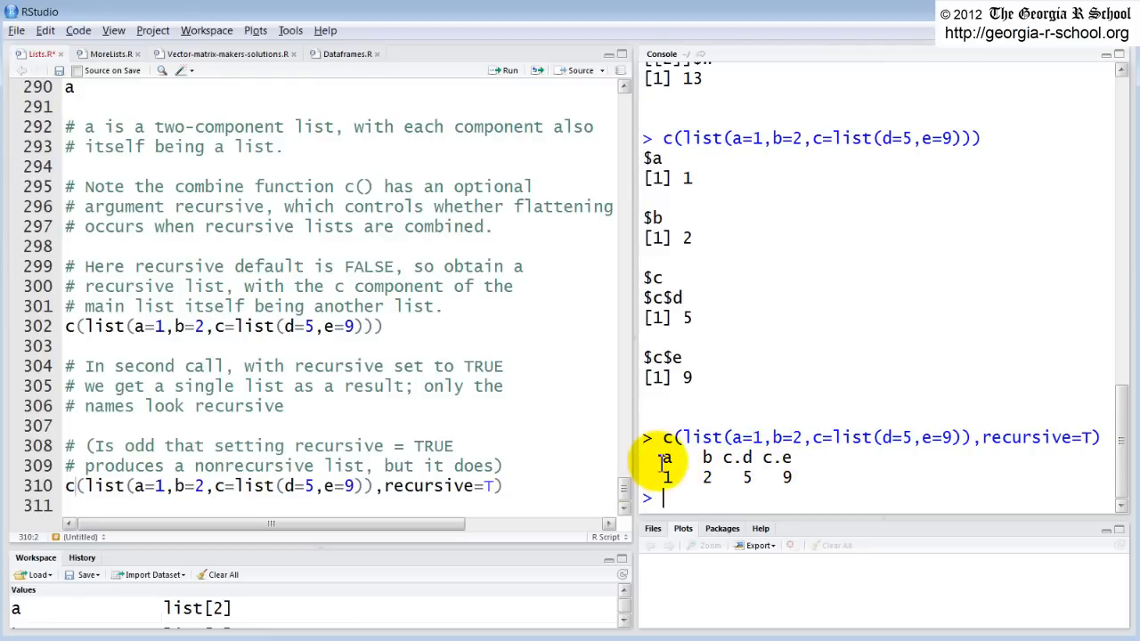
mouse_move(780, 466)
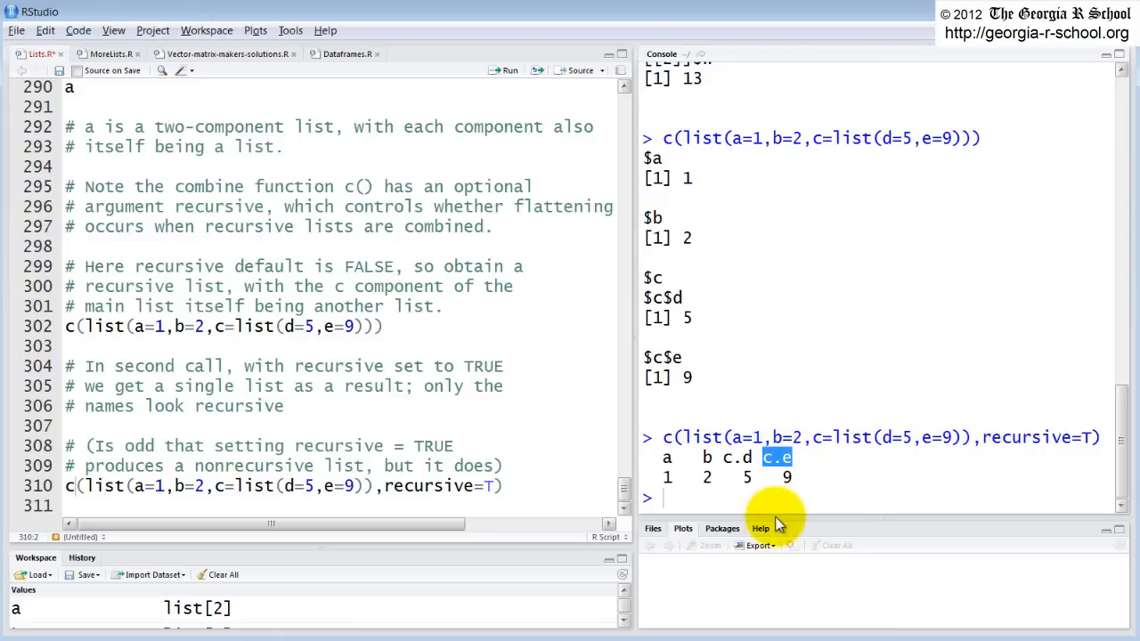
mouse_move(615, 479)
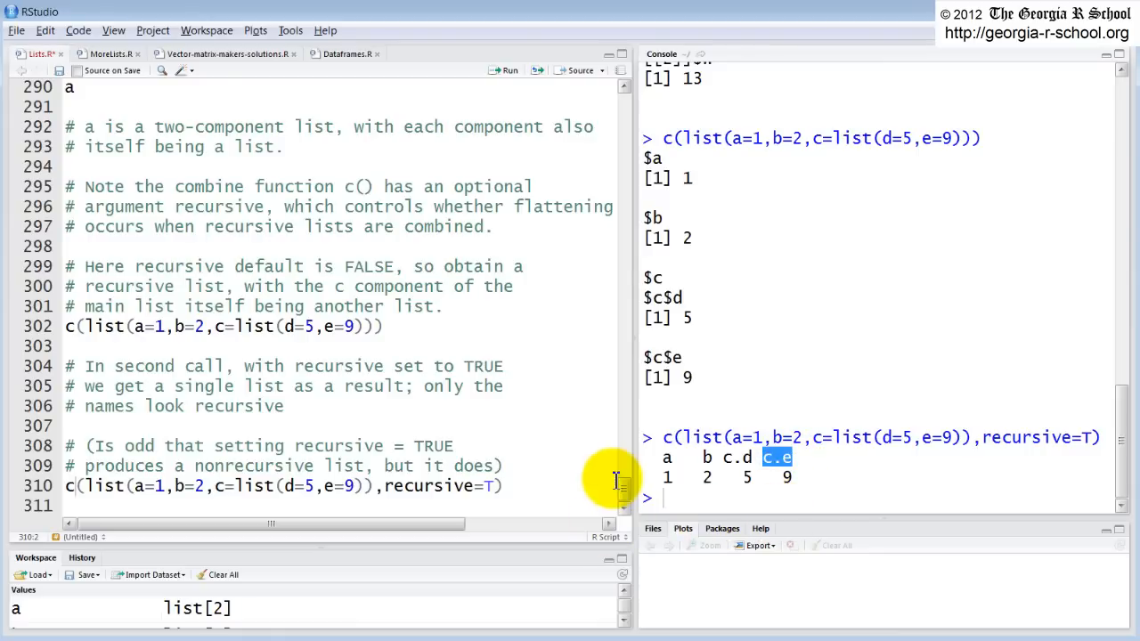
mouse_move(442, 420)
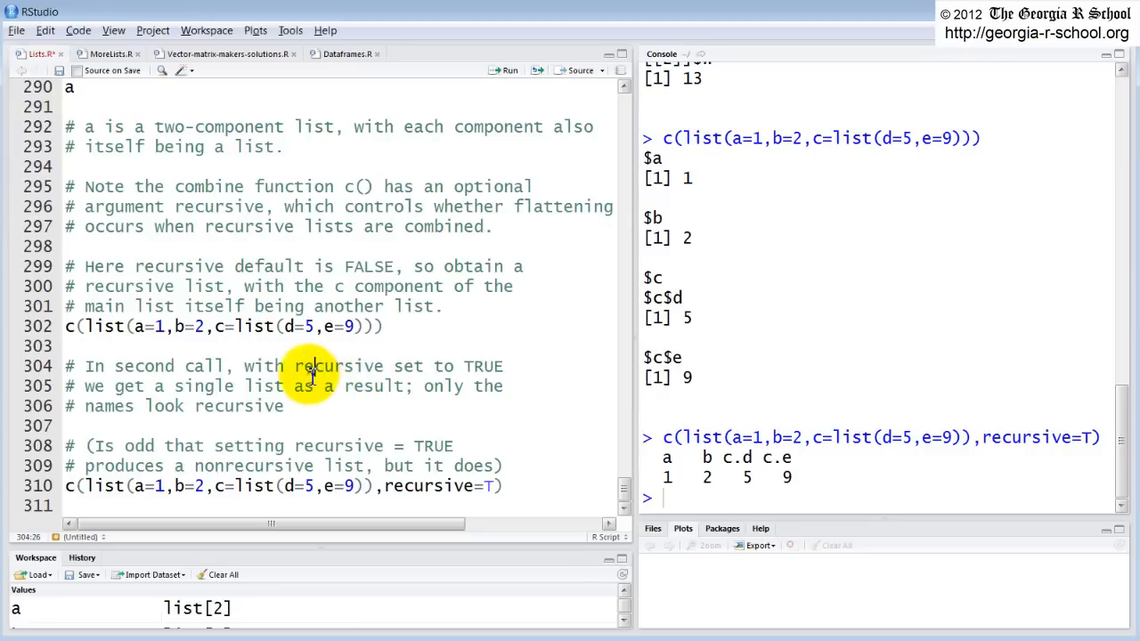
mouse_move(276, 326)
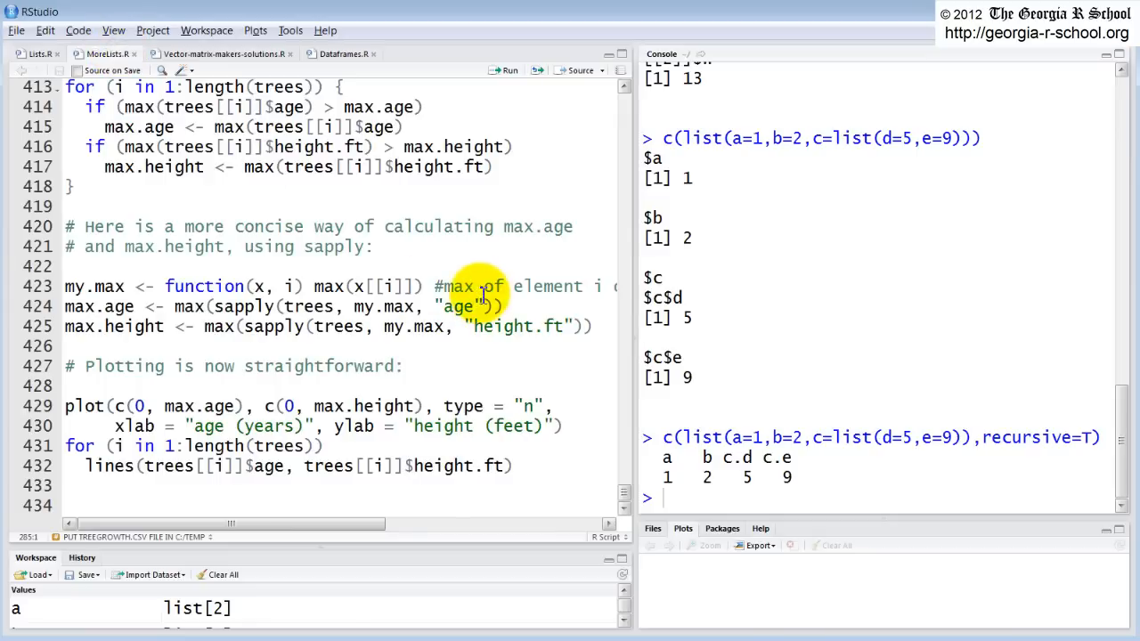
mouse_move(615, 490)
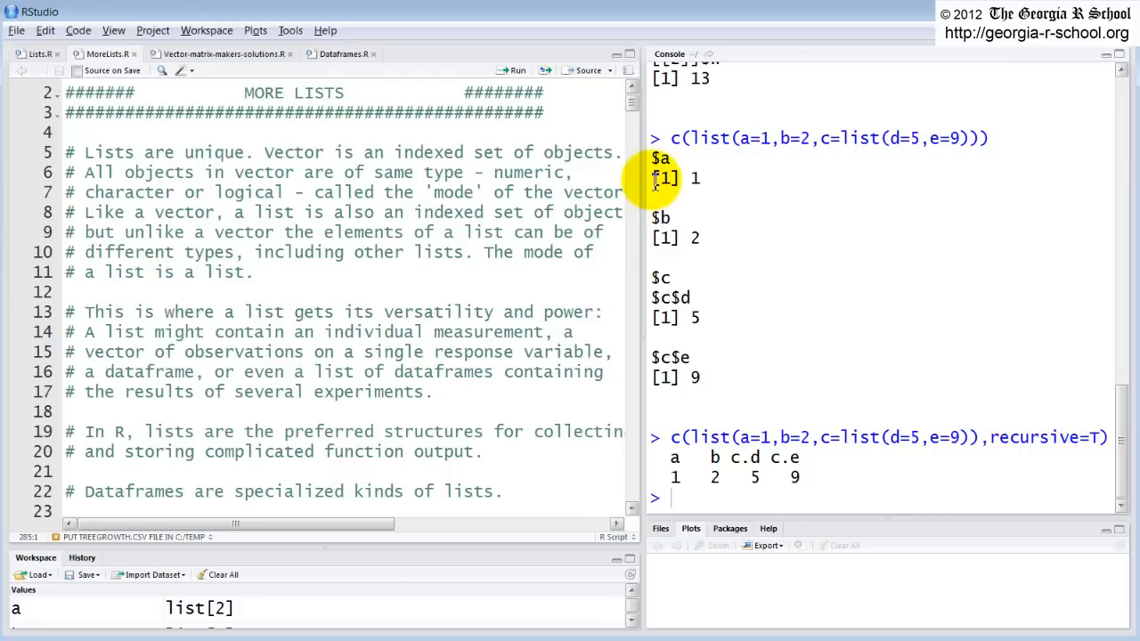
mouse_move(473, 123)
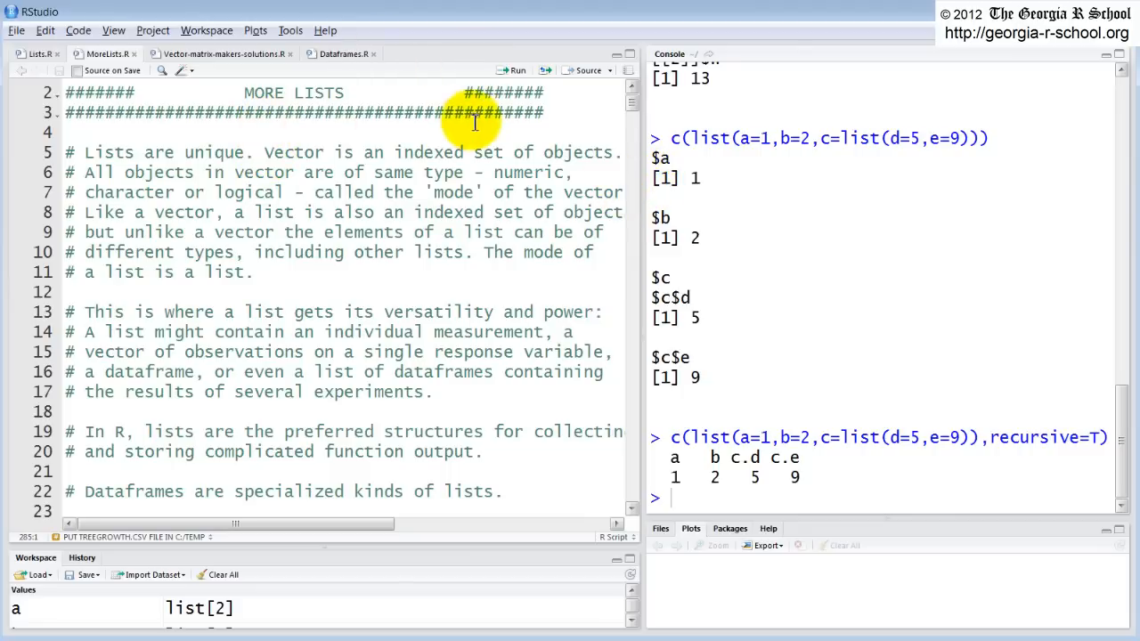
mouse_move(633, 102)
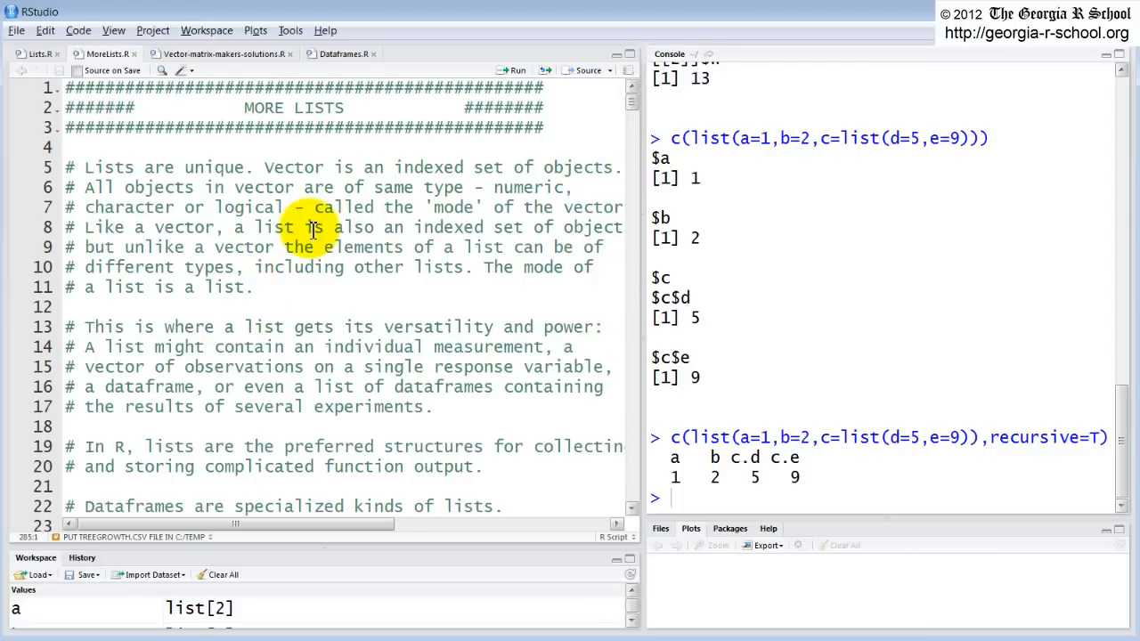
mouse_move(737, 349)
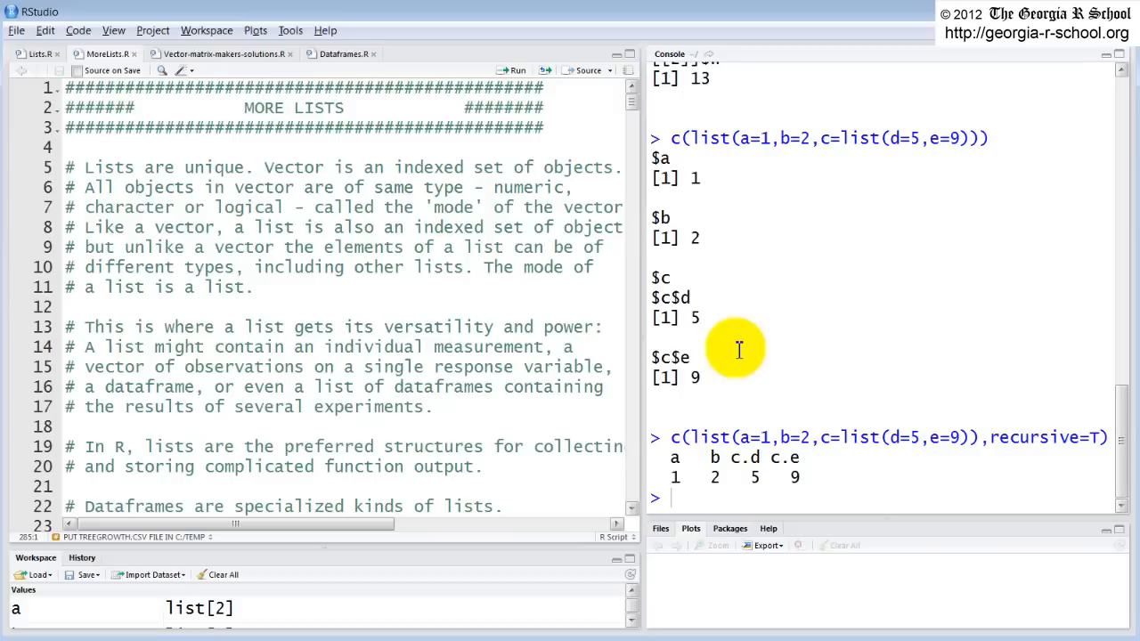
mouse_move(659, 164)
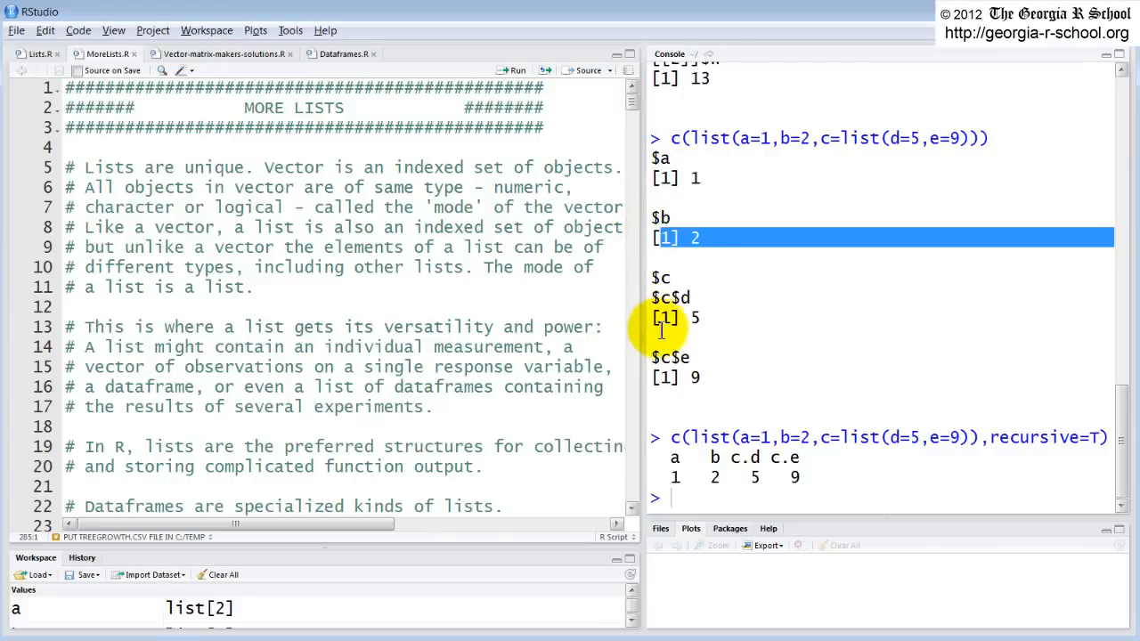
mouse_move(673, 198)
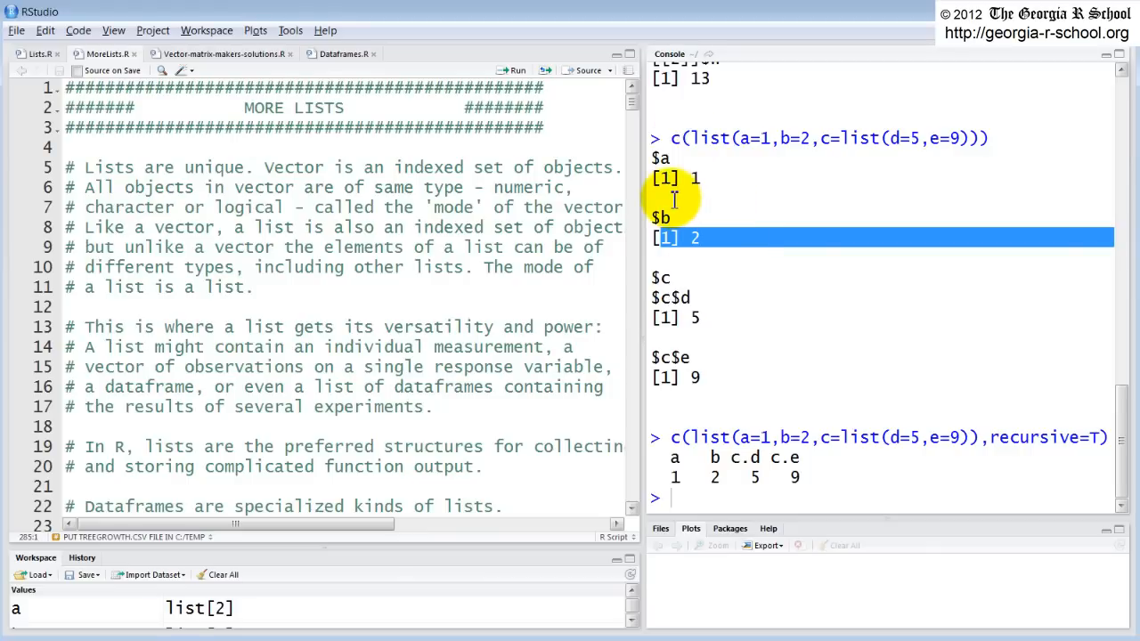
mouse_move(578, 240)
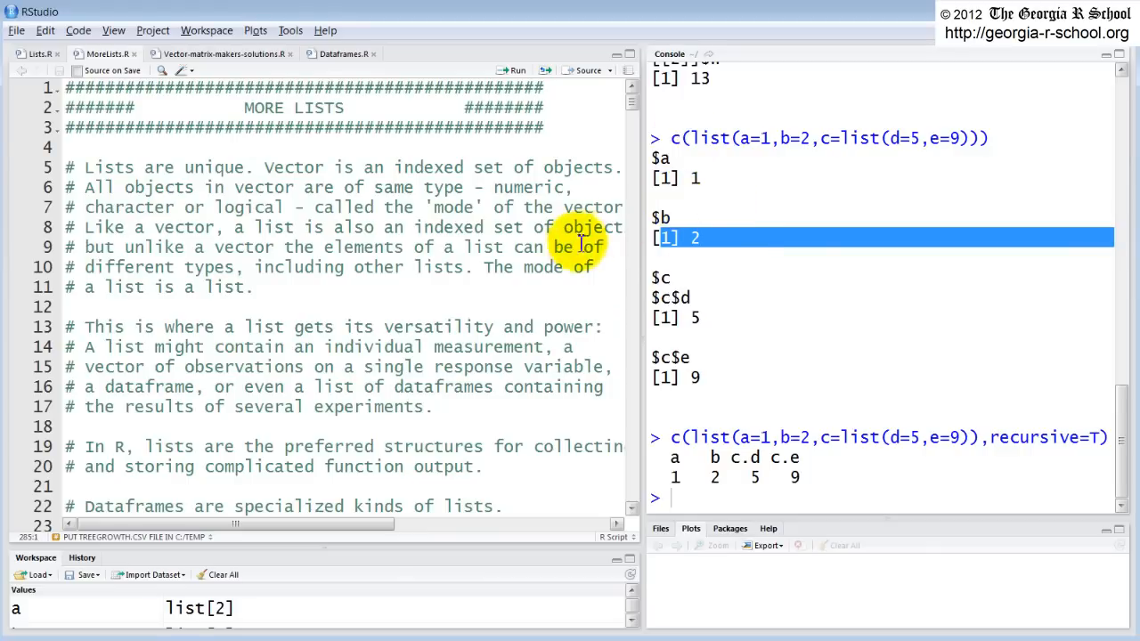
mouse_move(365, 436)
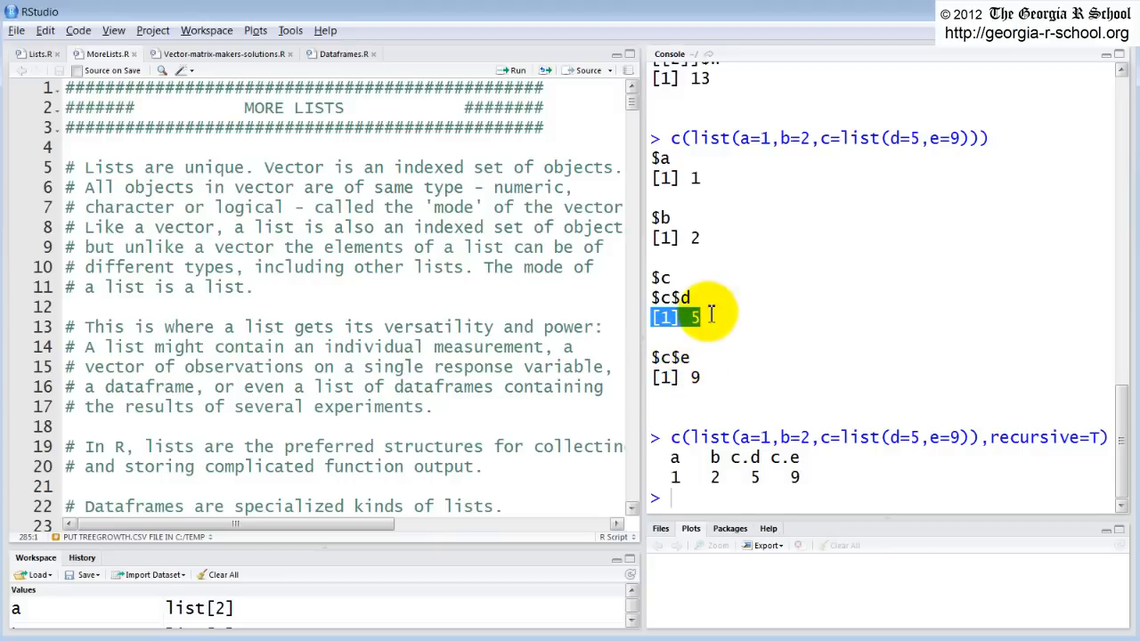
mouse_move(392, 406)
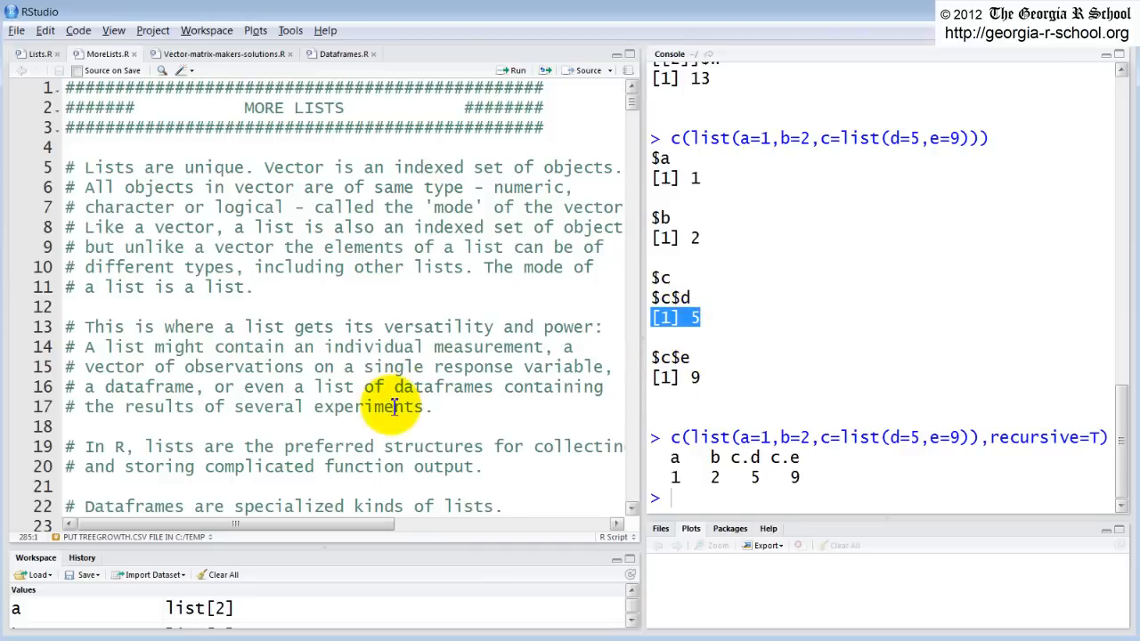
mouse_move(632, 498)
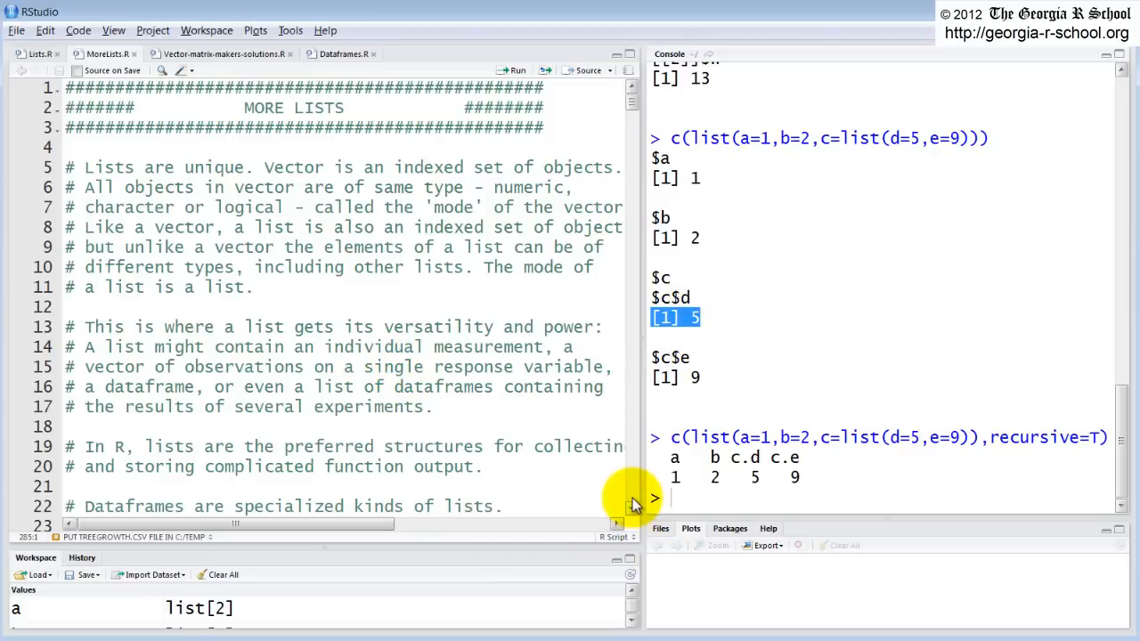
Step: Scroll the script down to the comments on data frames and bracket selection
scroll(down, 3)
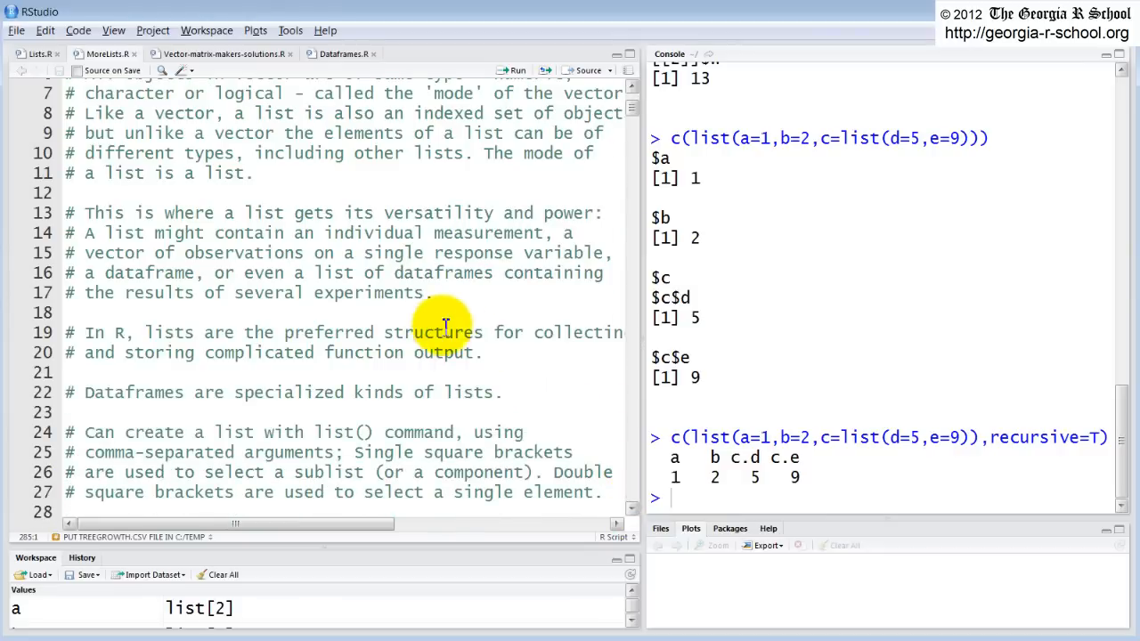
mouse_move(587, 392)
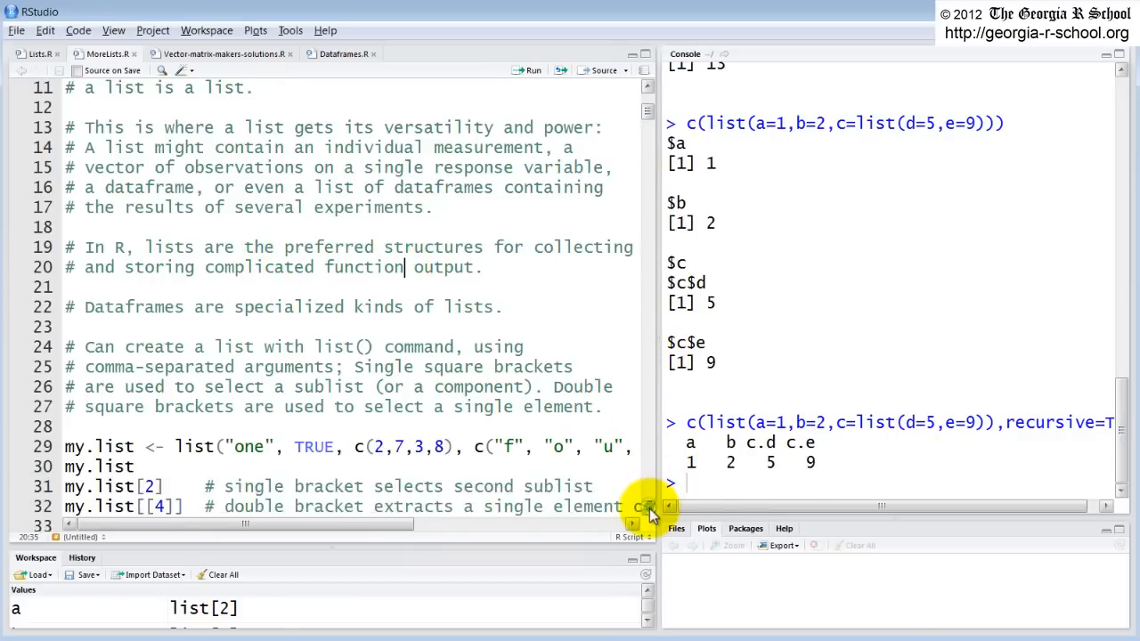
Step: Bring the my.list definition and indexing lines into view and widen the editor for the full list() line
scroll(down, 3)
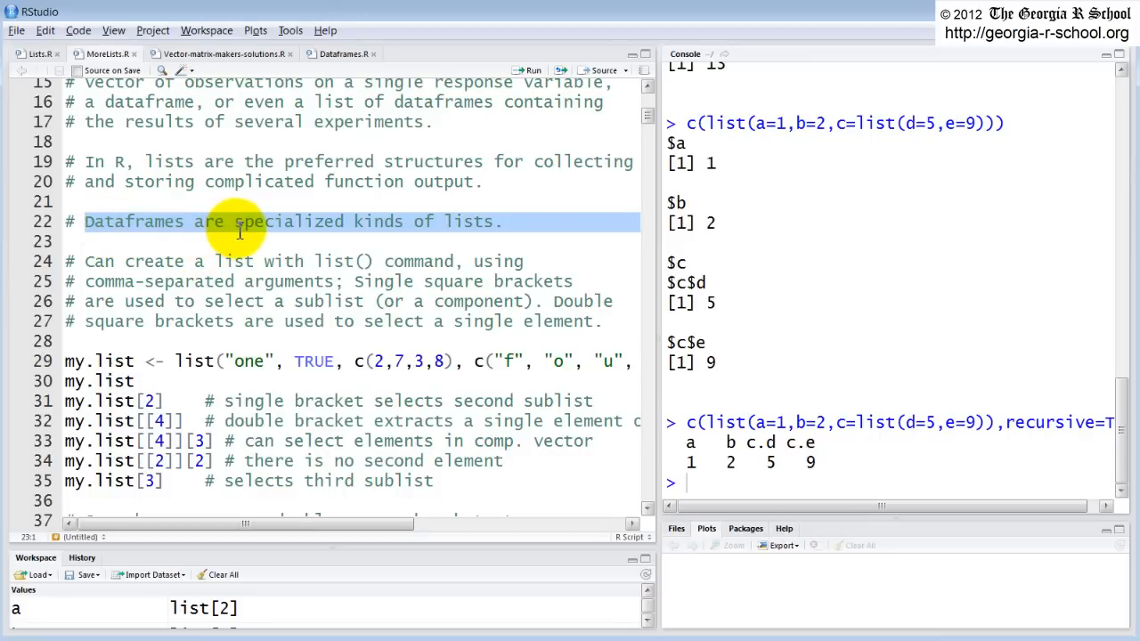
click(236, 221)
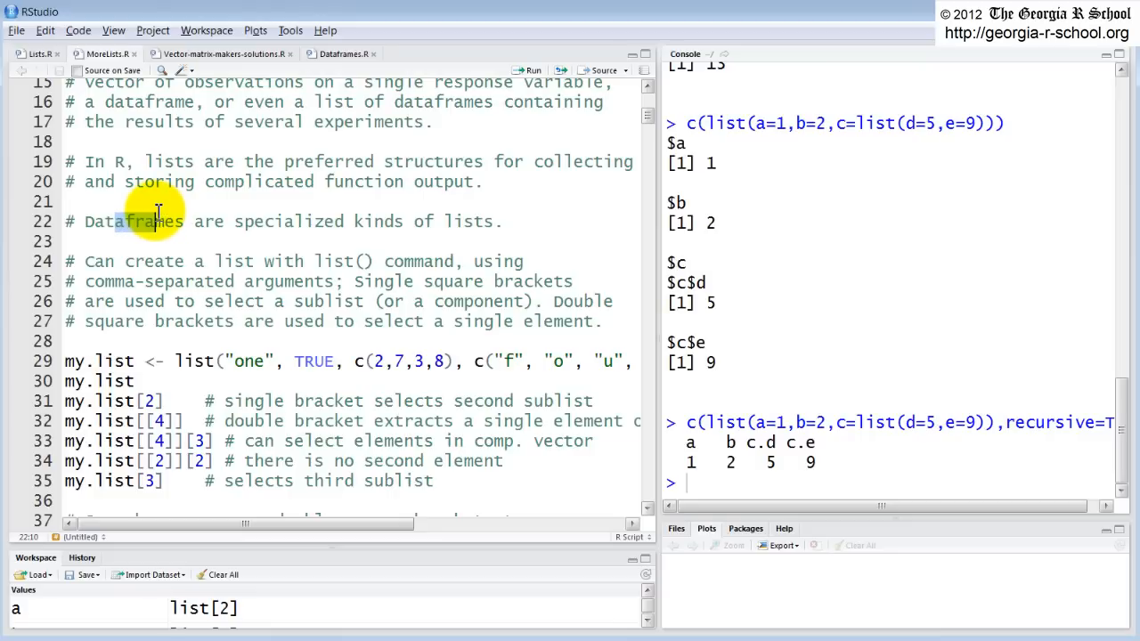
click(157, 221)
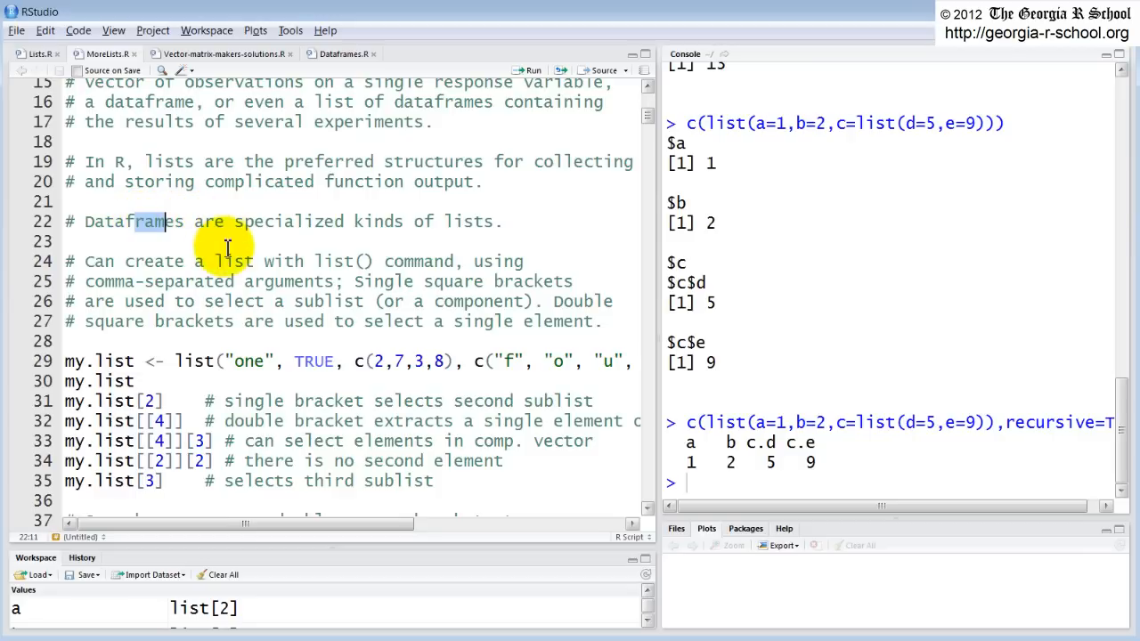
mouse_move(648, 508)
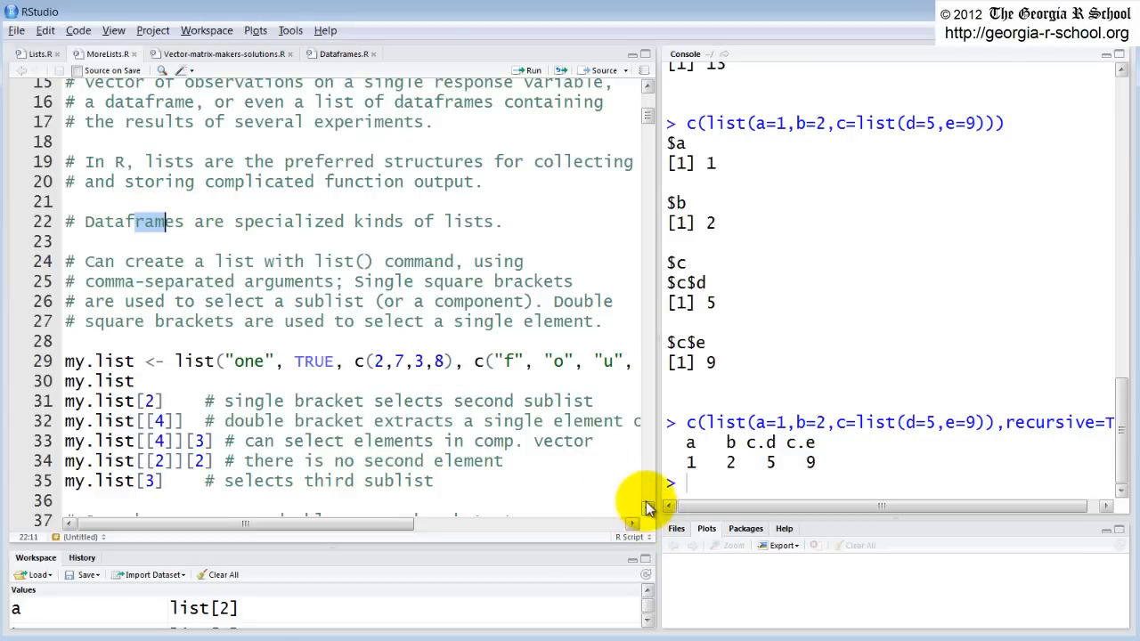
scroll(down, 3)
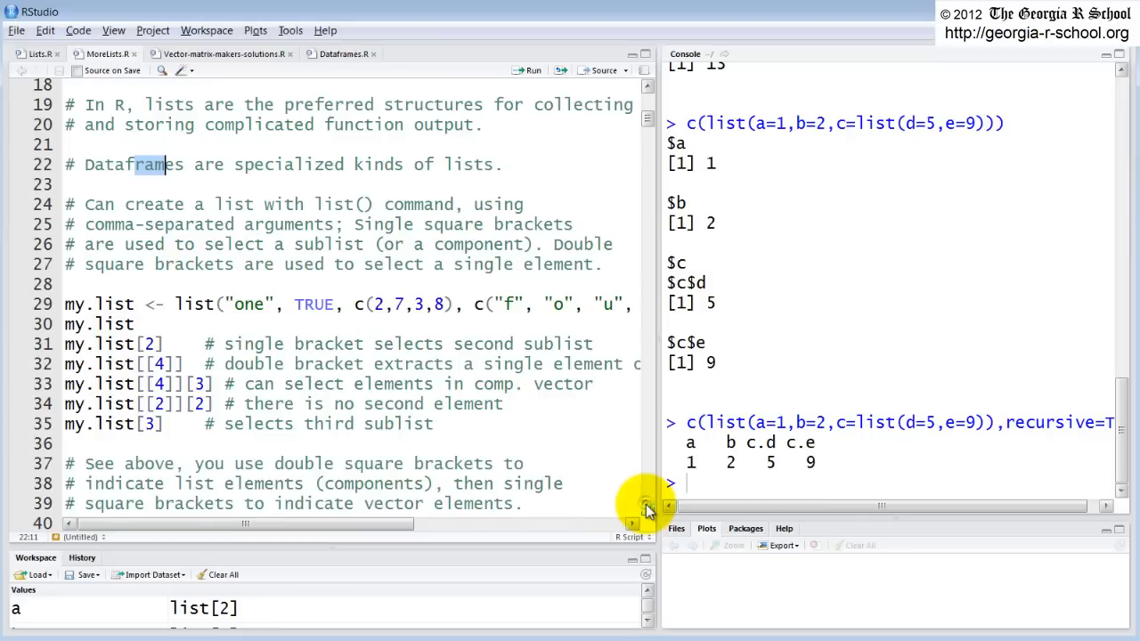
scroll(down, 3)
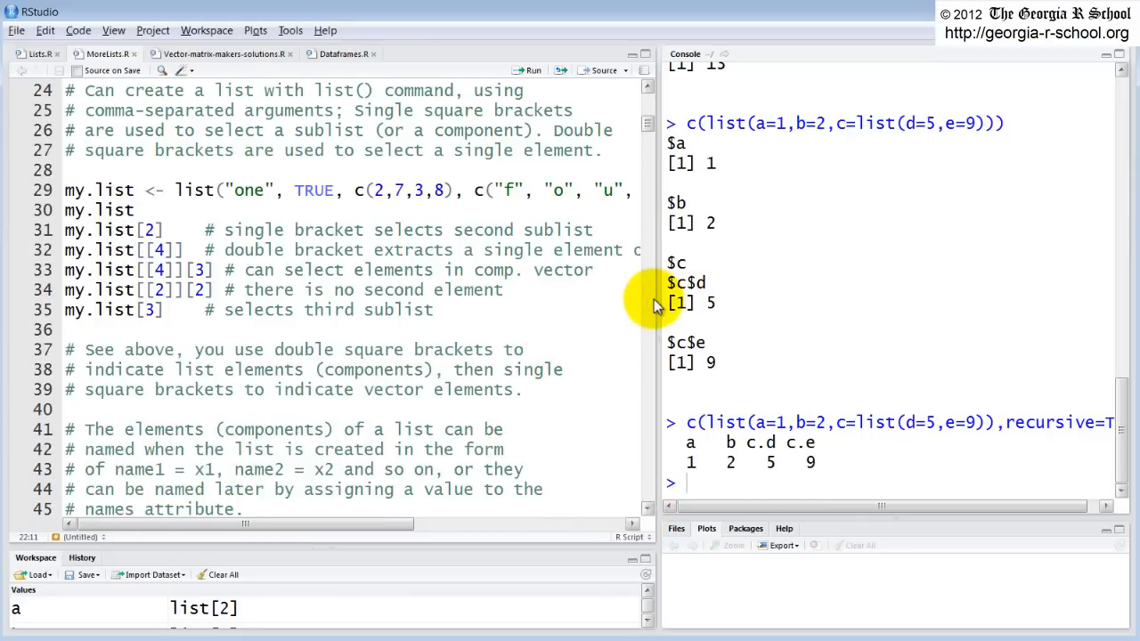
drag(663, 312, 716, 311)
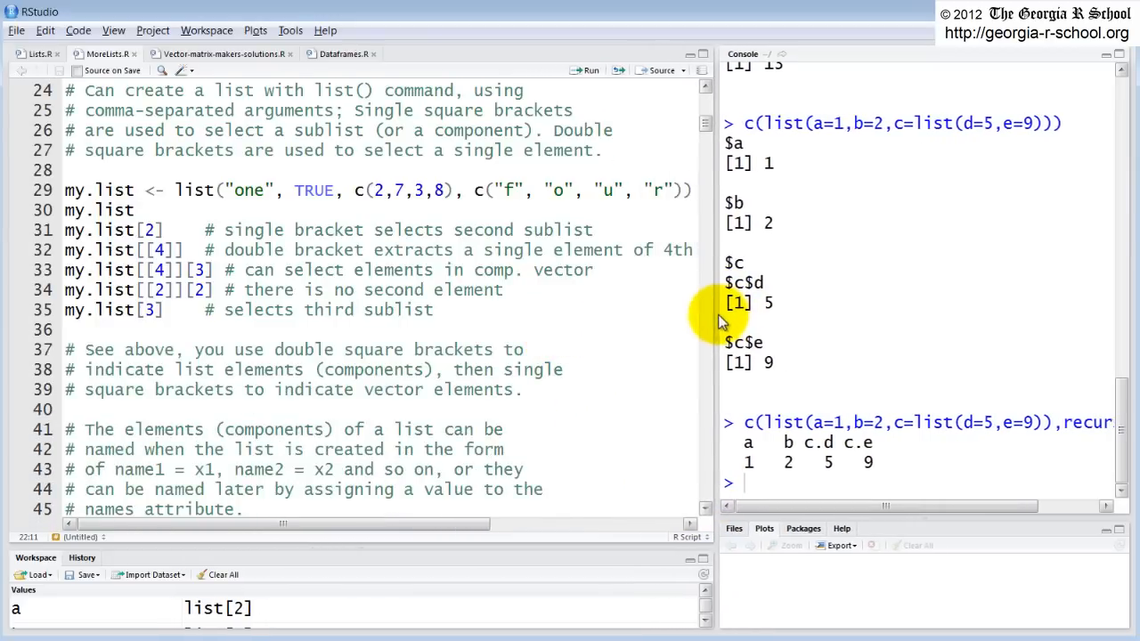
mouse_move(356, 294)
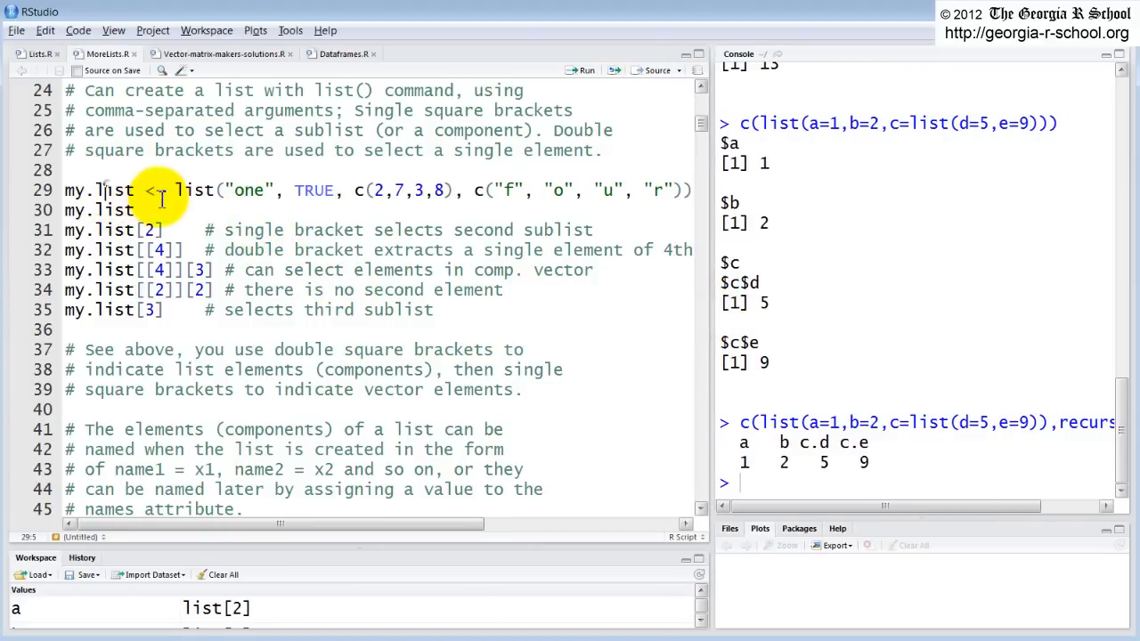
mouse_move(324, 190)
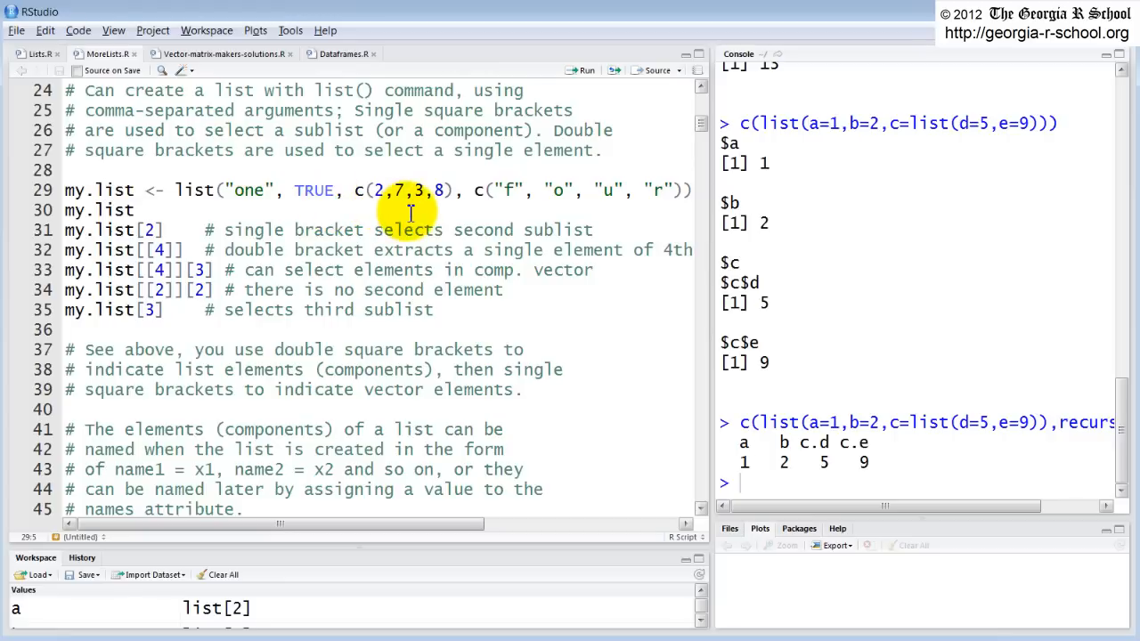
mouse_move(246, 221)
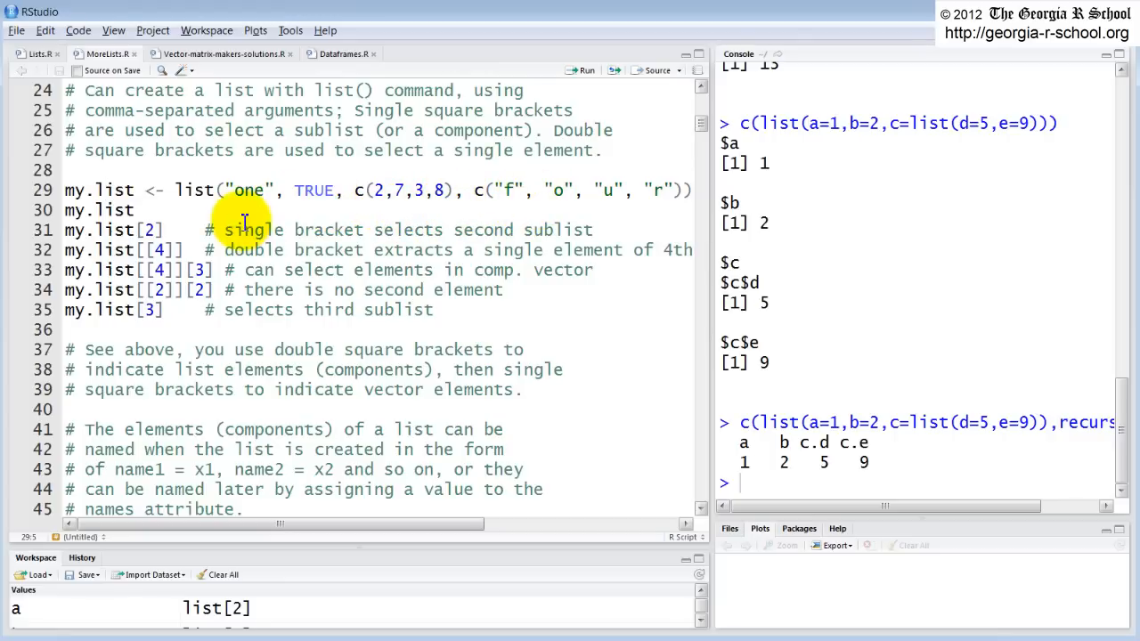
mouse_move(335, 182)
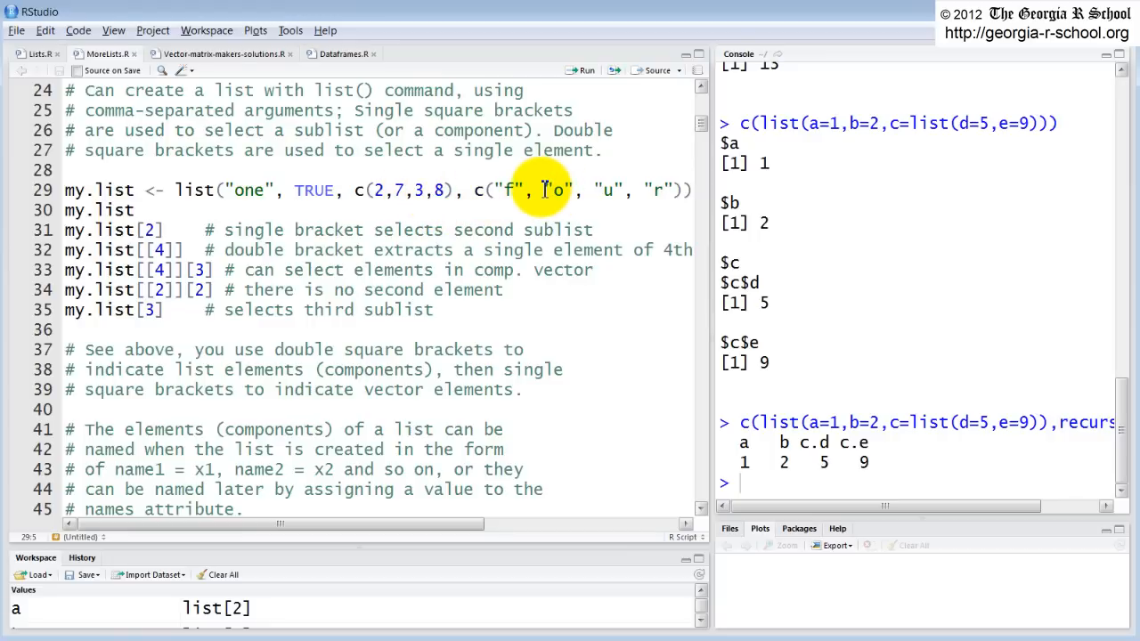
mouse_move(582, 71)
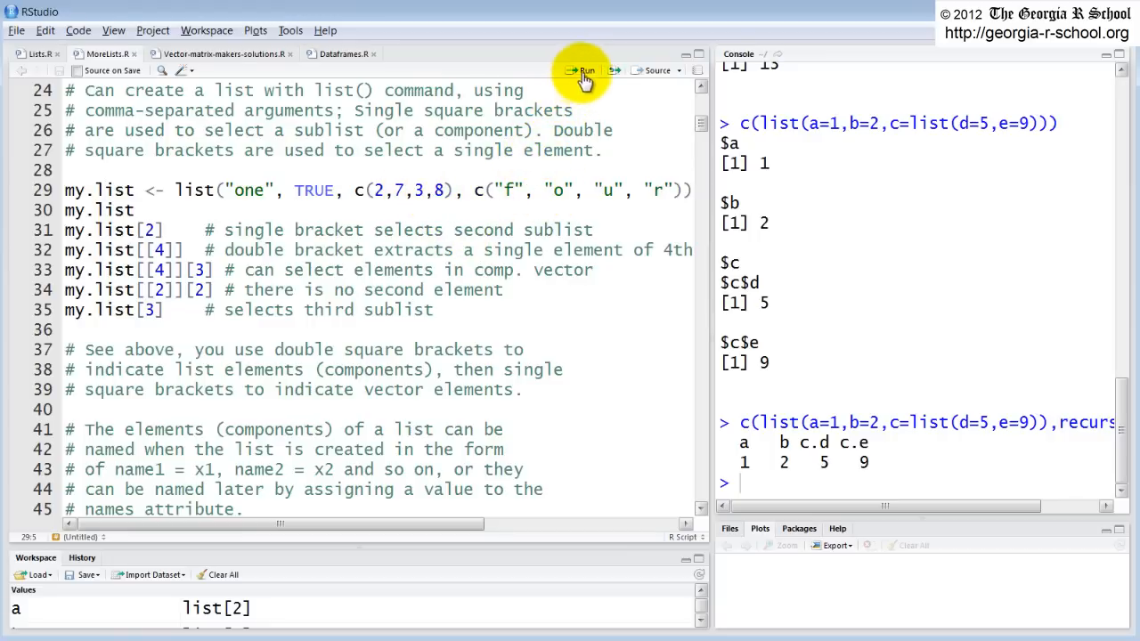
Step: Run lines 29-30 so the console prints my.list as "one", TRUE, 2 7 3 8, "f" "o" "u" "r"
click(584, 71)
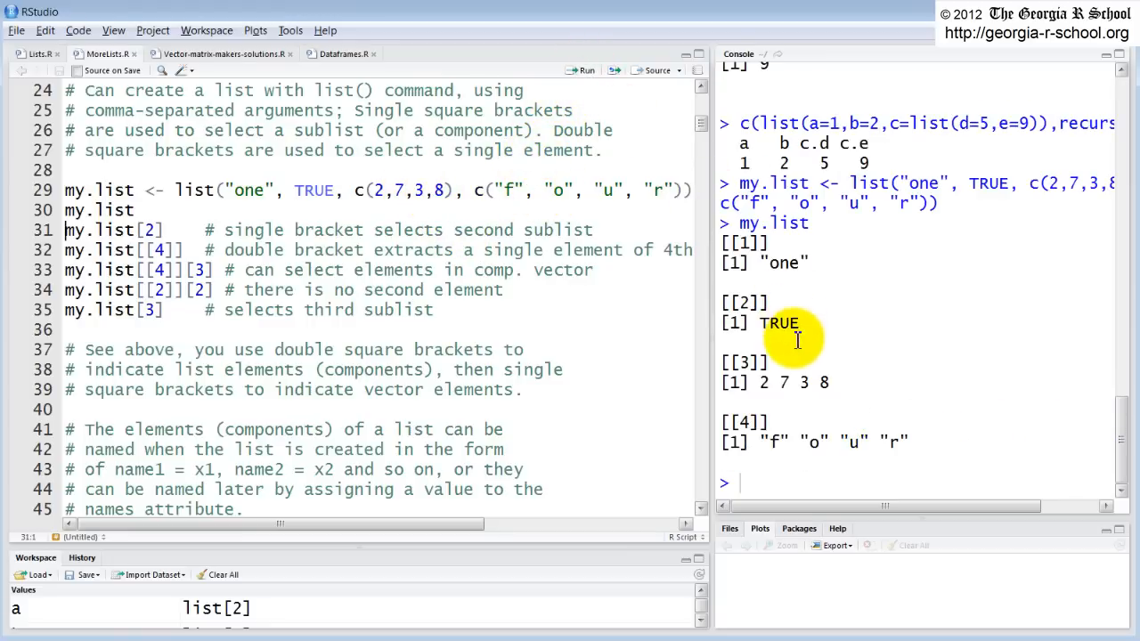
mouse_move(709, 320)
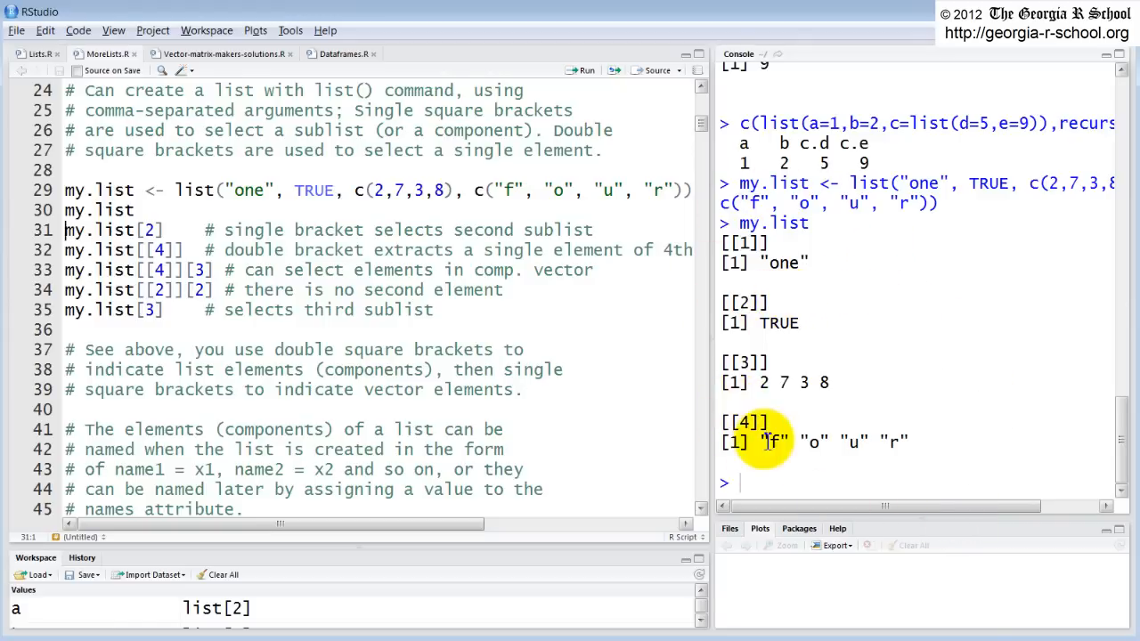
mouse_move(296, 317)
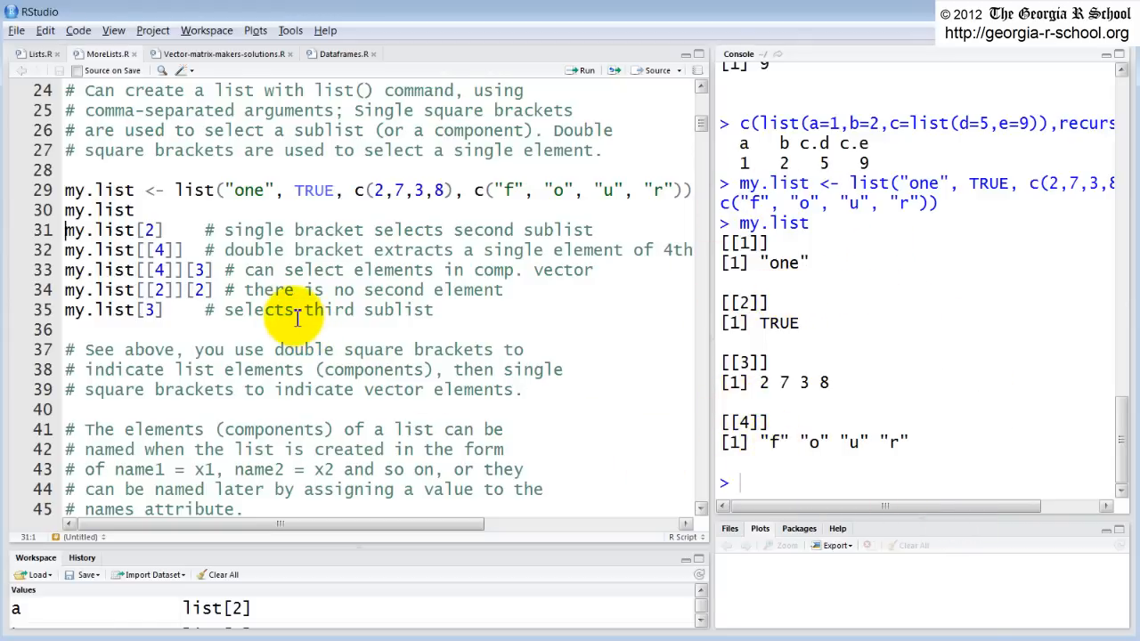
mouse_move(425, 356)
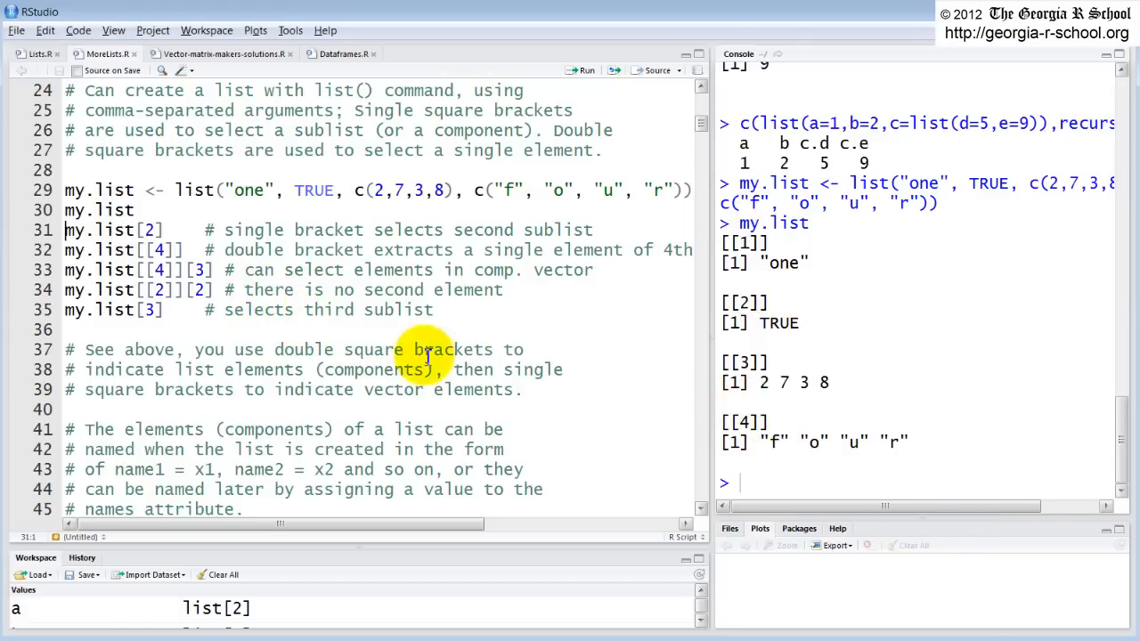
mouse_move(816, 427)
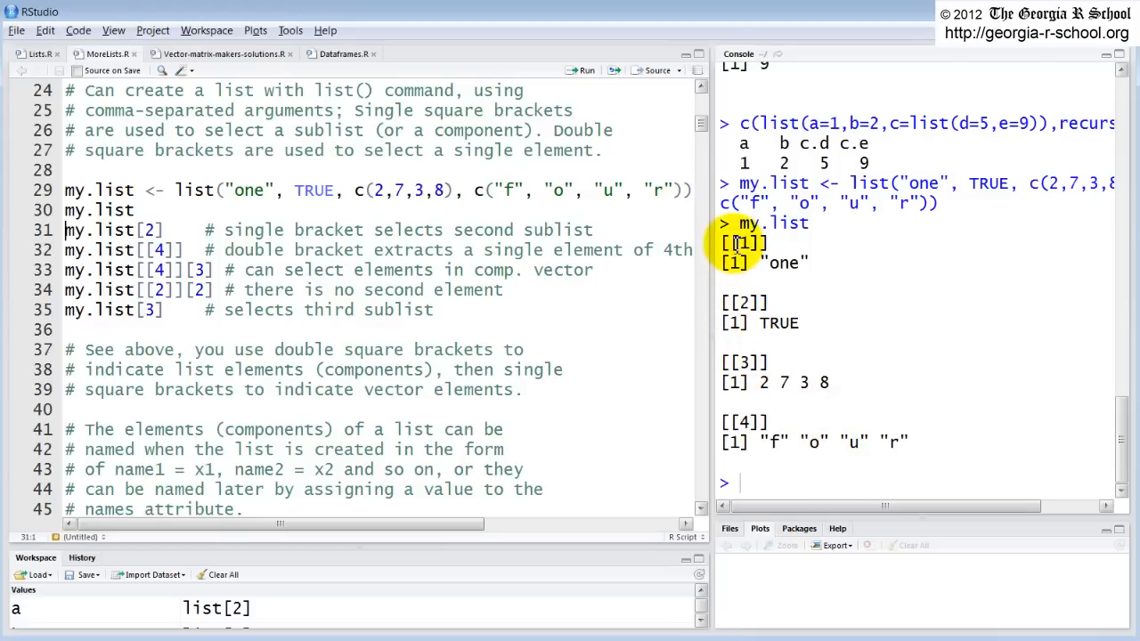
mouse_move(673, 313)
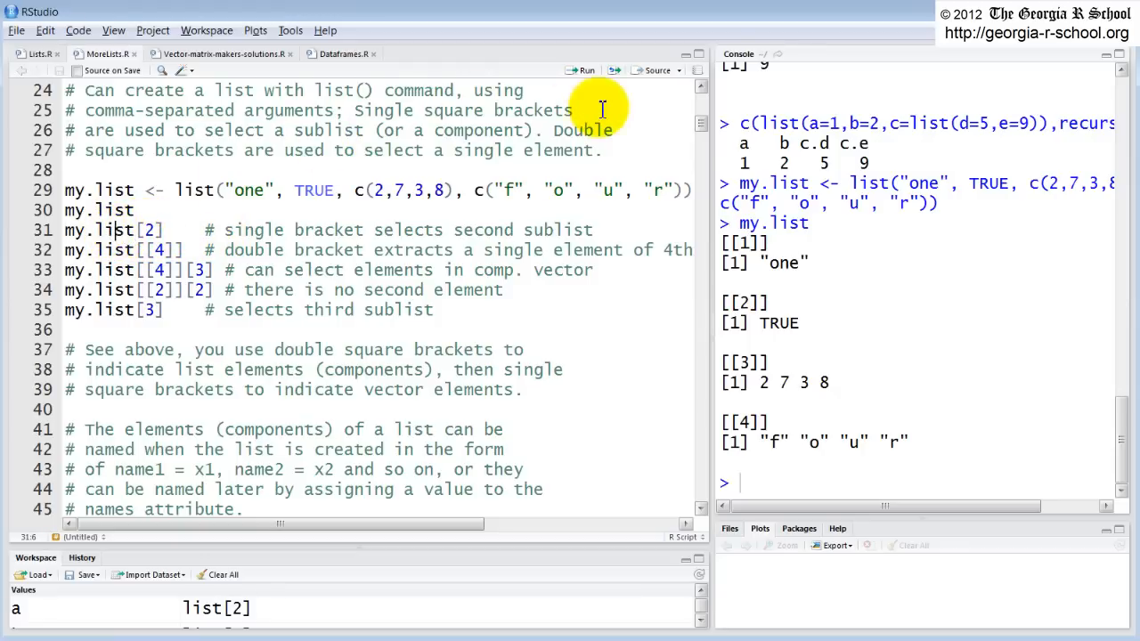
mouse_move(584, 75)
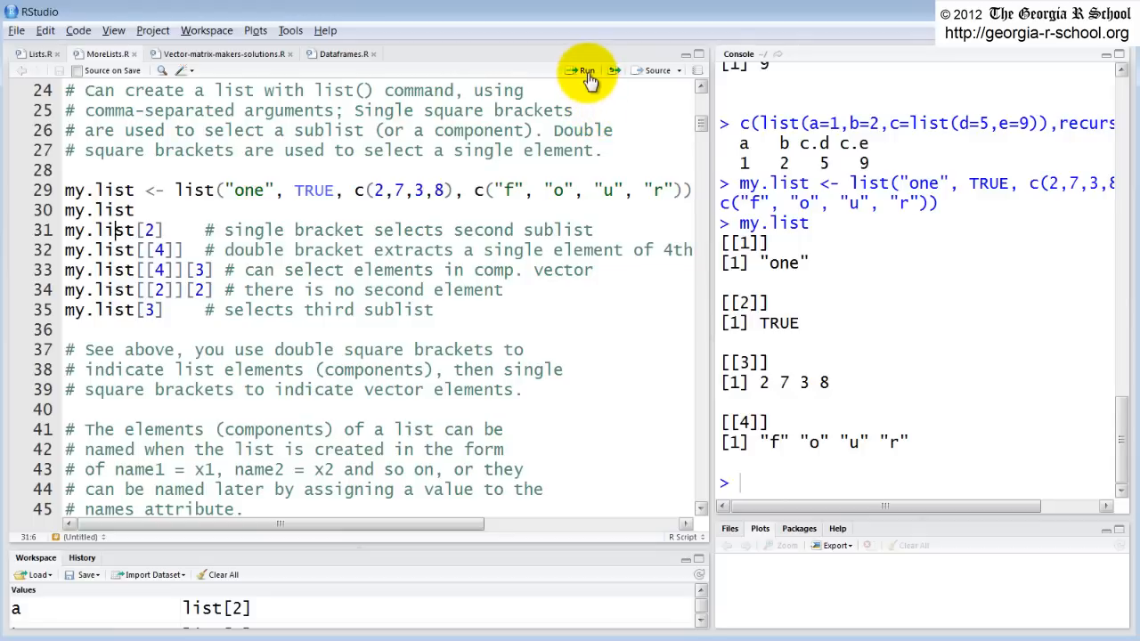
Step: Run my.list[2] to get the sublist [[1]] TRUE, highlighting the [[2]] label in the printed list
click(580, 71)
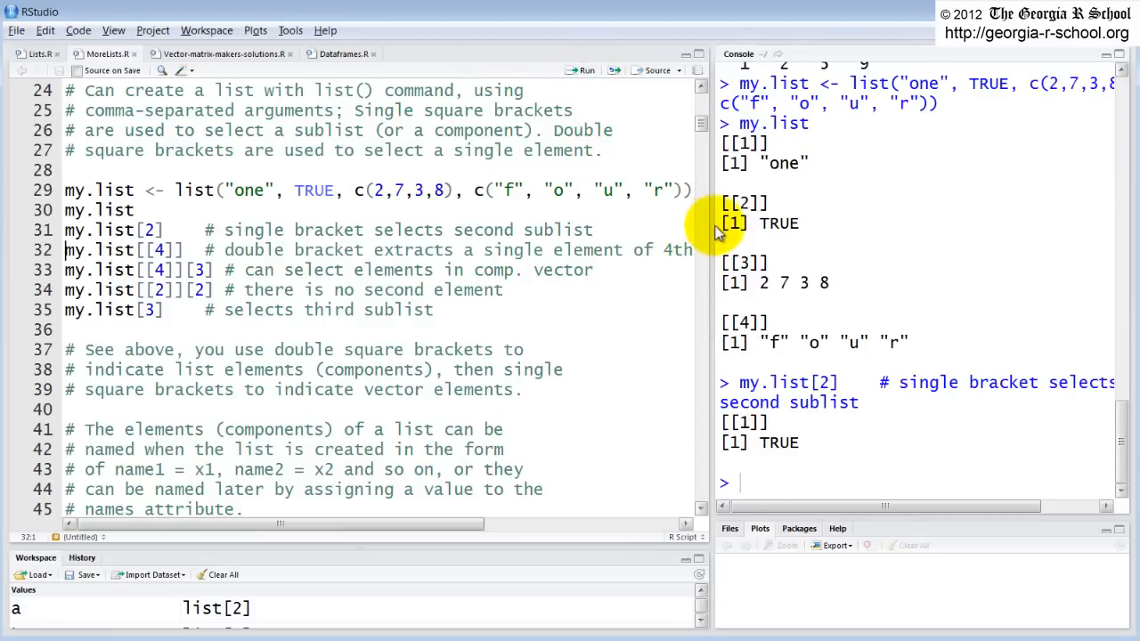
double_click(762, 222)
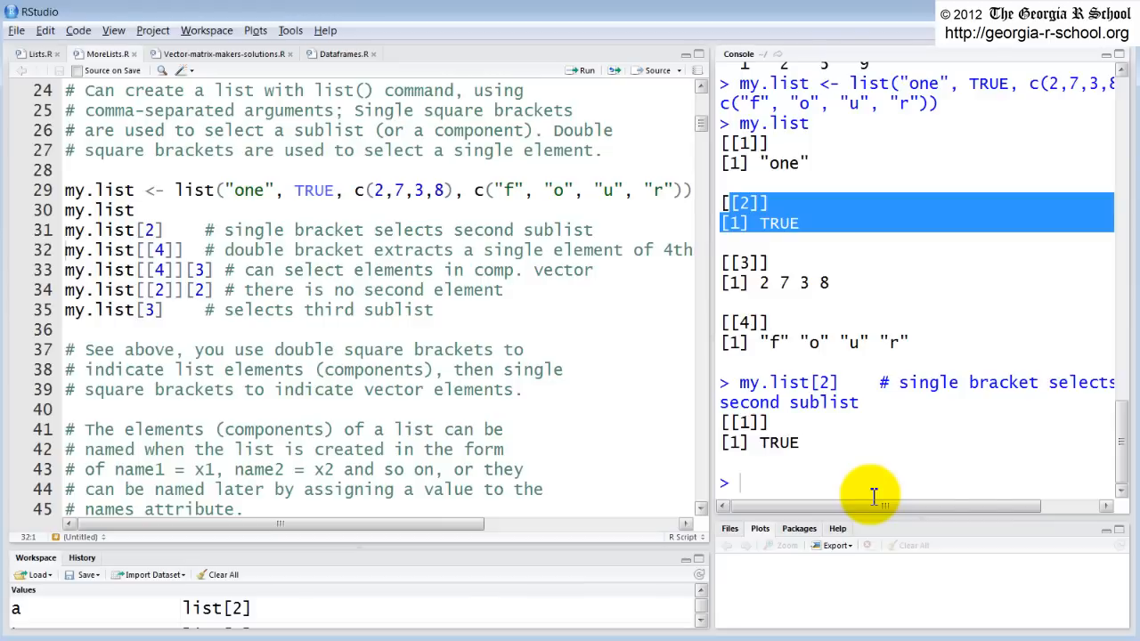
mouse_move(100, 249)
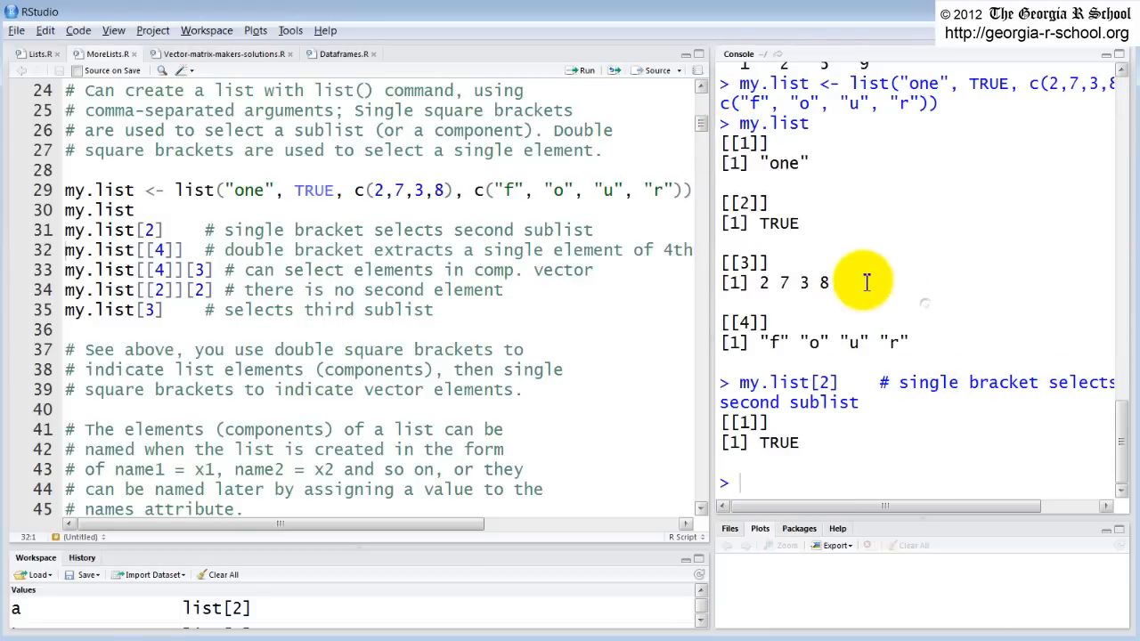
double_click(746, 203)
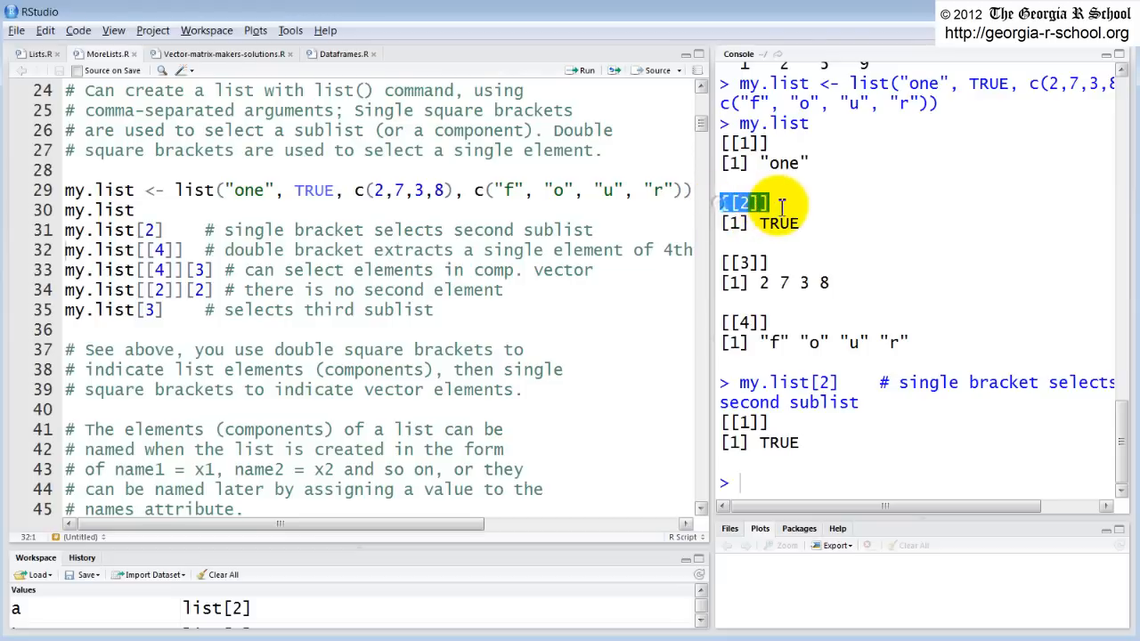
mouse_move(727, 265)
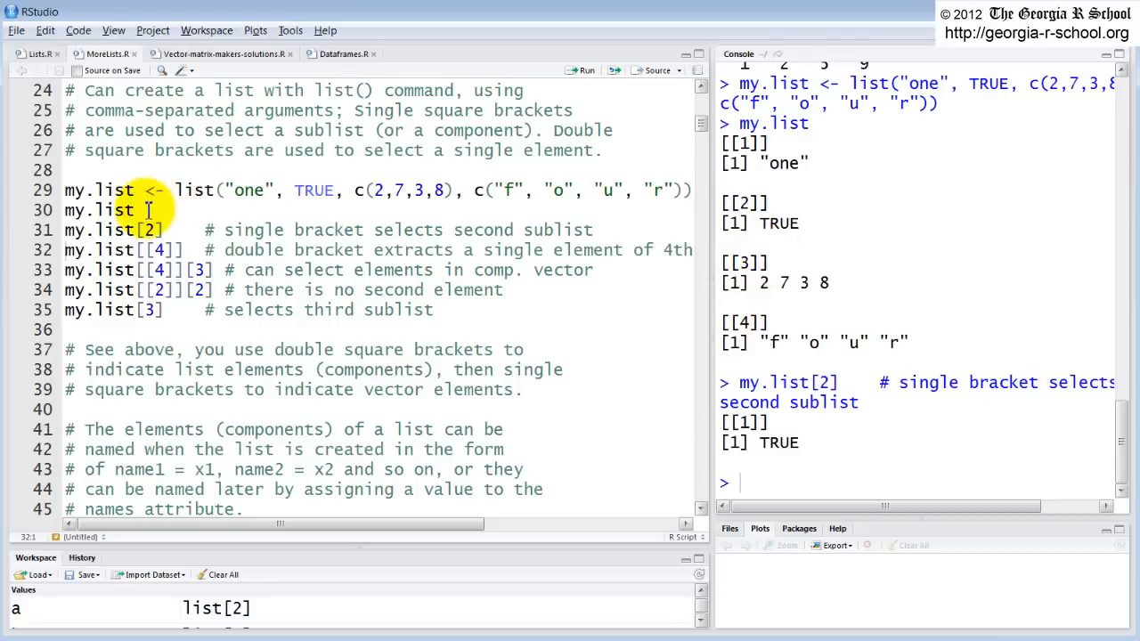
click(143, 229)
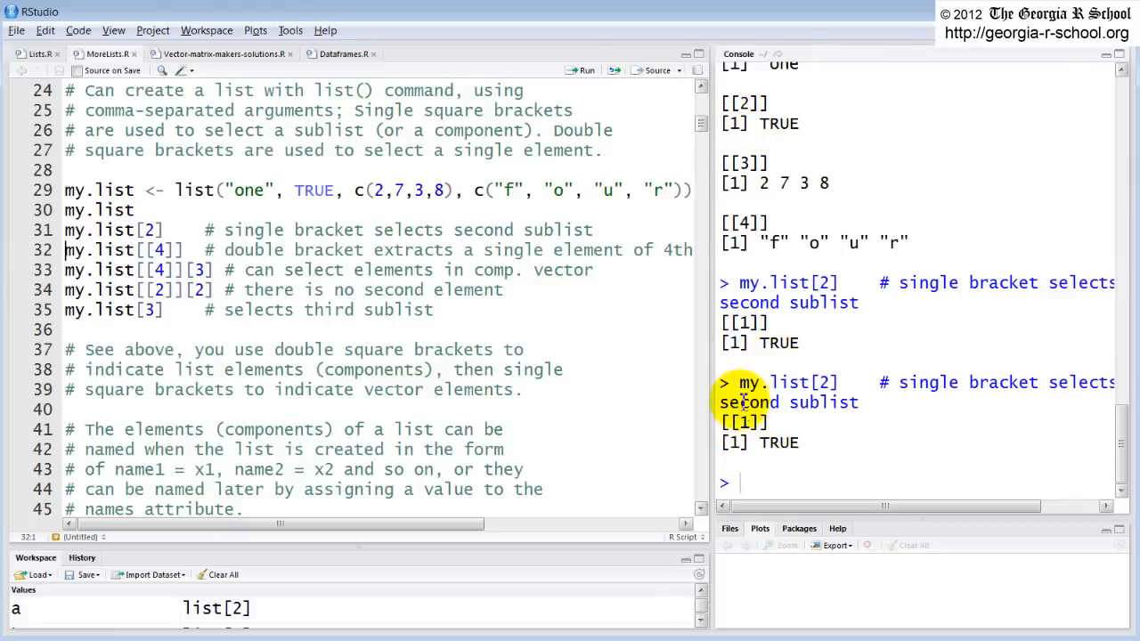
Step: Highlight the sublist's [[1]] label, then run my.list[[4]] to return the bare vector "f" "o" "u" "r"
double_click(744, 422)
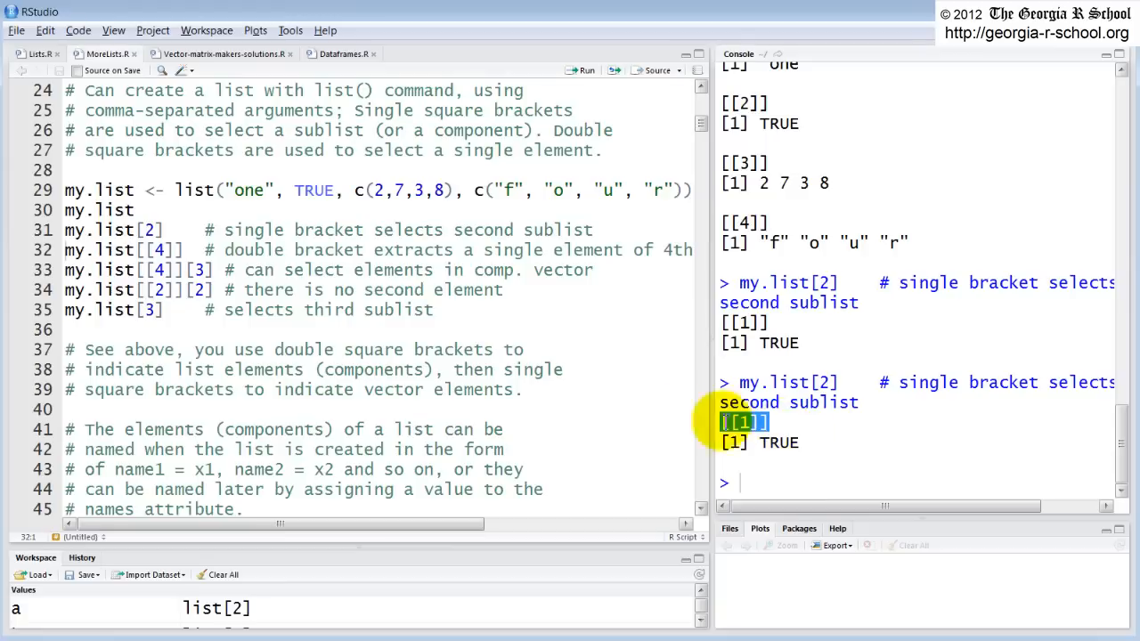
mouse_move(748, 442)
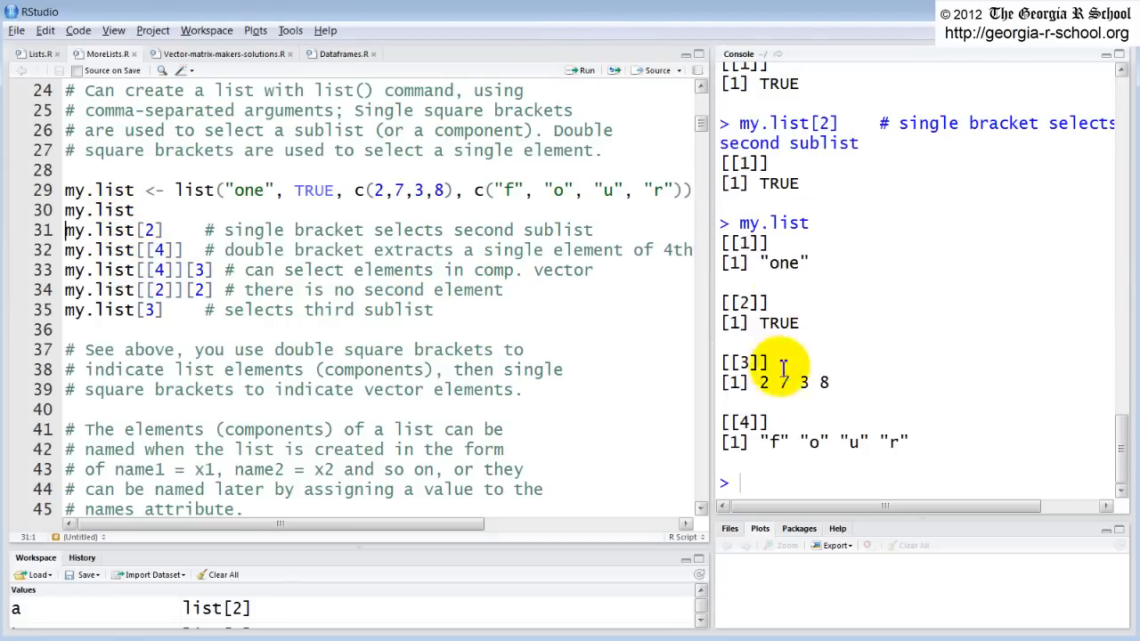
mouse_move(249, 271)
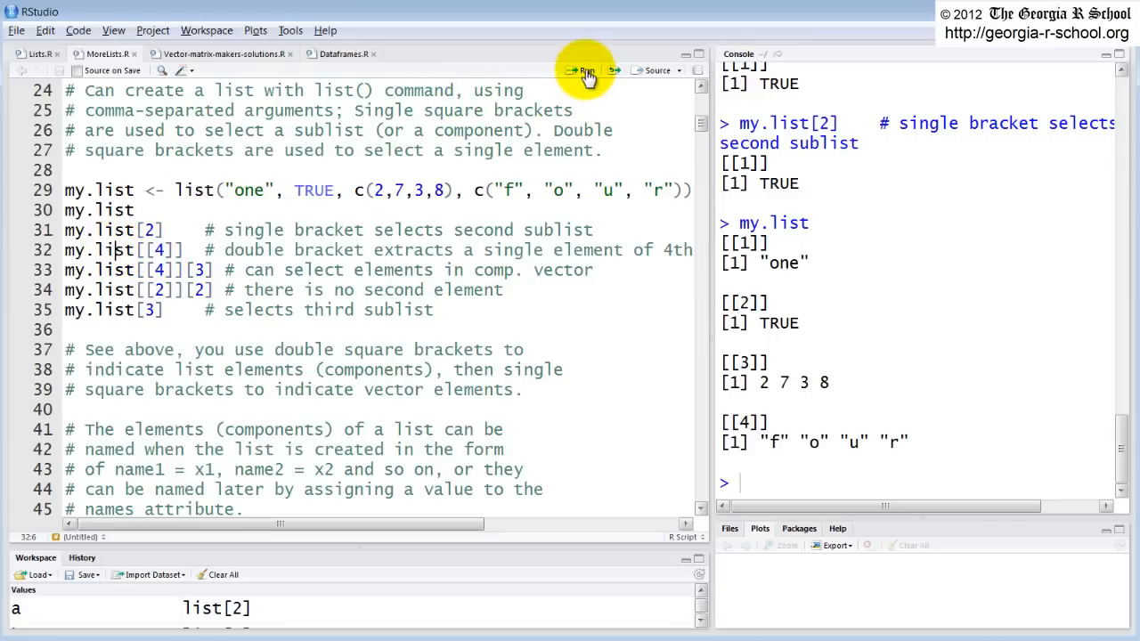
click(584, 71)
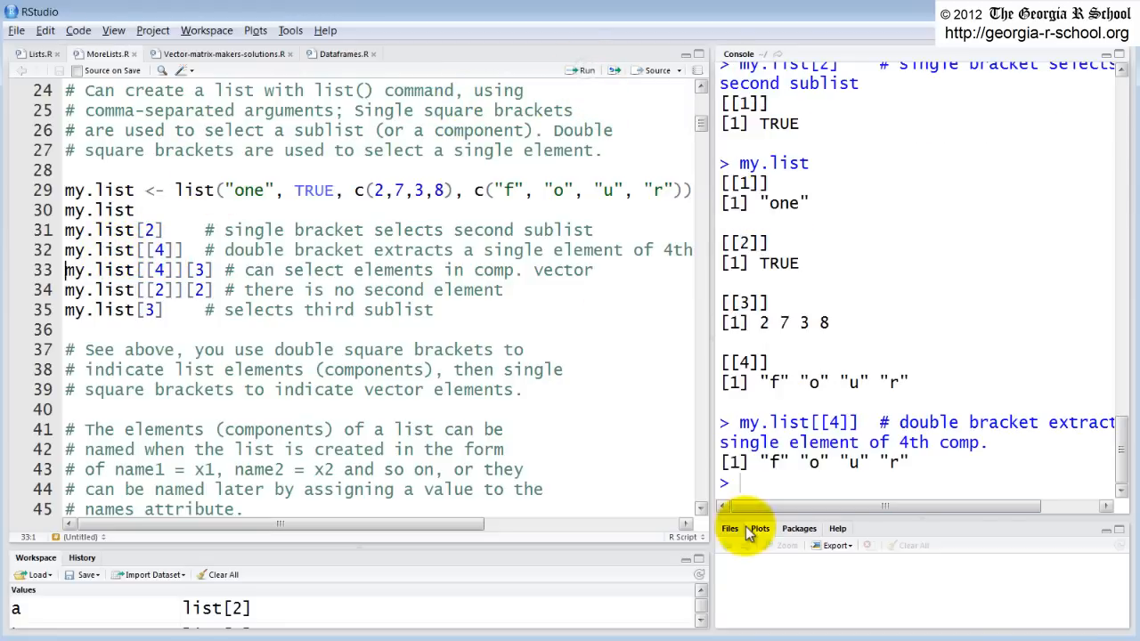